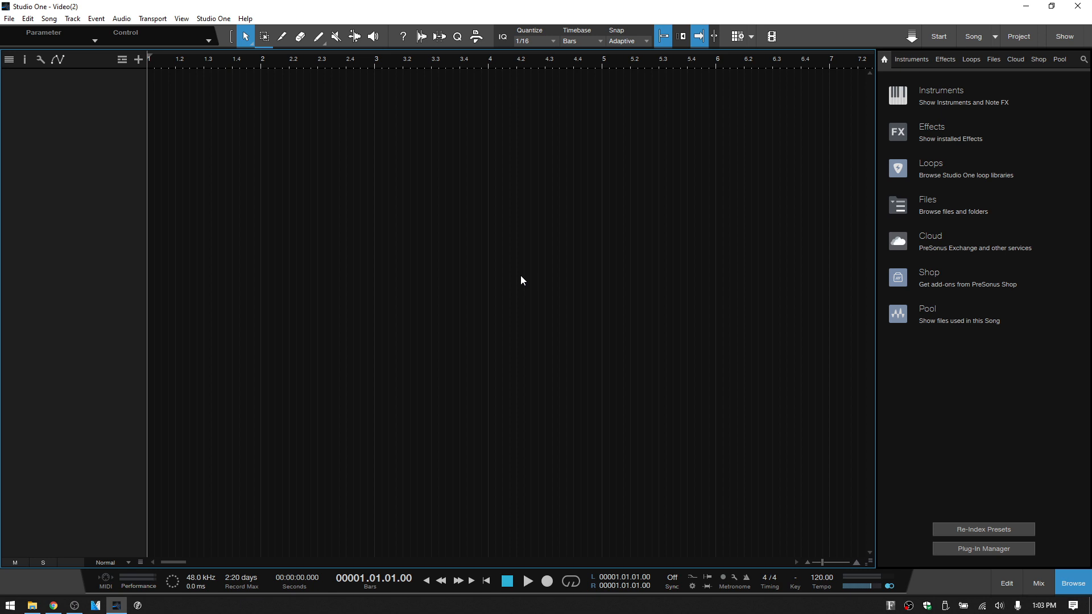
mouse_move(751, 62)
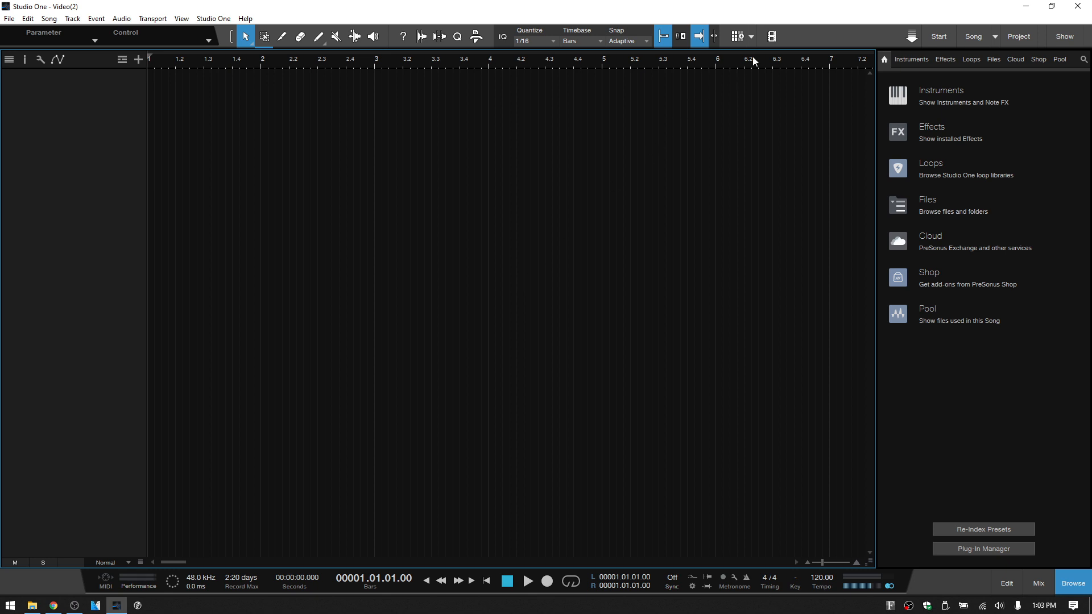
Step: Open the Video Player, browse to Desktop > Video > video collage.wmv, then cancel the import
click(771, 36)
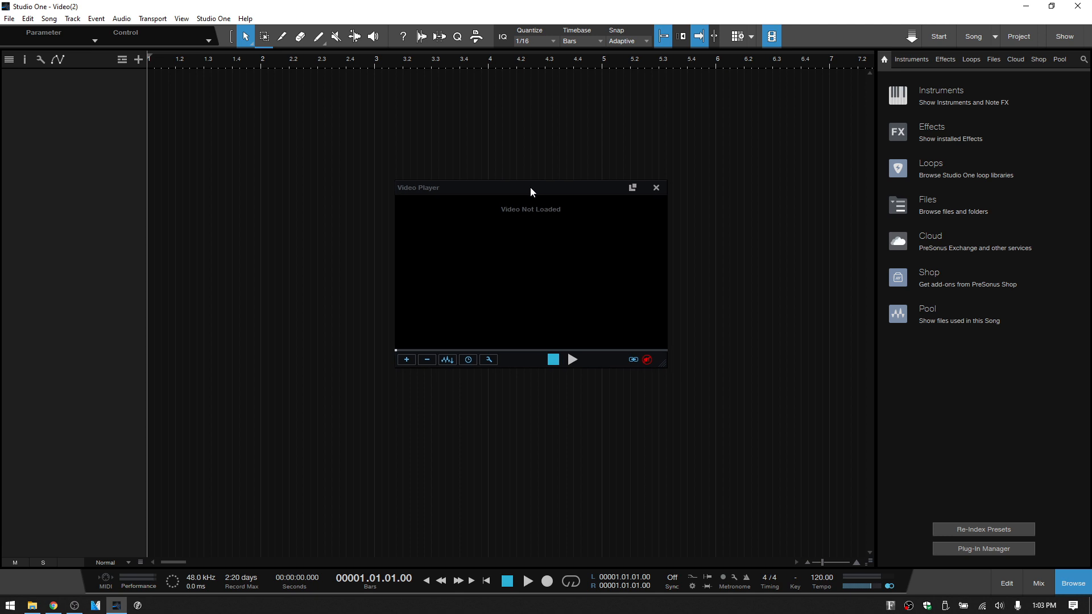
mouse_move(811, 283)
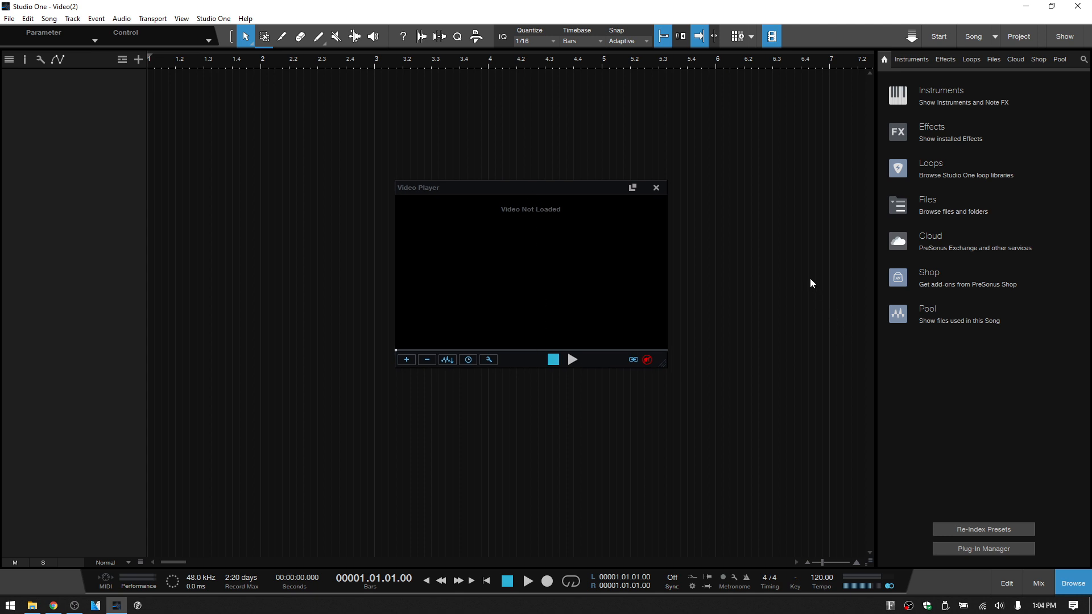
mouse_move(399, 387)
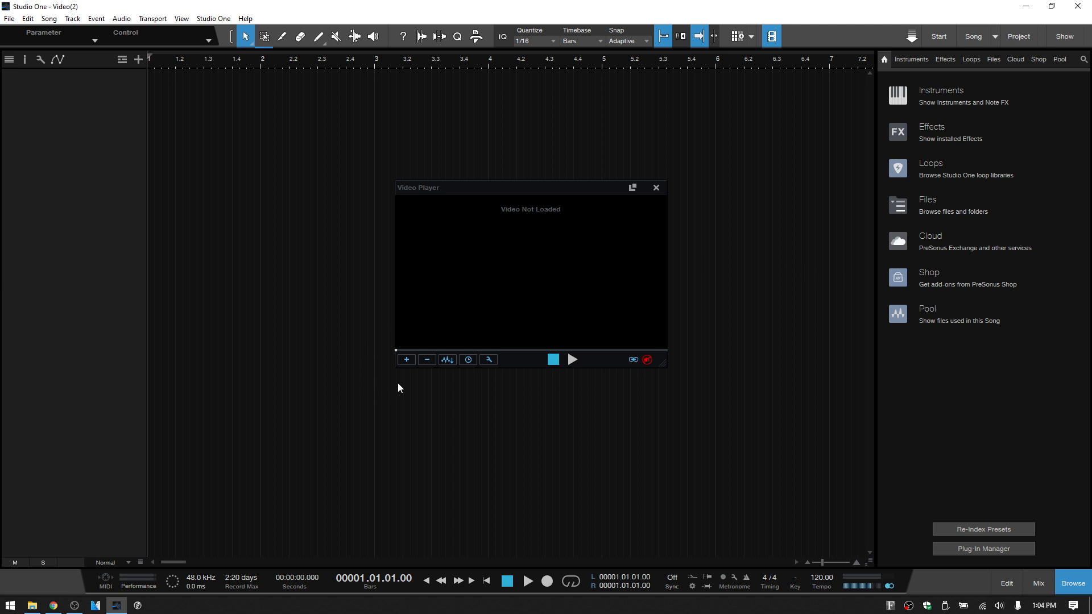
click(406, 359)
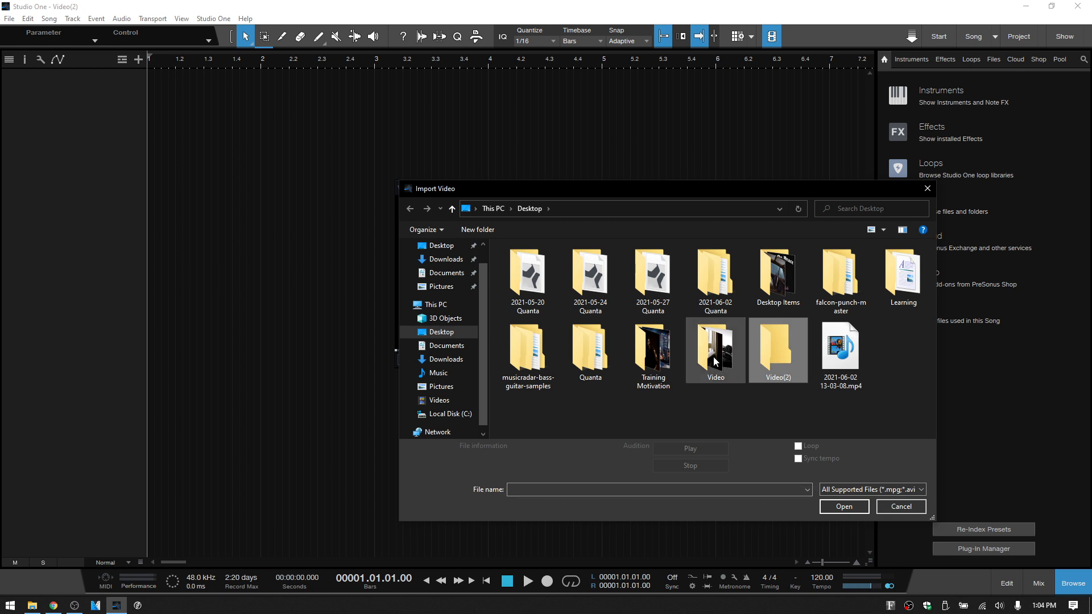
double_click(714, 351)
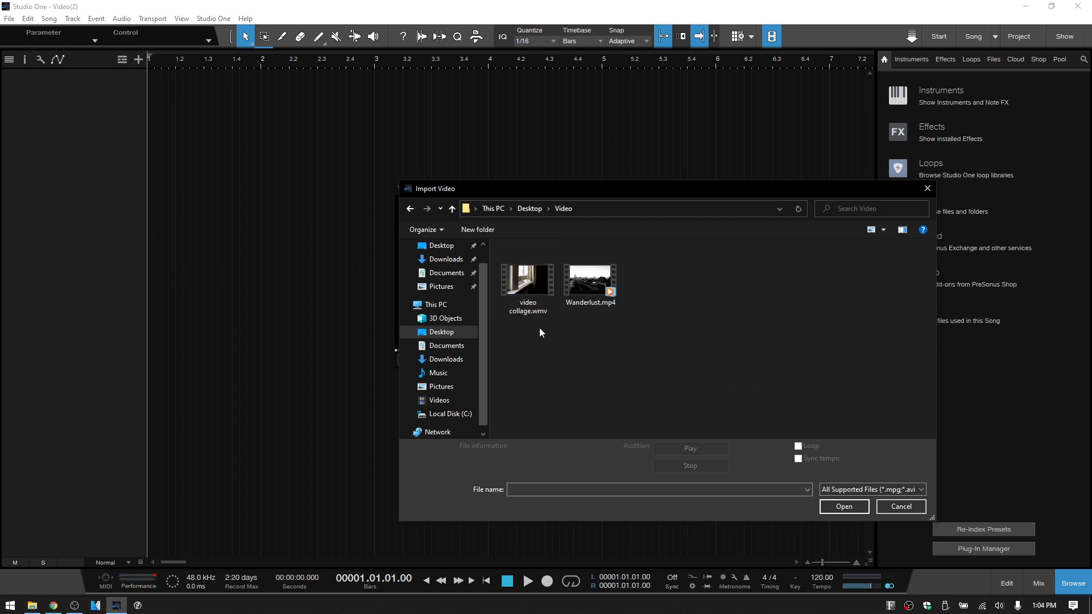
mouse_move(604, 344)
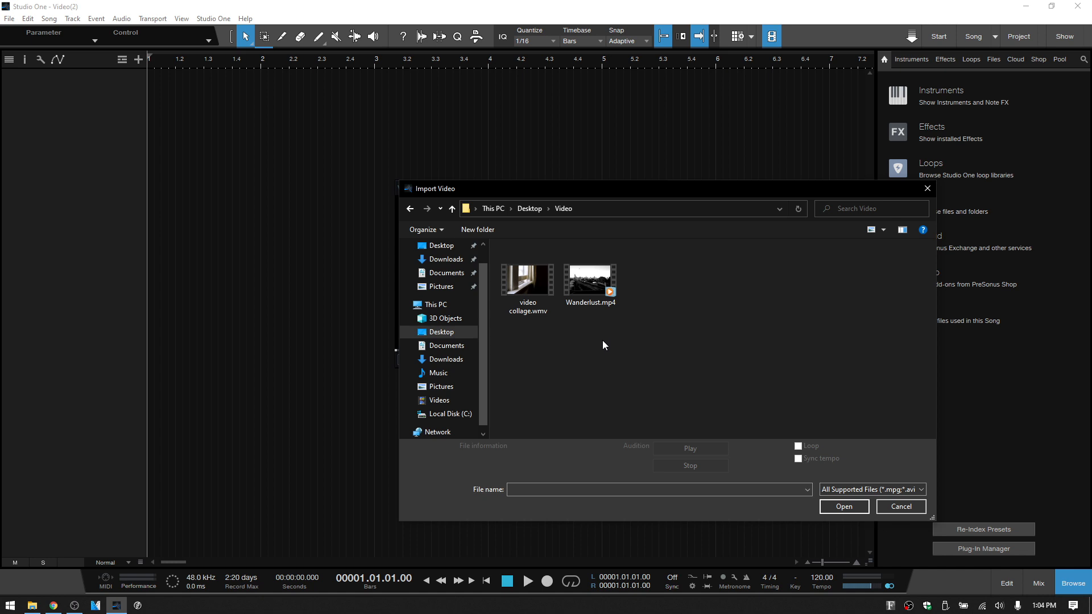
mouse_move(729, 303)
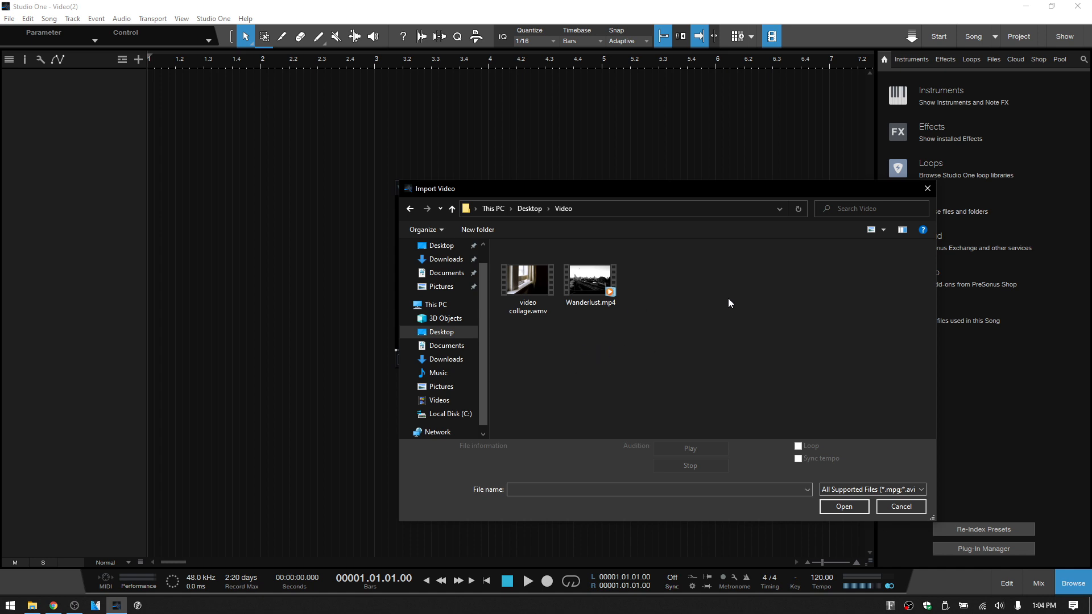
mouse_move(546, 364)
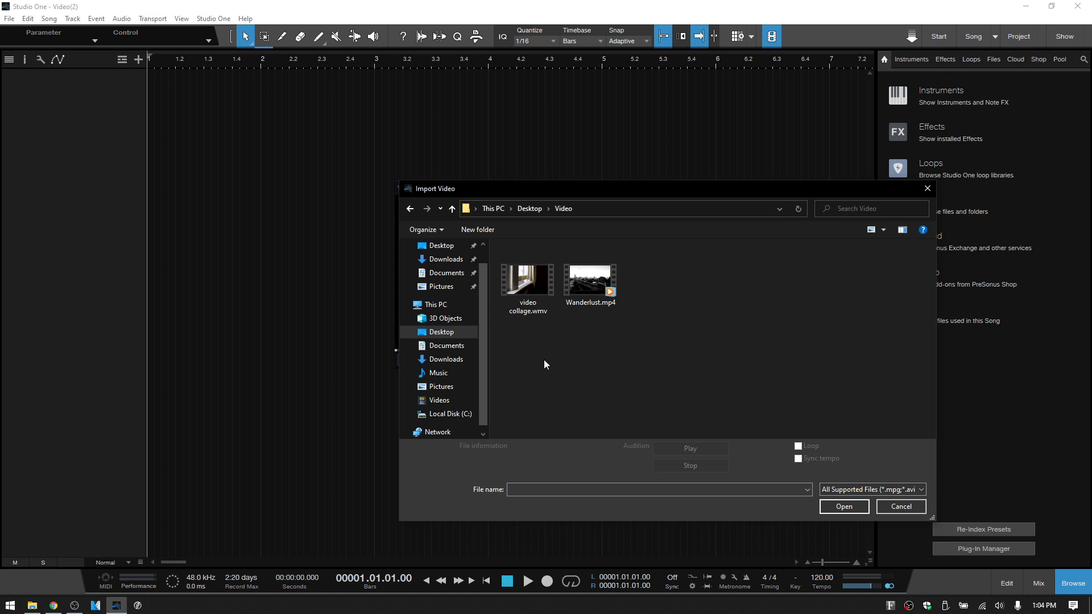
click(526, 282)
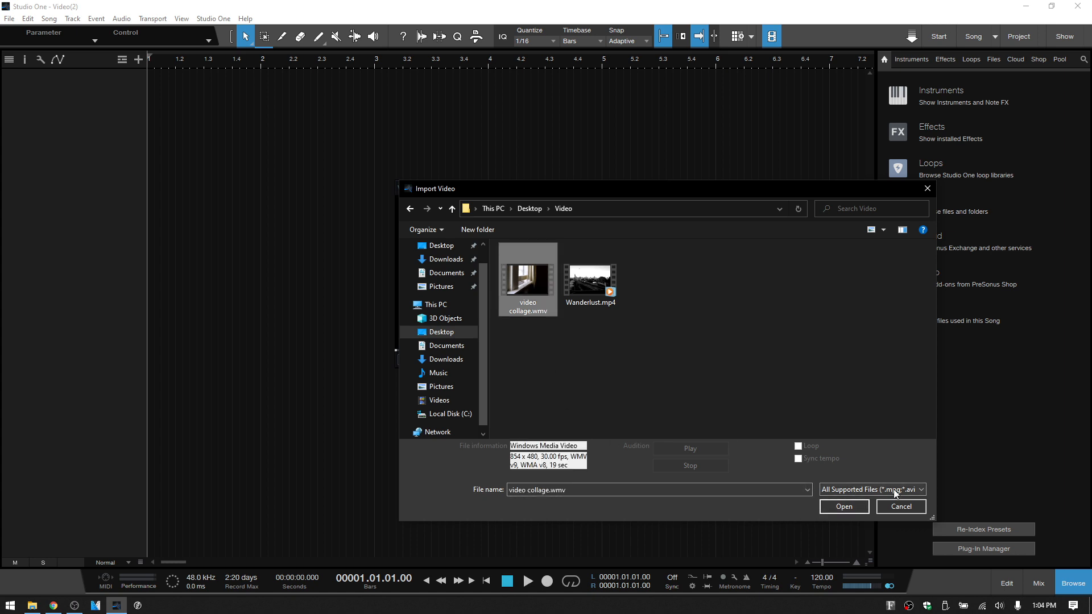
click(918, 489)
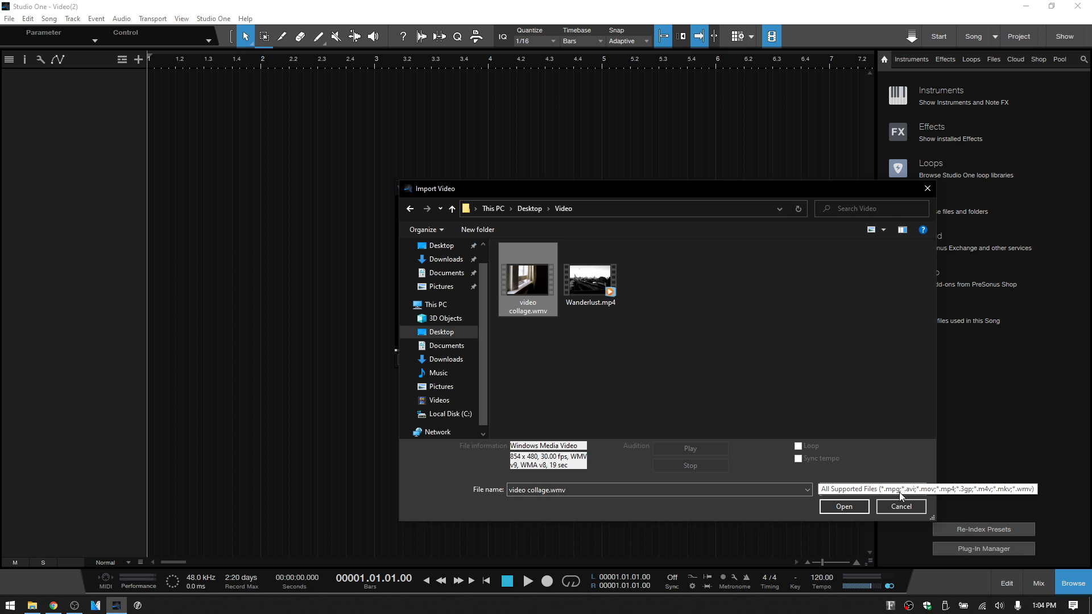
click(920, 489)
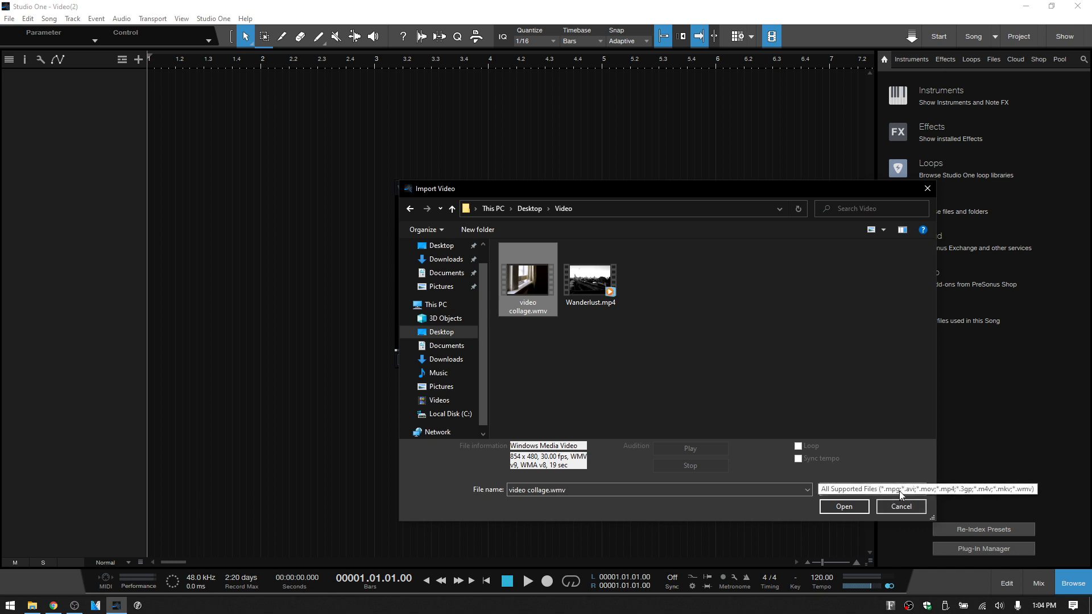
click(919, 490)
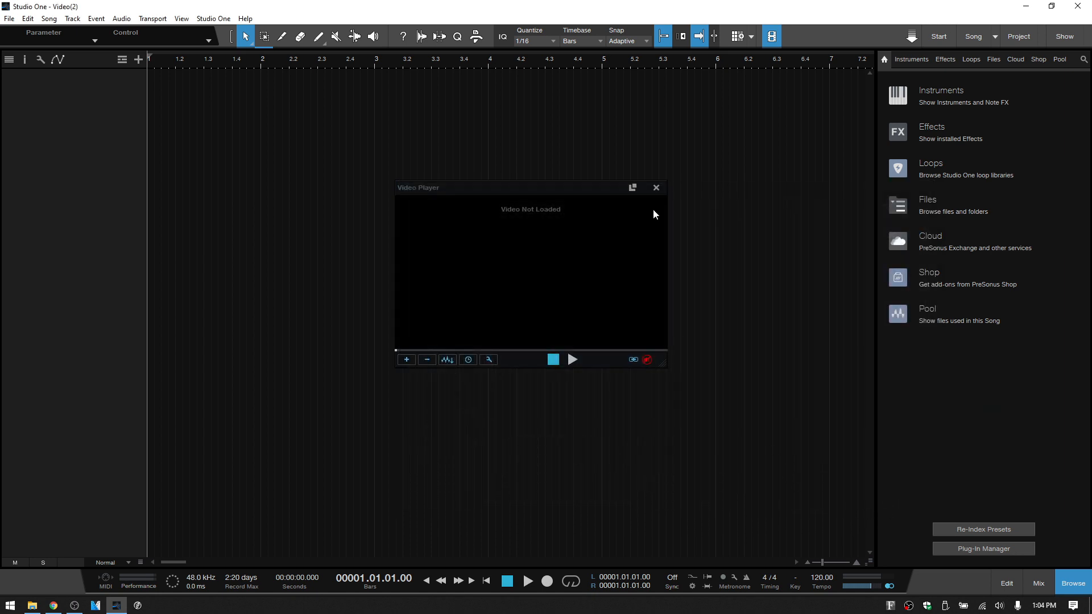
Step: Close the Video Player and locate Desktop > Video > video collage.wmv in the Browser's Files tab
click(654, 189)
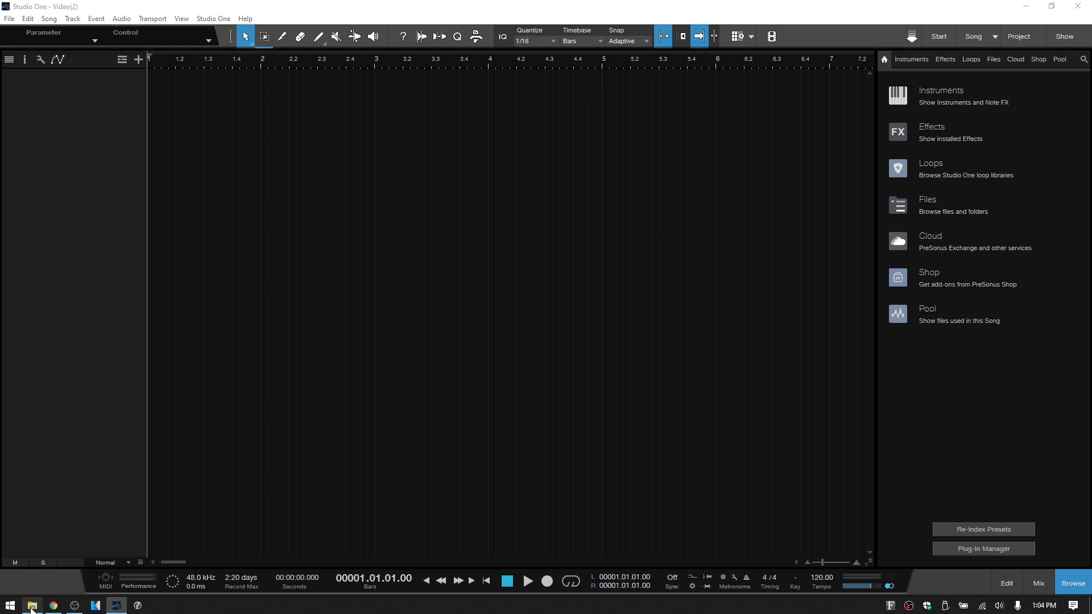
click(31, 604)
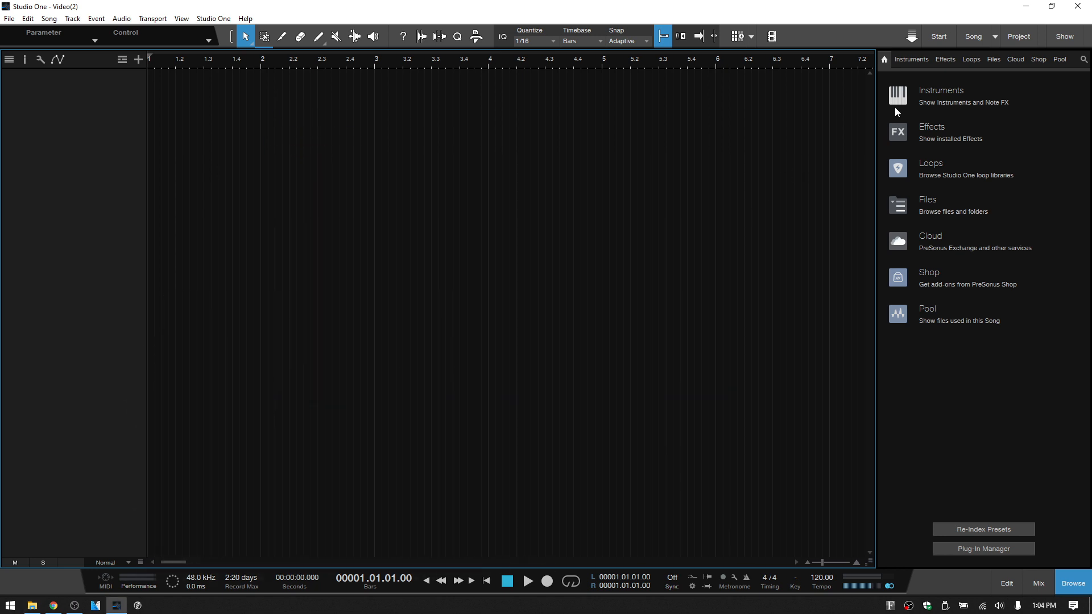
click(992, 59)
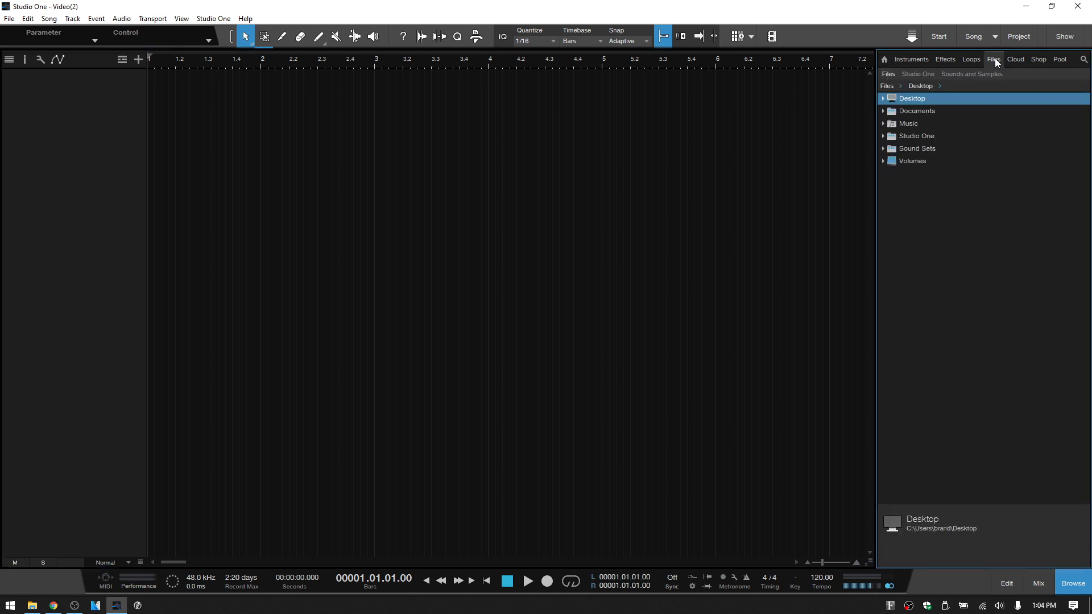
click(883, 99)
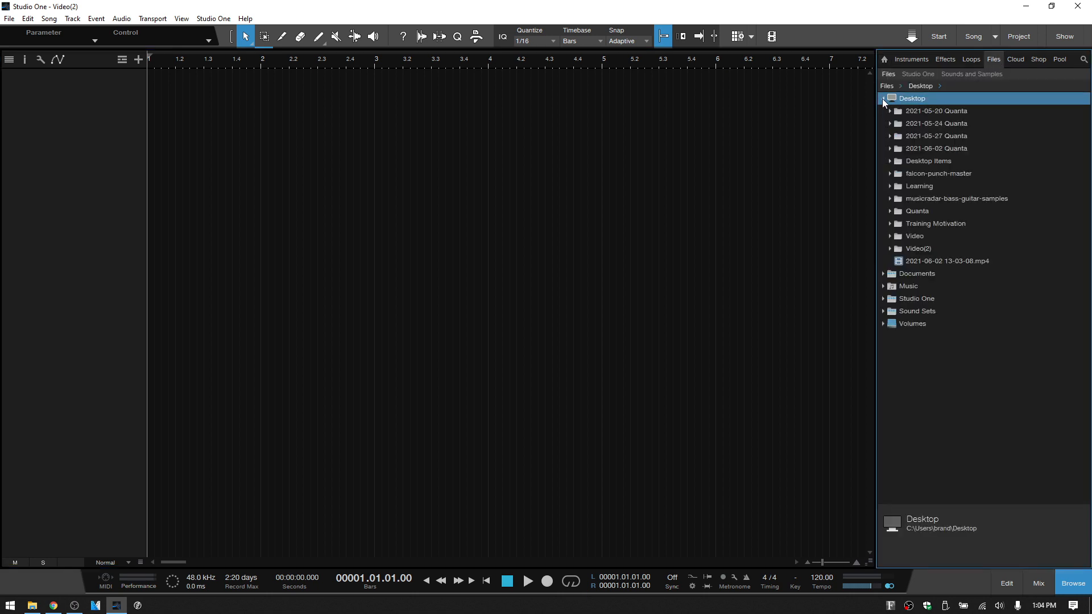
mouse_move(893, 238)
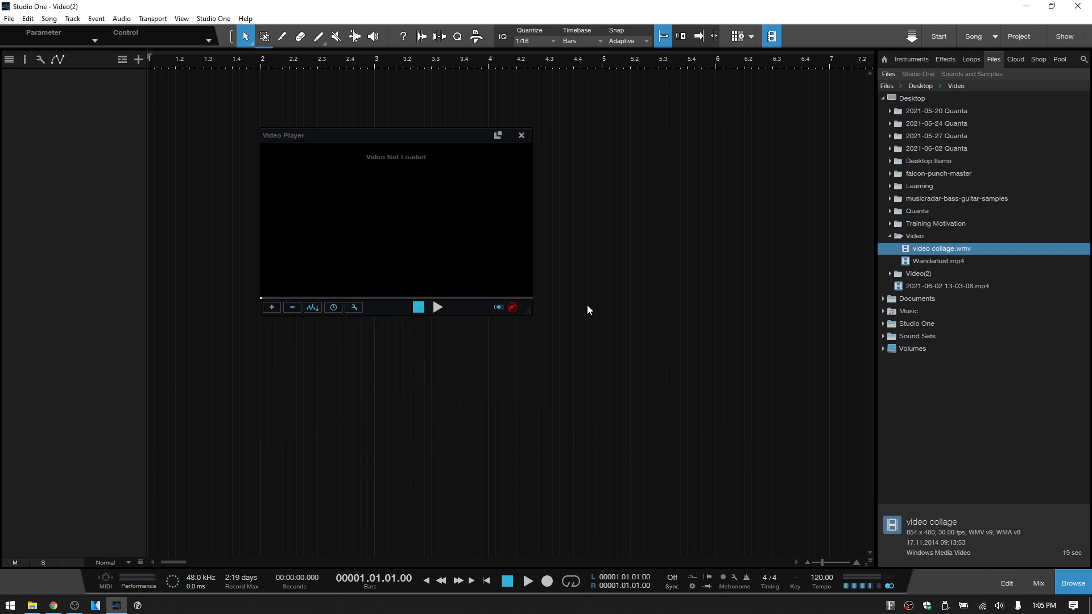
click(521, 136)
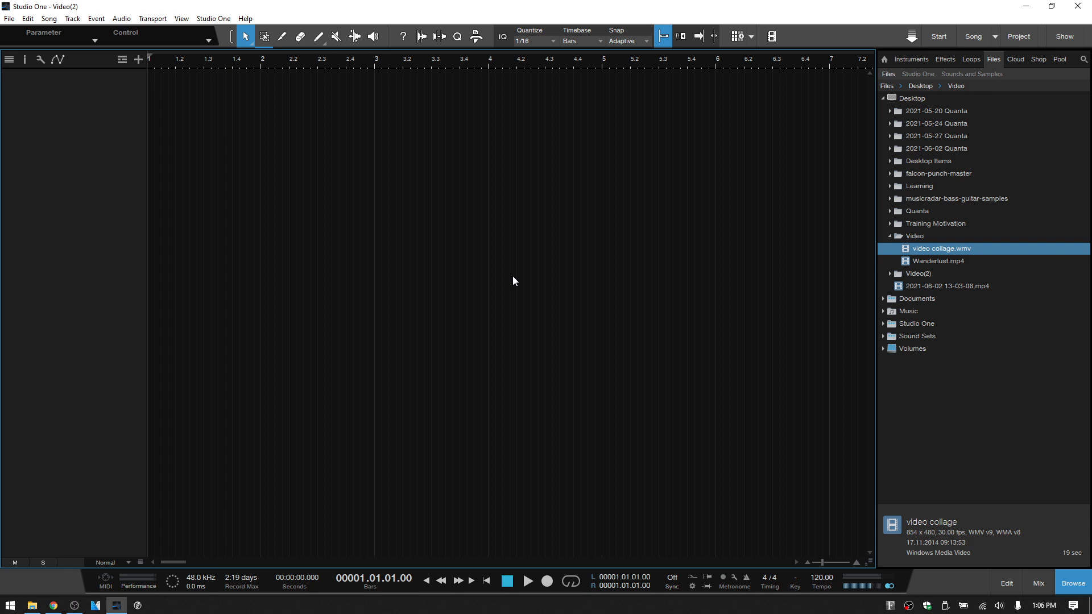
click(940, 261)
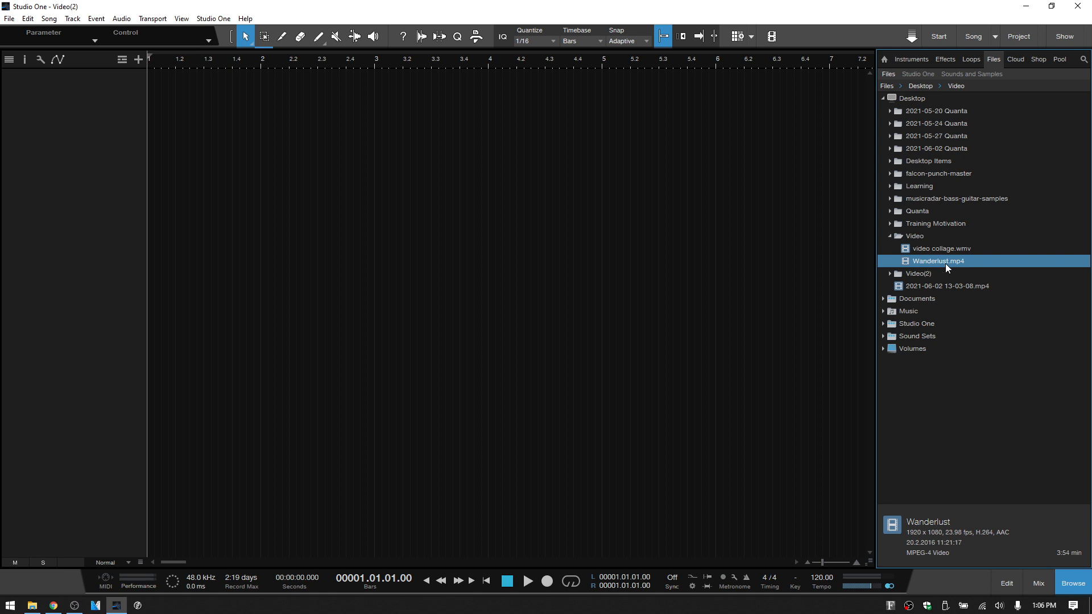
mouse_move(942, 268)
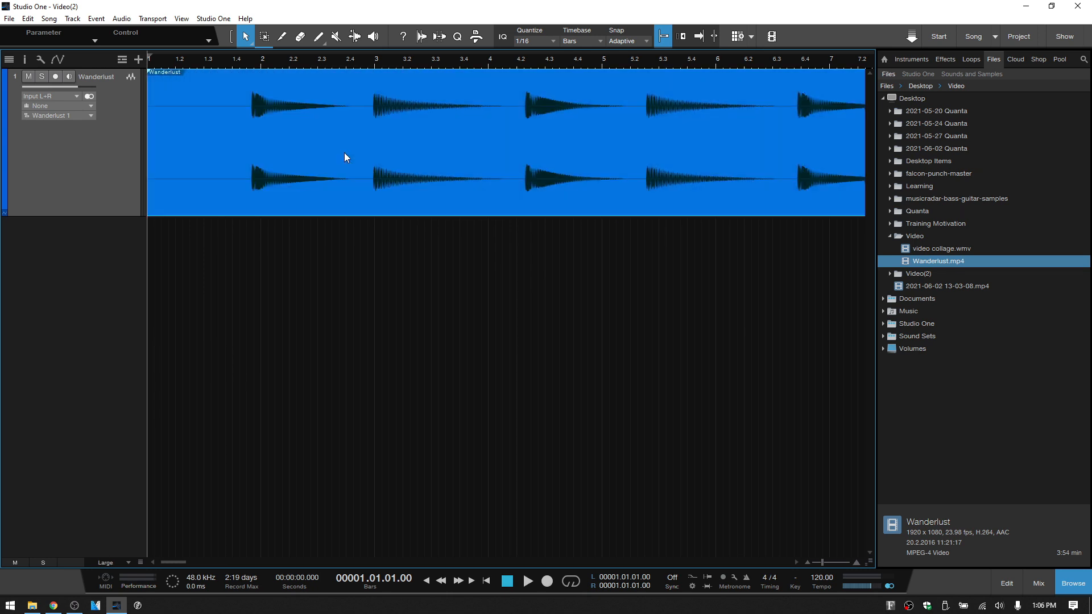
mouse_move(595, 206)
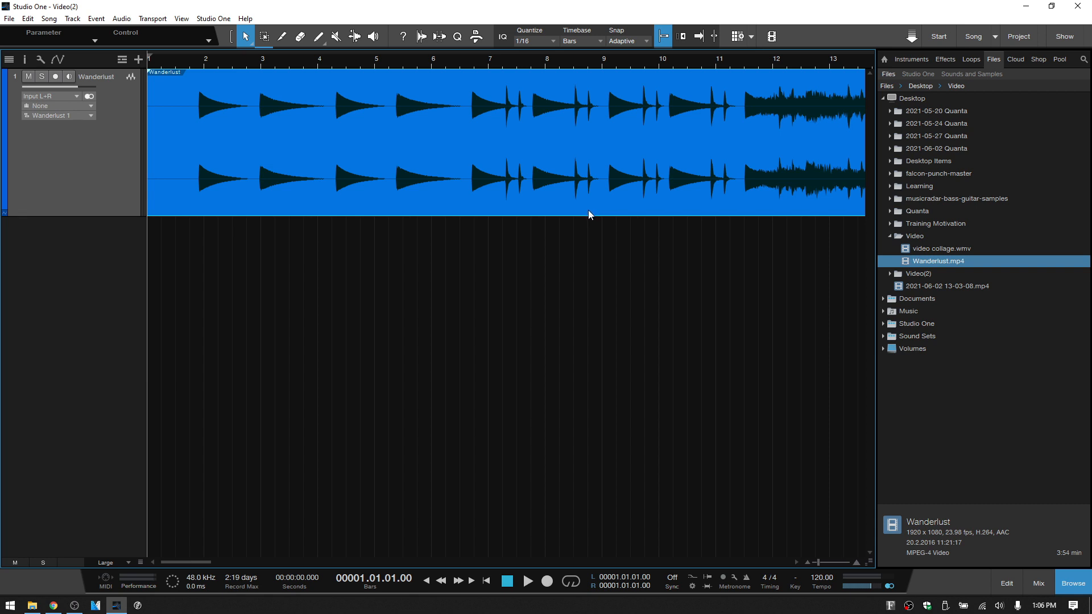
mouse_move(635, 188)
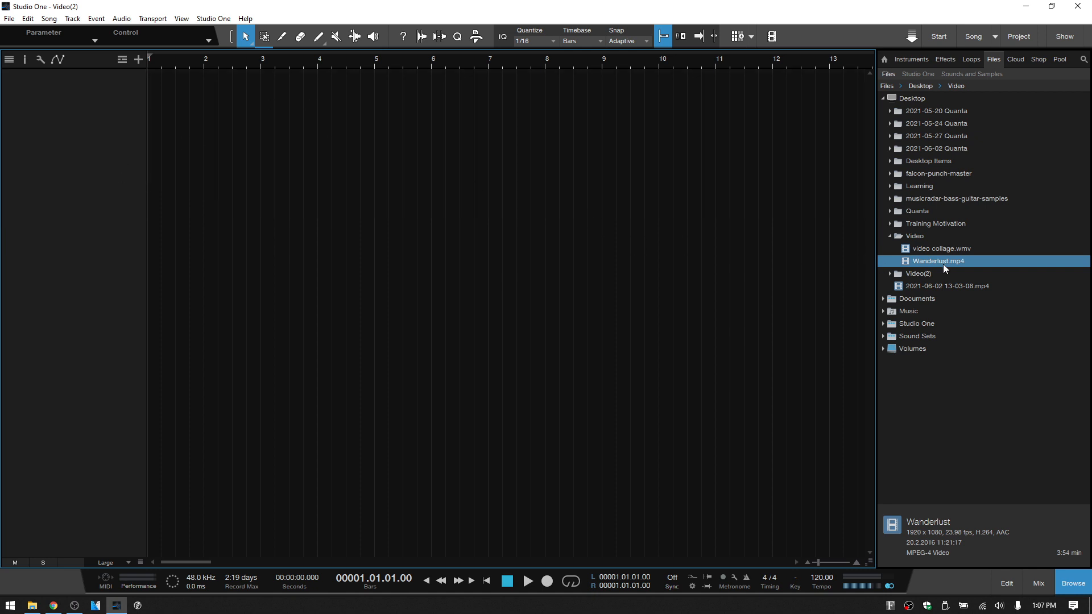
mouse_move(949, 266)
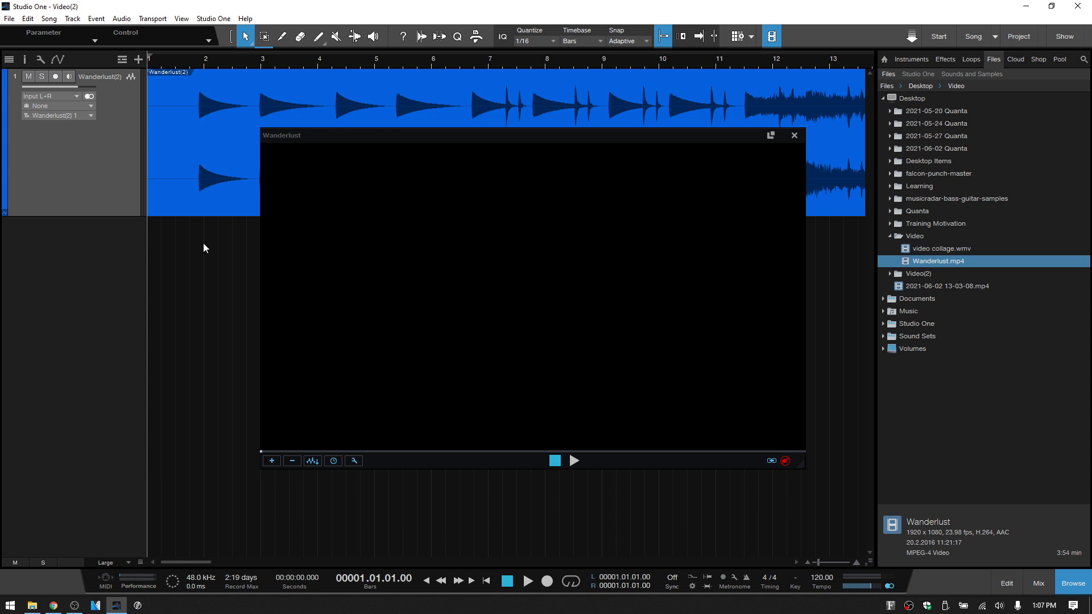
mouse_move(282, 92)
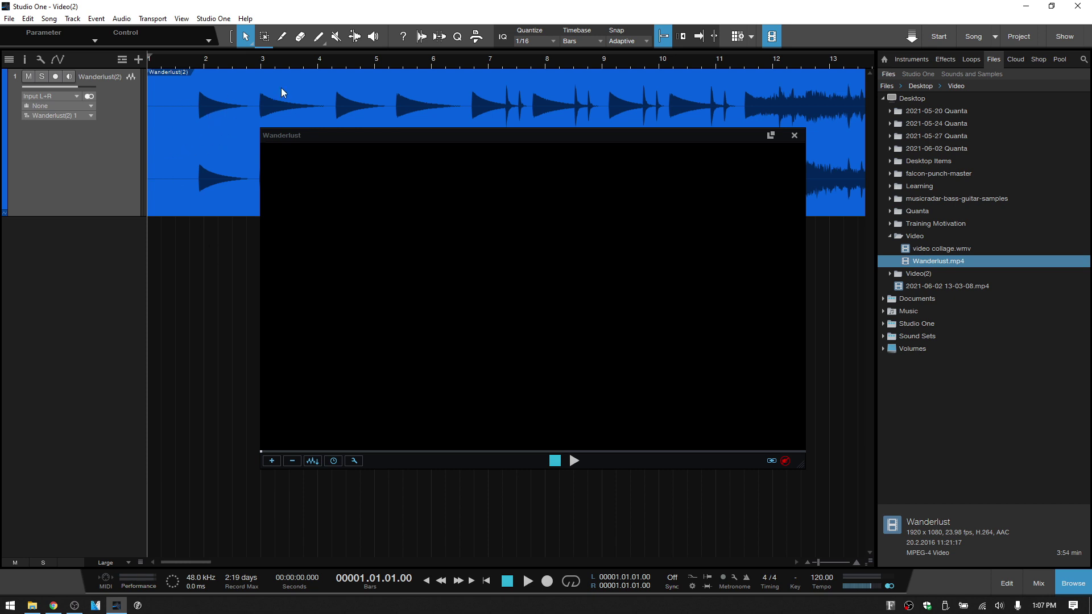
mouse_move(368, 98)
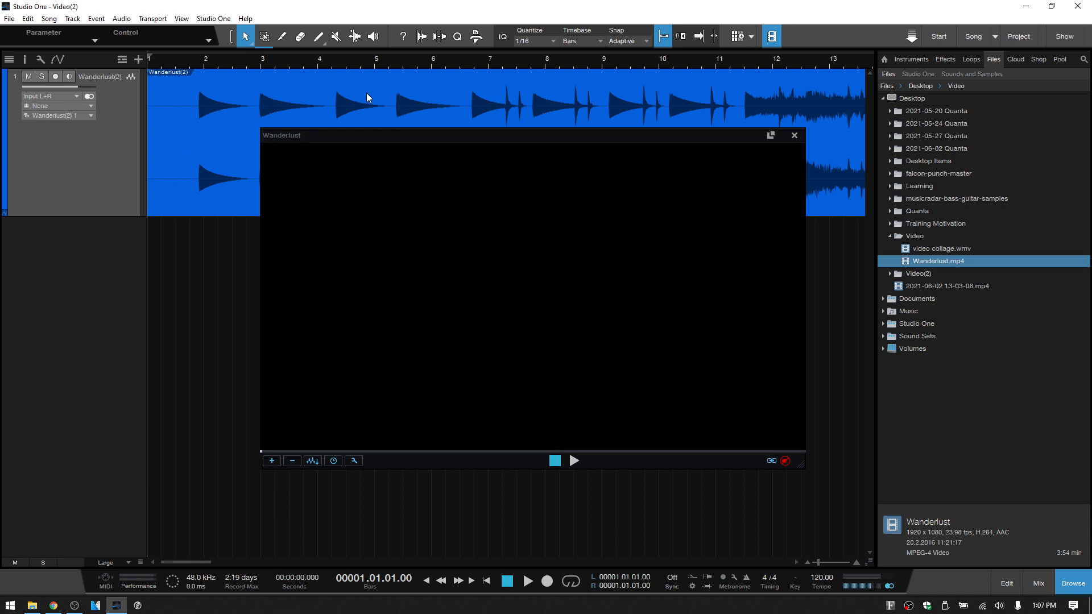
mouse_move(426, 99)
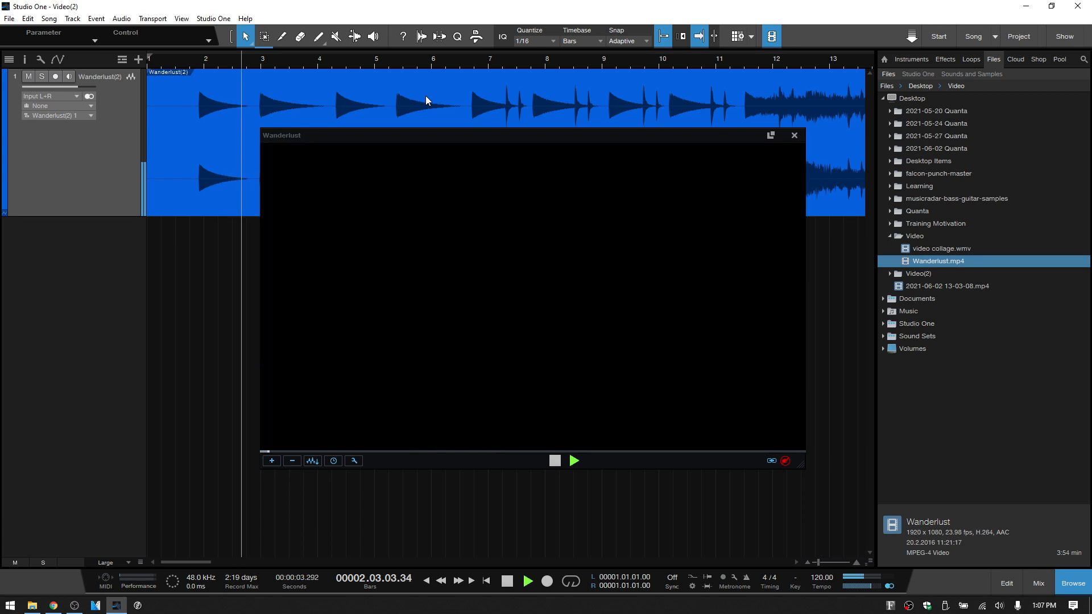
Step: Drag Wanderlust.mp4 into the arrangement, creating its audio track and video window
click(573, 460)
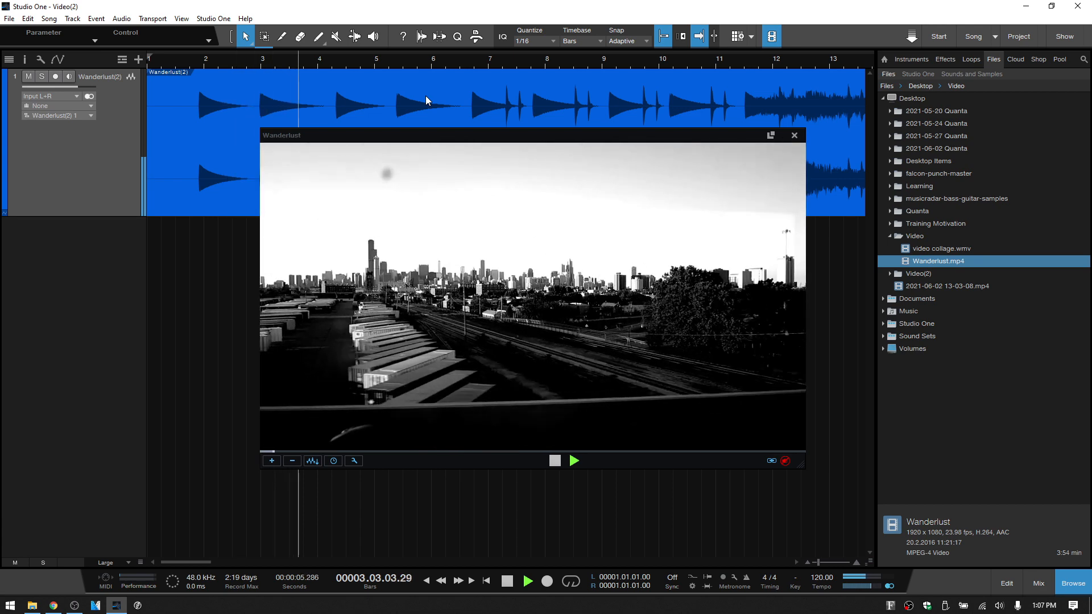
click(574, 460)
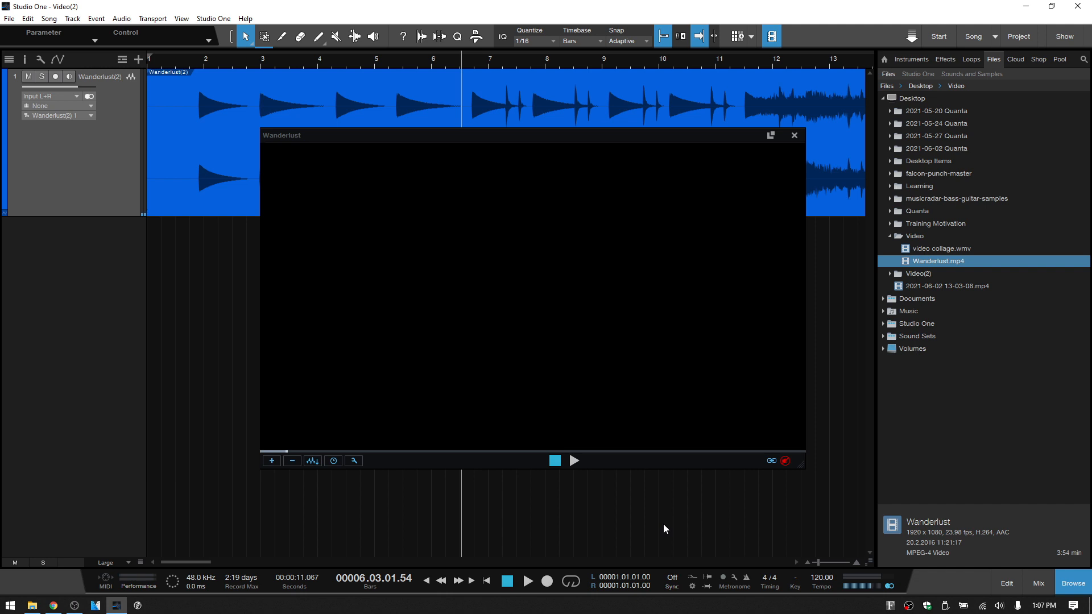
mouse_move(689, 321)
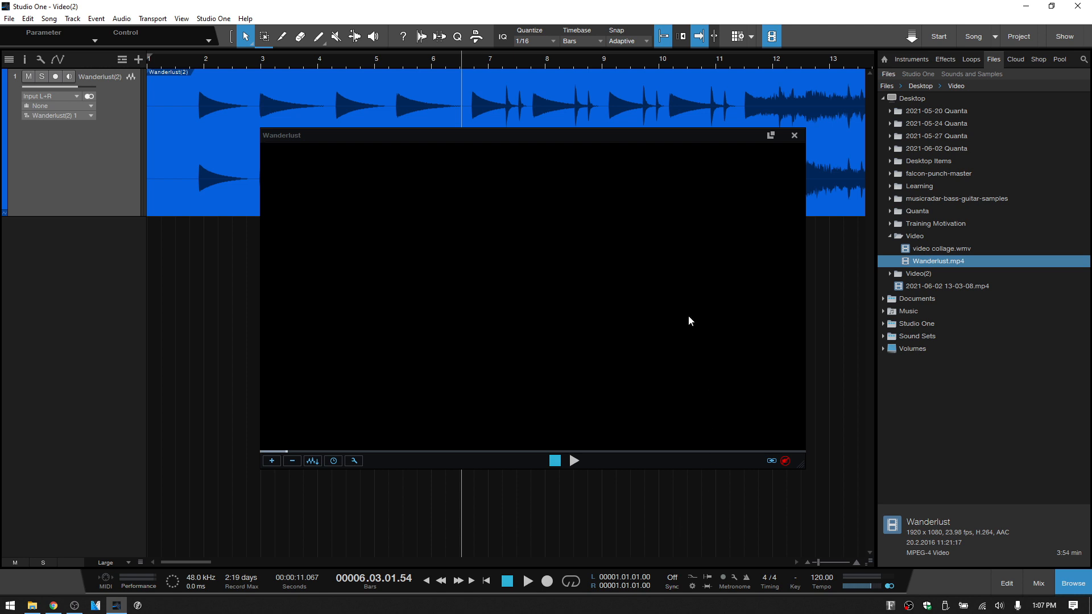
mouse_move(704, 294)
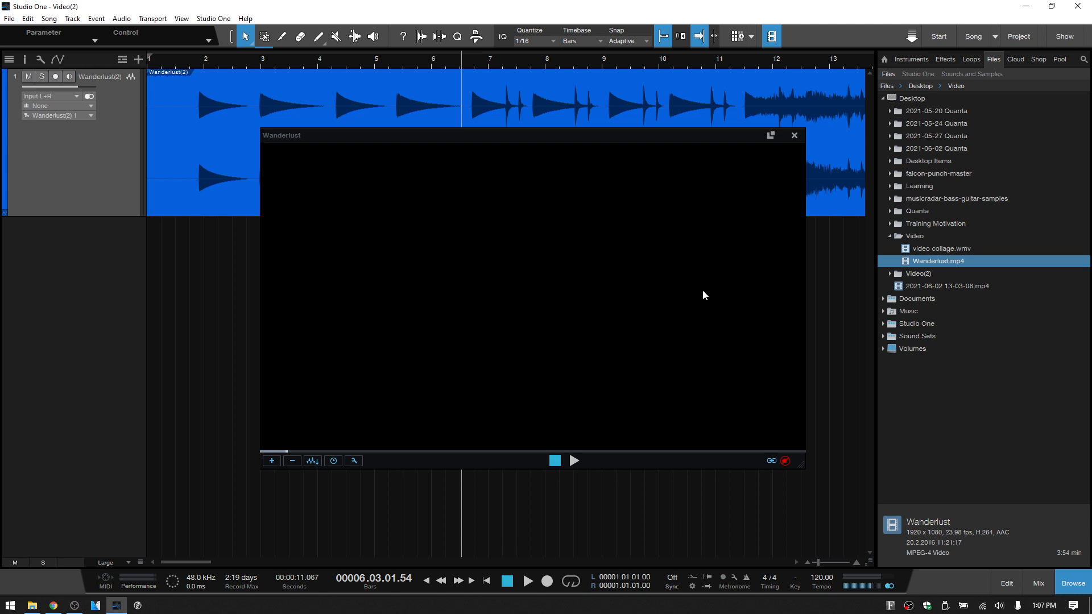
mouse_move(731, 382)
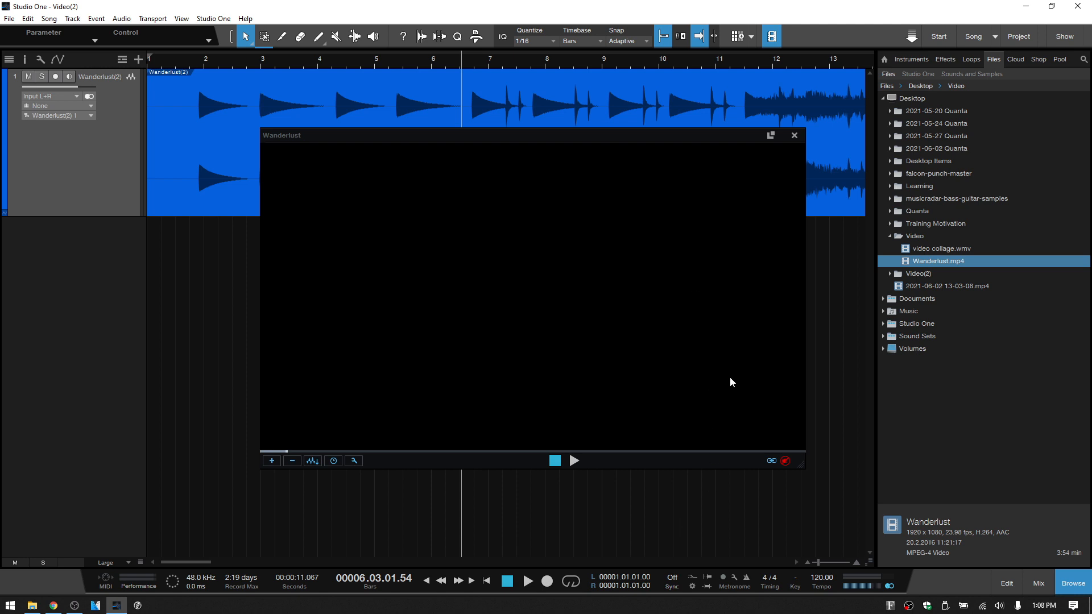
mouse_move(775, 492)
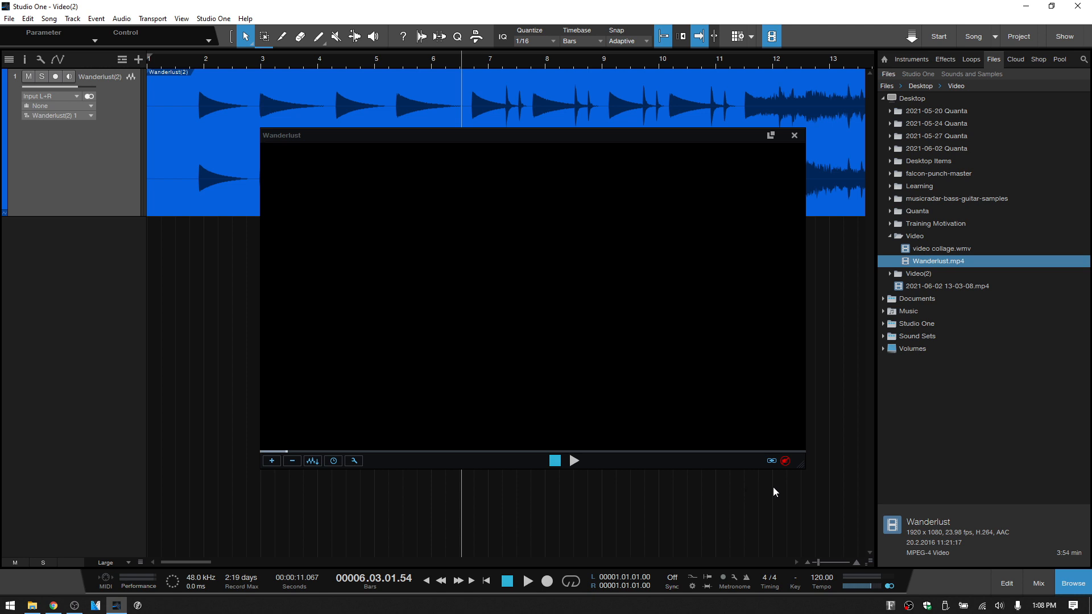
mouse_move(998, 605)
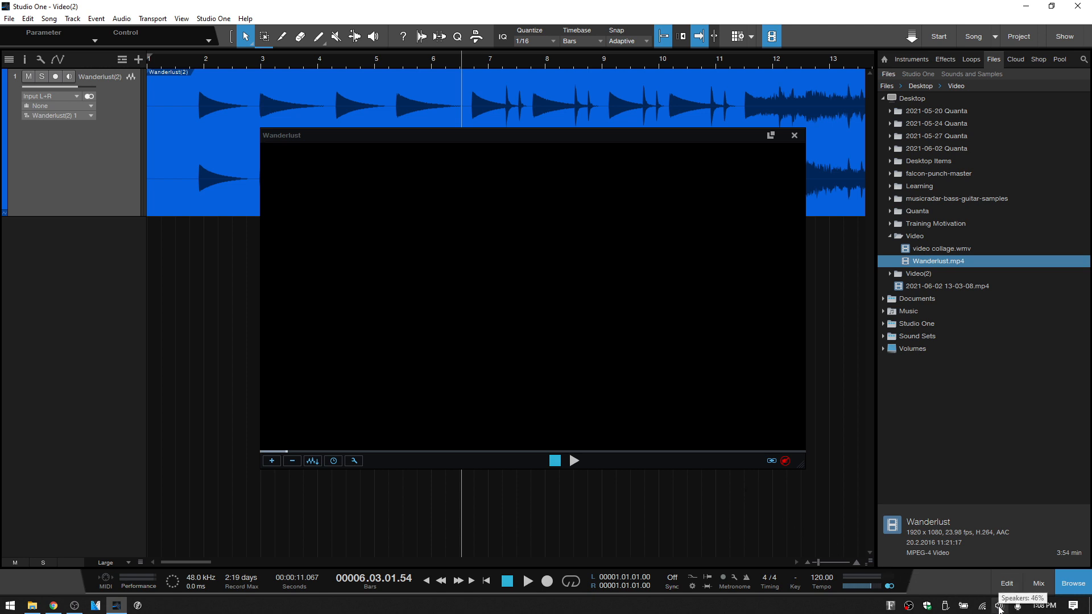
Step: Unmute Studio One in the Windows Volume Mixer
right_click(1001, 605)
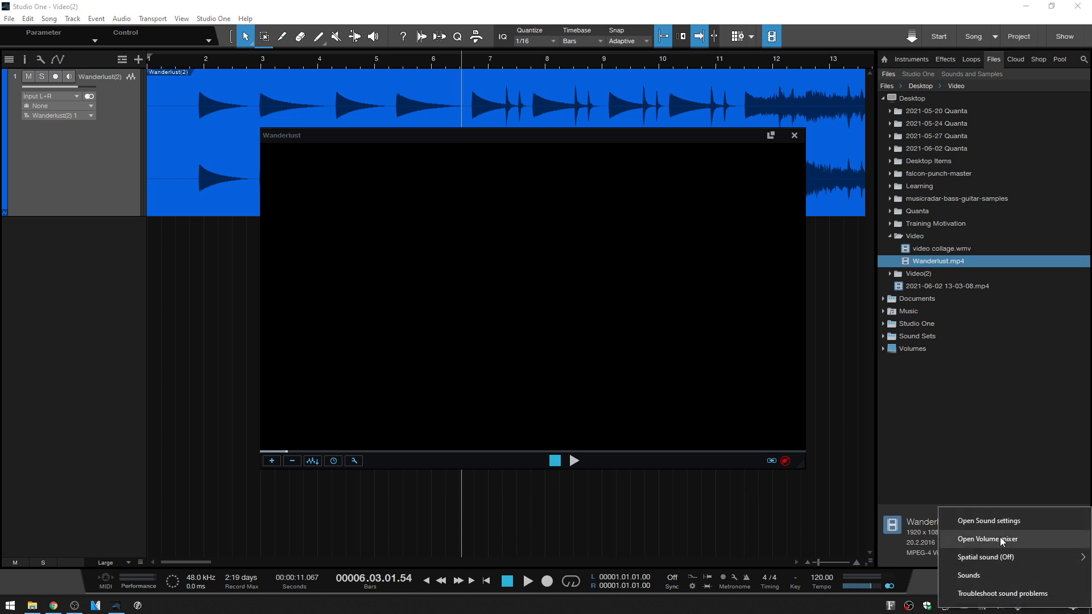
click(986, 539)
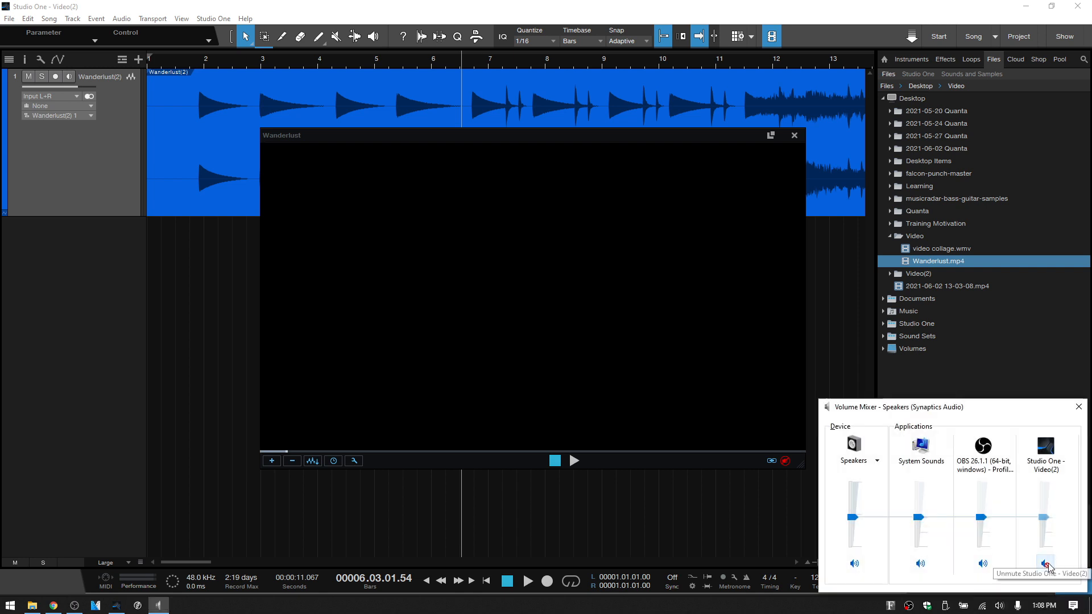
click(1044, 564)
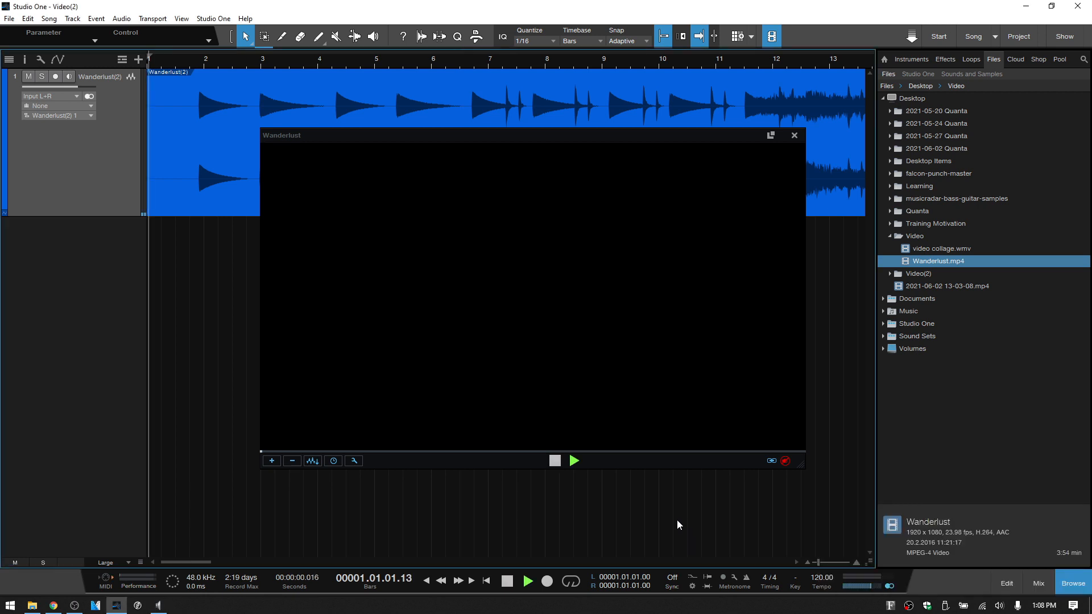
Step: Play and stop the song to preview the Wanderlust video up to around bar 10
click(573, 460)
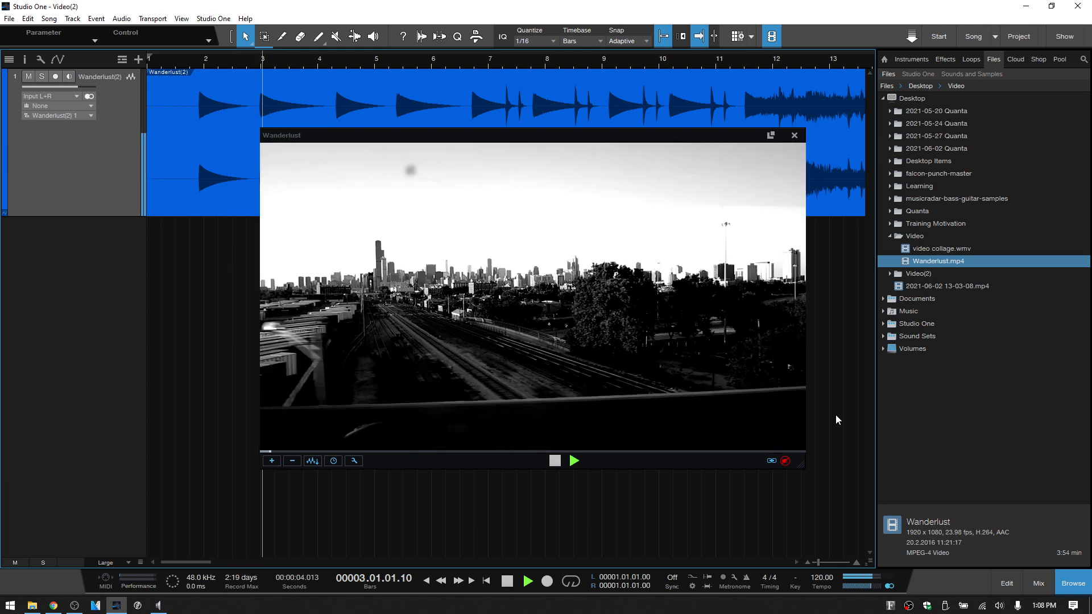
click(572, 460)
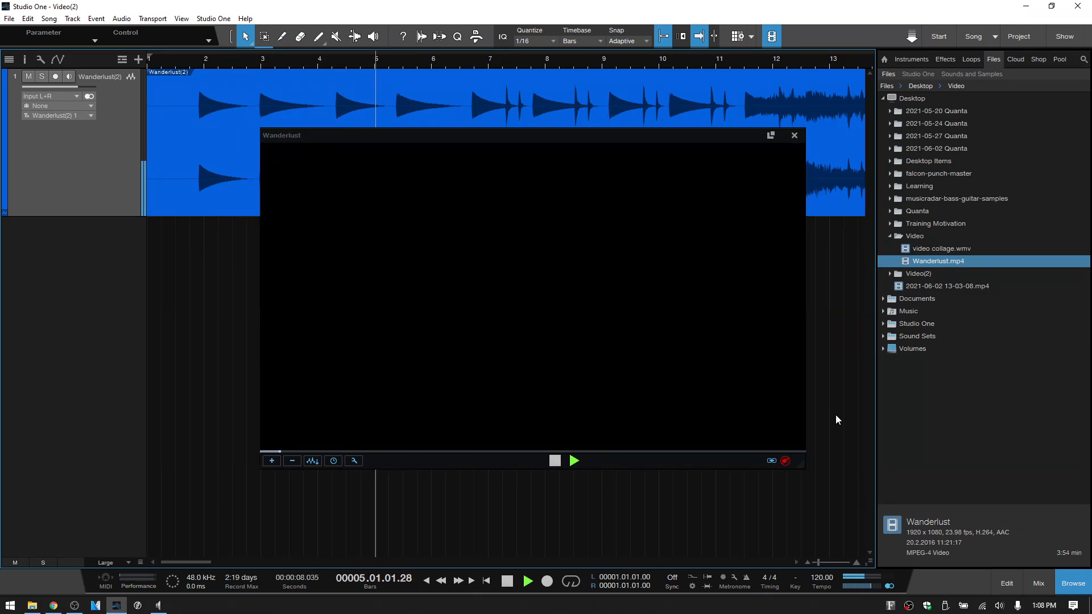
click(573, 459)
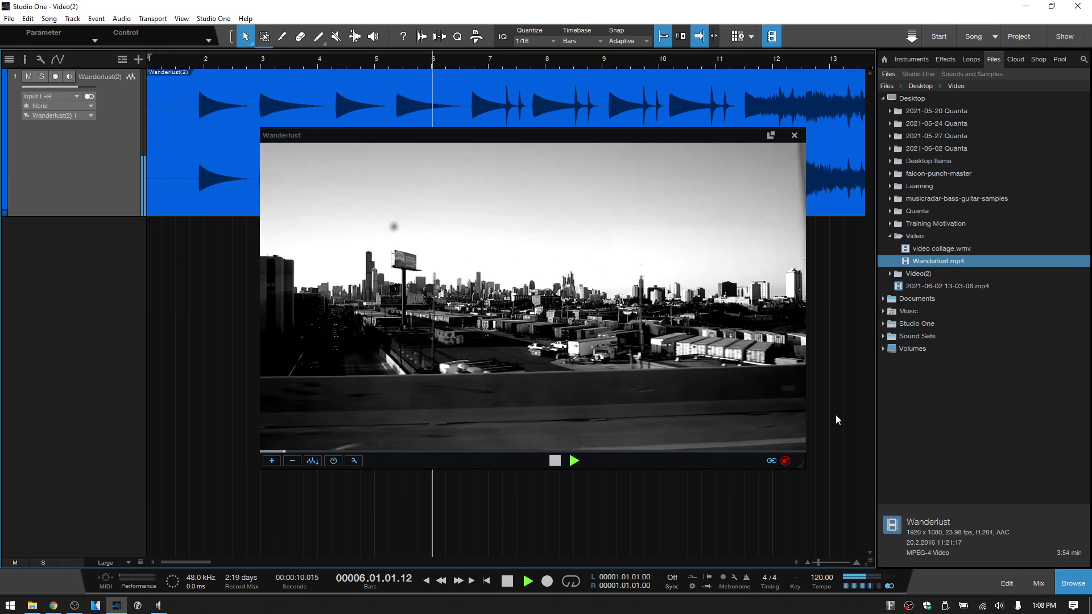
click(555, 460)
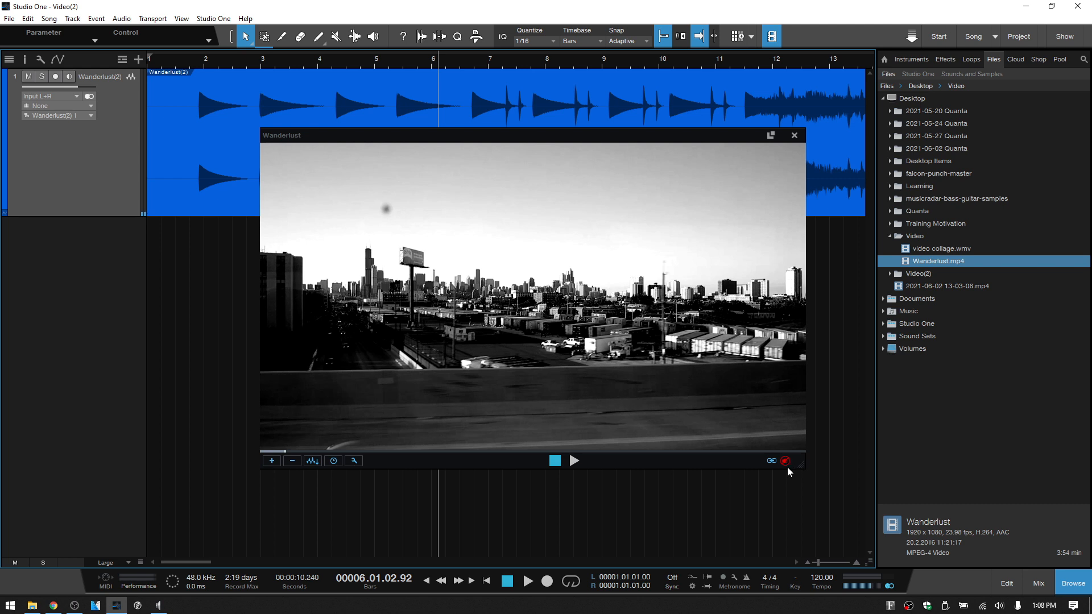
mouse_move(785, 463)
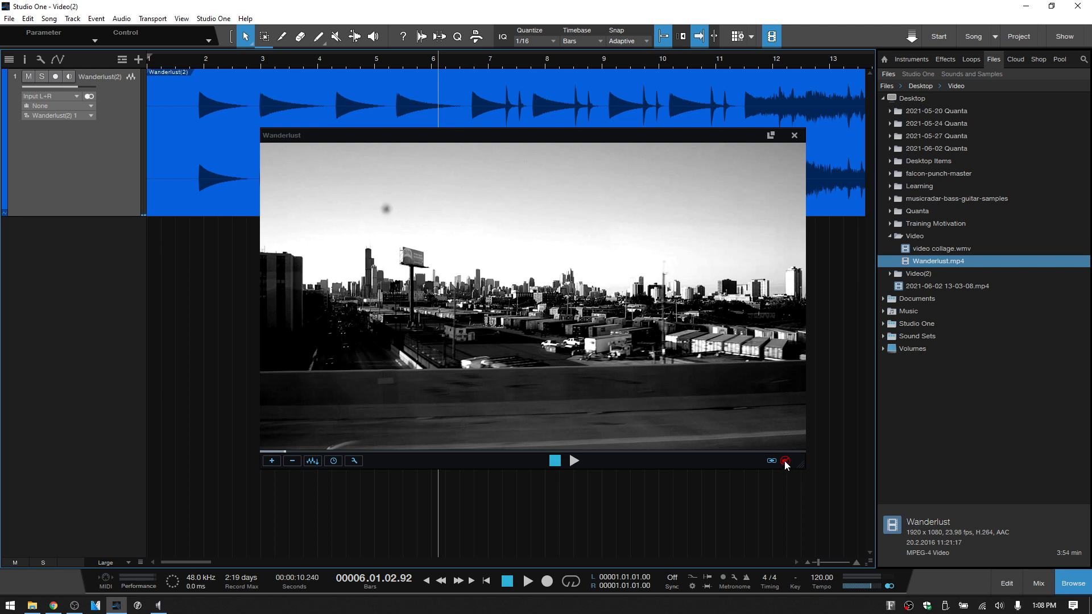
click(785, 461)
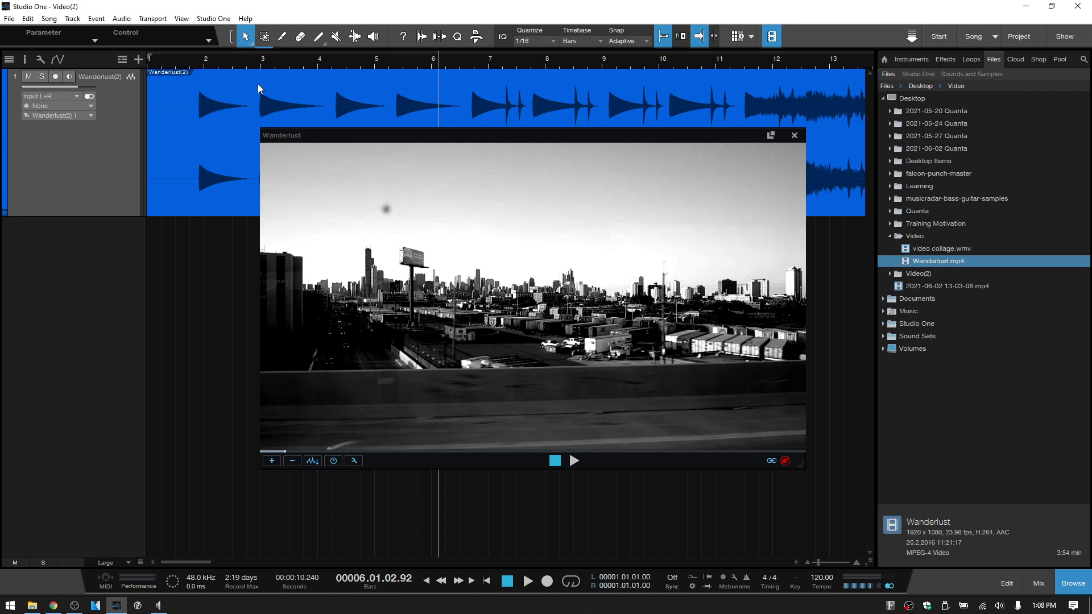
mouse_move(564, 102)
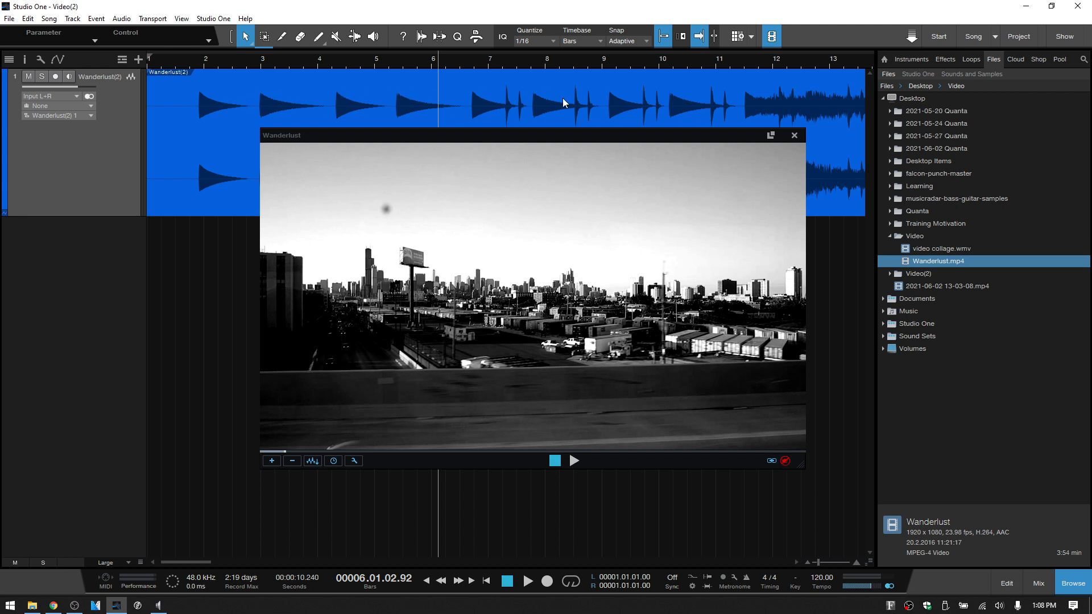
click(573, 460)
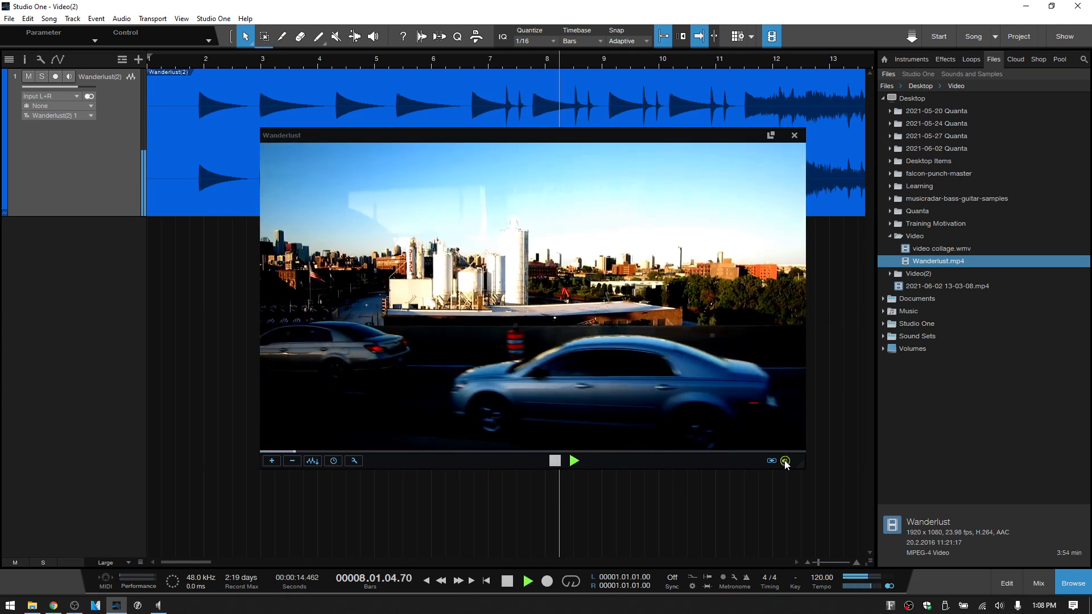
click(573, 460)
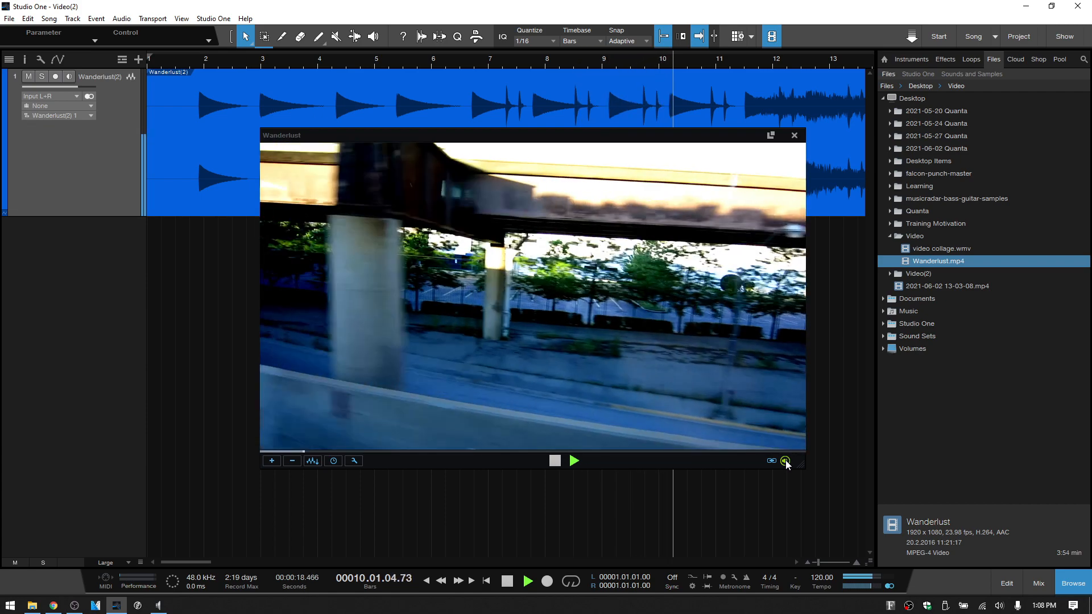
click(573, 460)
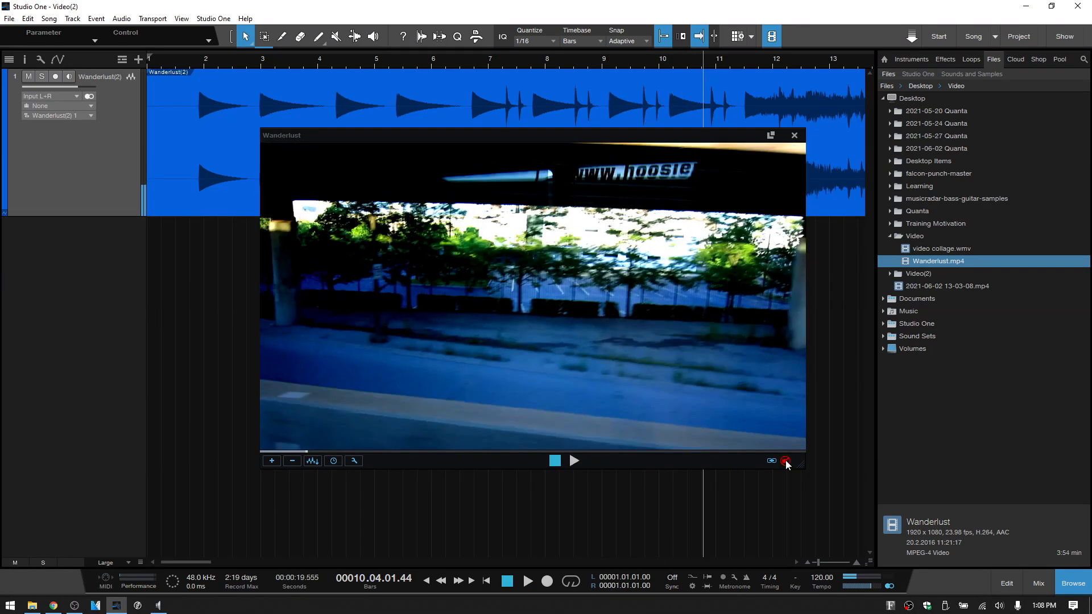
Step: Reopen the Volume Mixer and unmute Studio One's output again
right_click(999, 604)
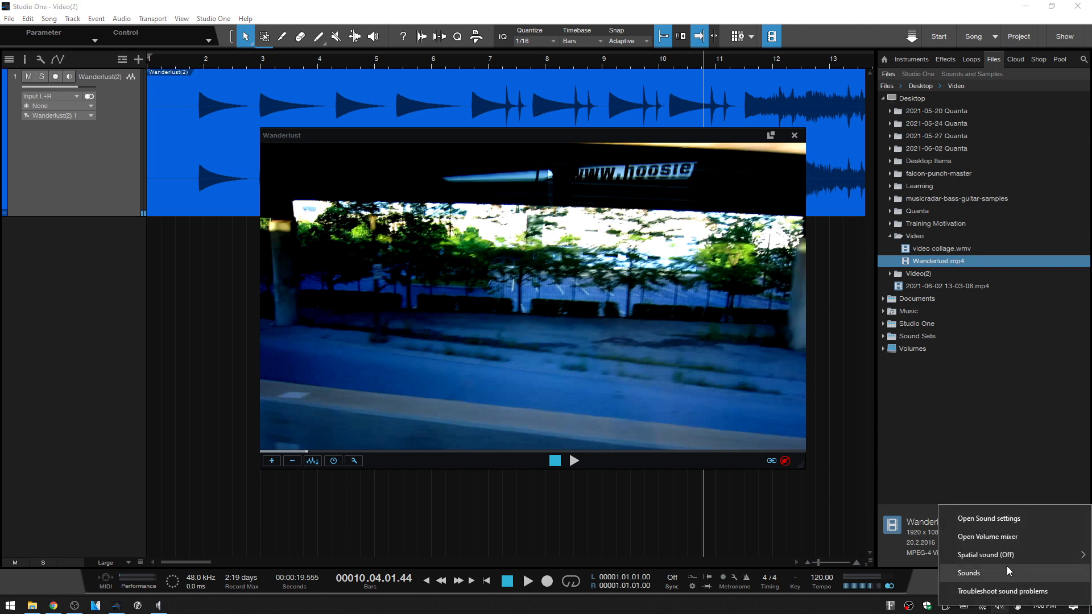
click(986, 536)
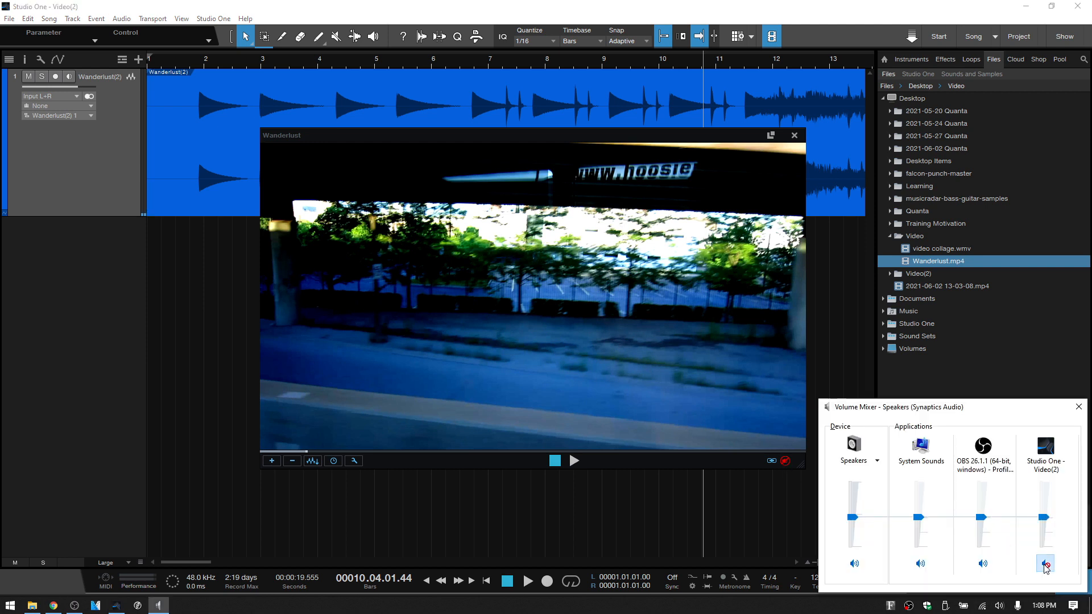
click(1045, 563)
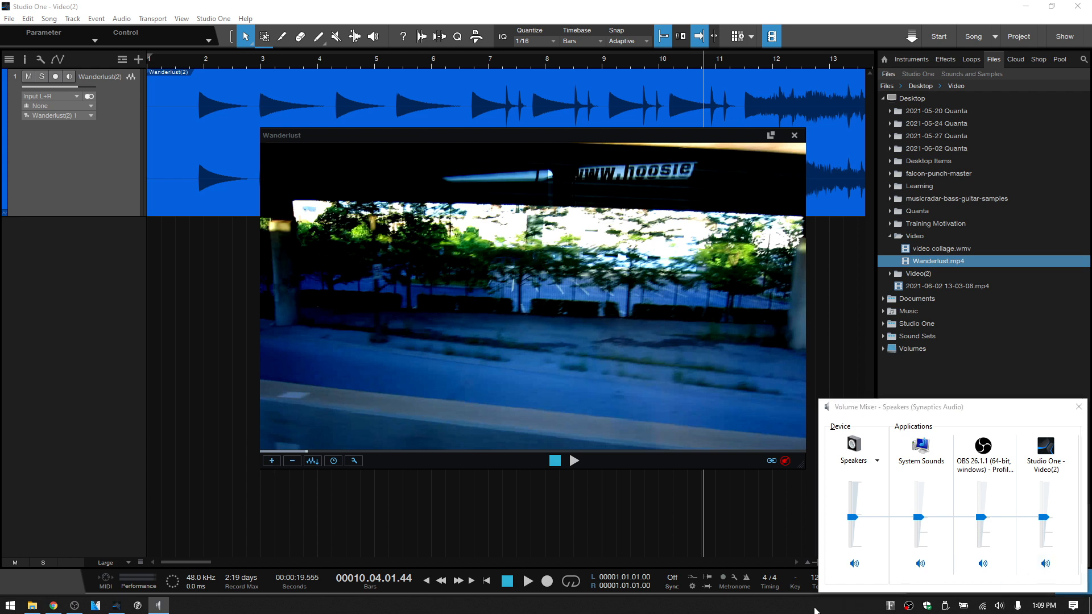
mouse_move(762, 524)
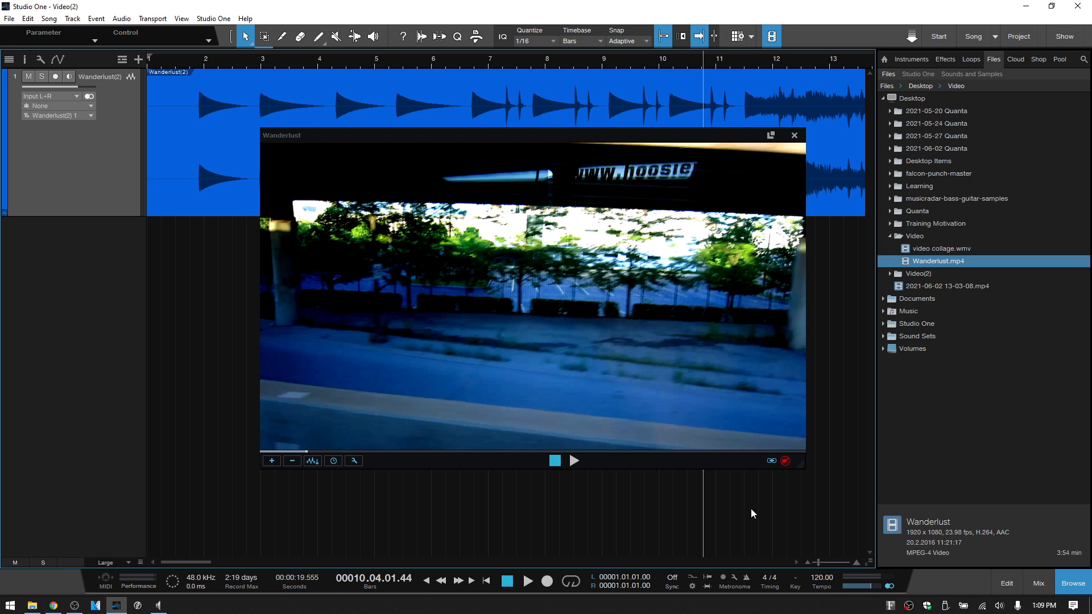
mouse_move(802, 477)
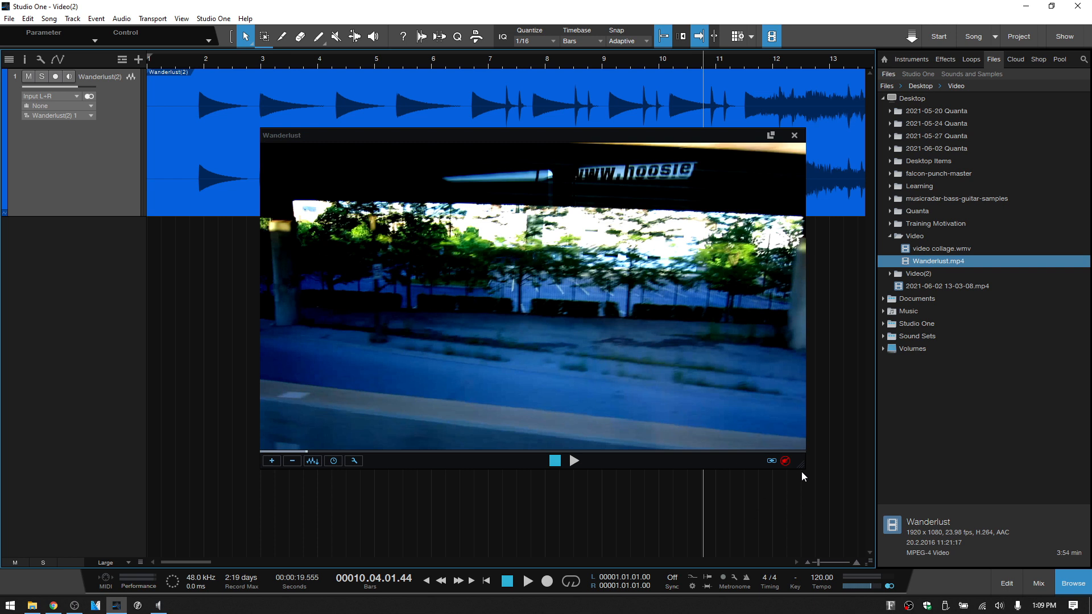
mouse_move(787, 506)
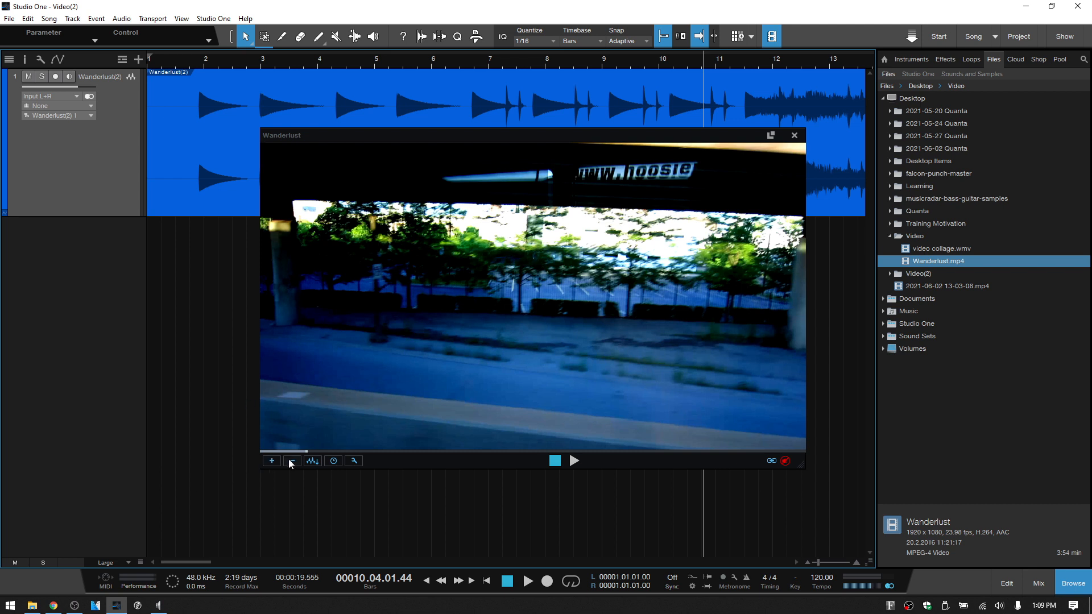
Step: Remove the Wanderlust clip using the Video Player's minus button
click(793, 135)
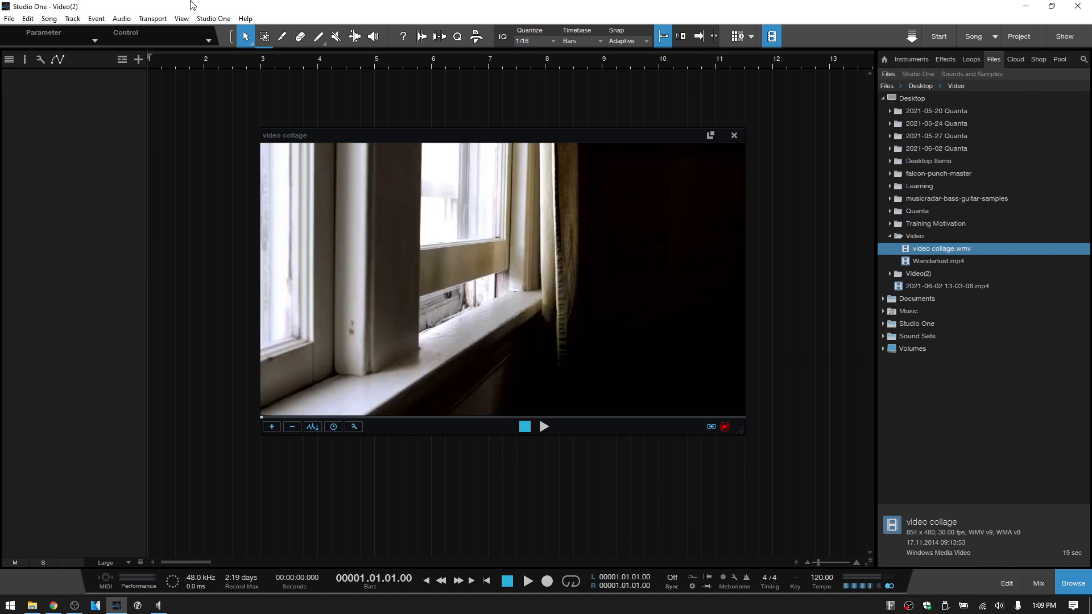
mouse_move(86, 212)
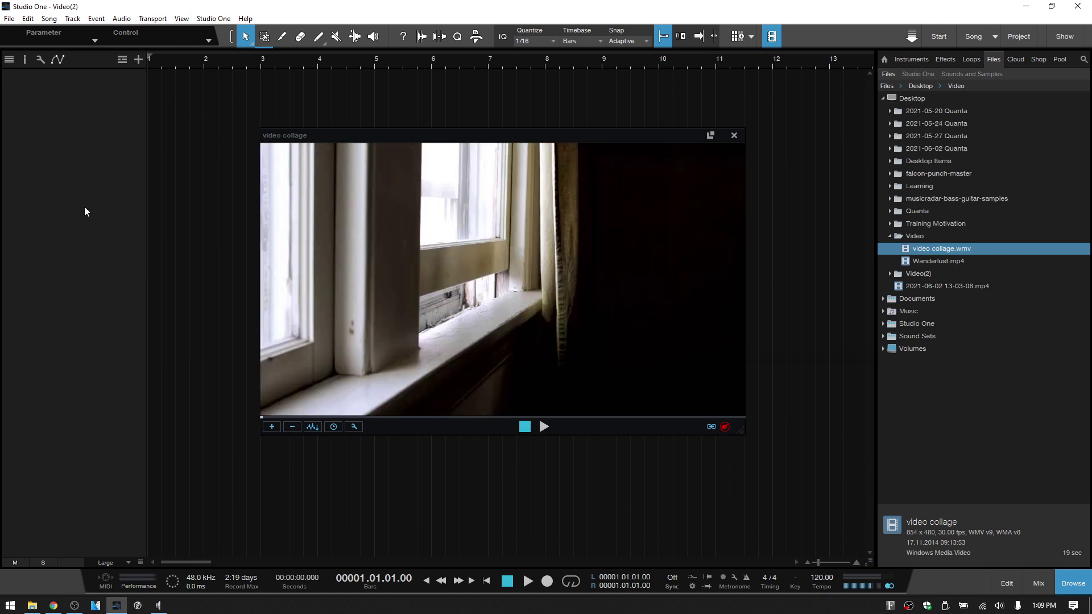
mouse_move(82, 49)
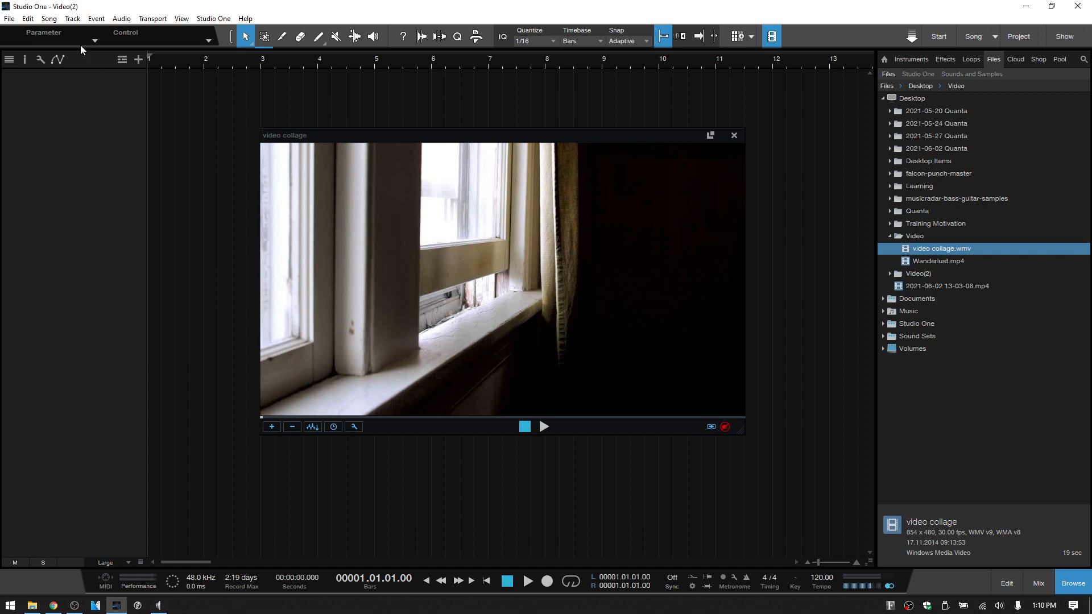
mouse_move(49, 18)
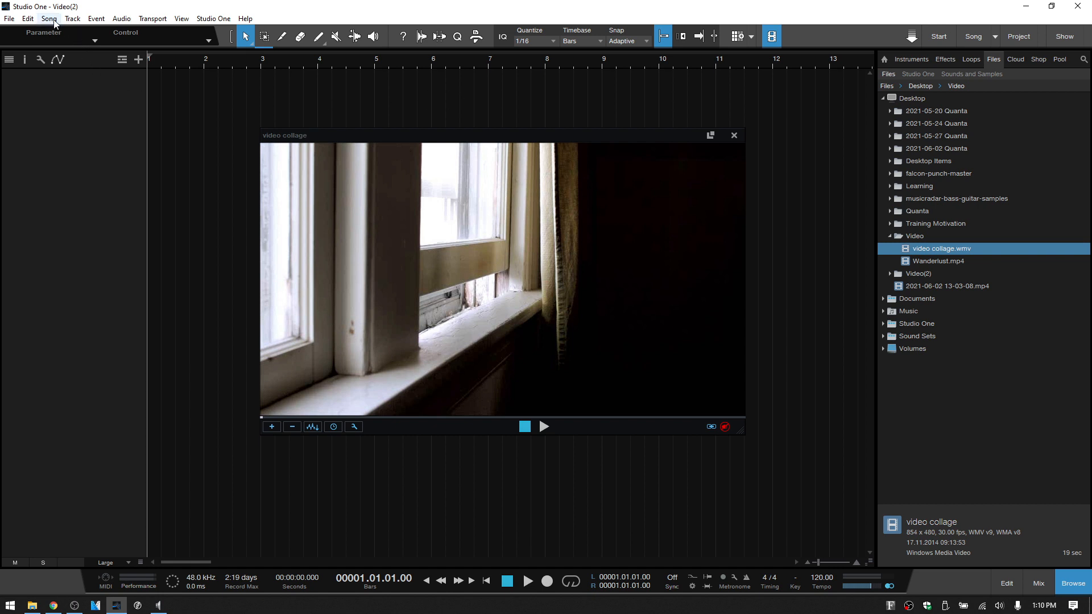
Step: Review the General settings in Song > Song Setup and cancel without changes
click(49, 18)
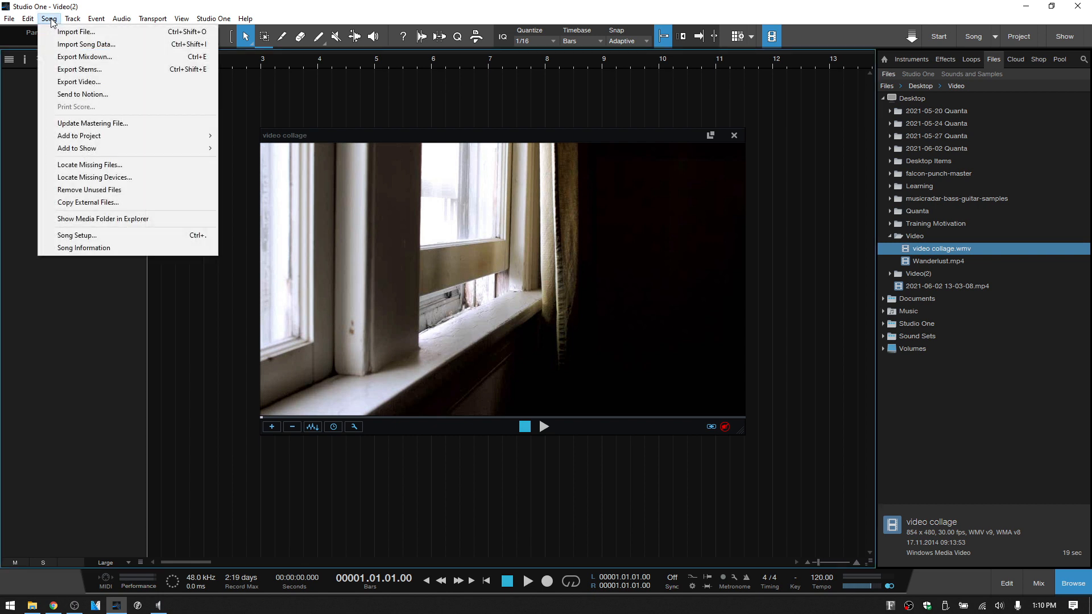
click(77, 235)
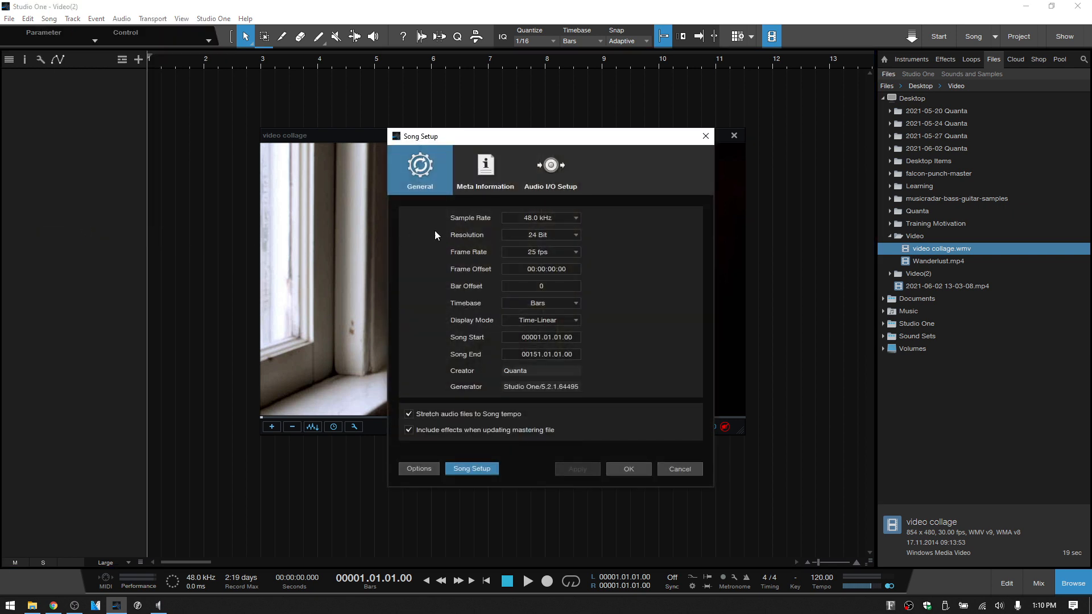
mouse_move(577, 254)
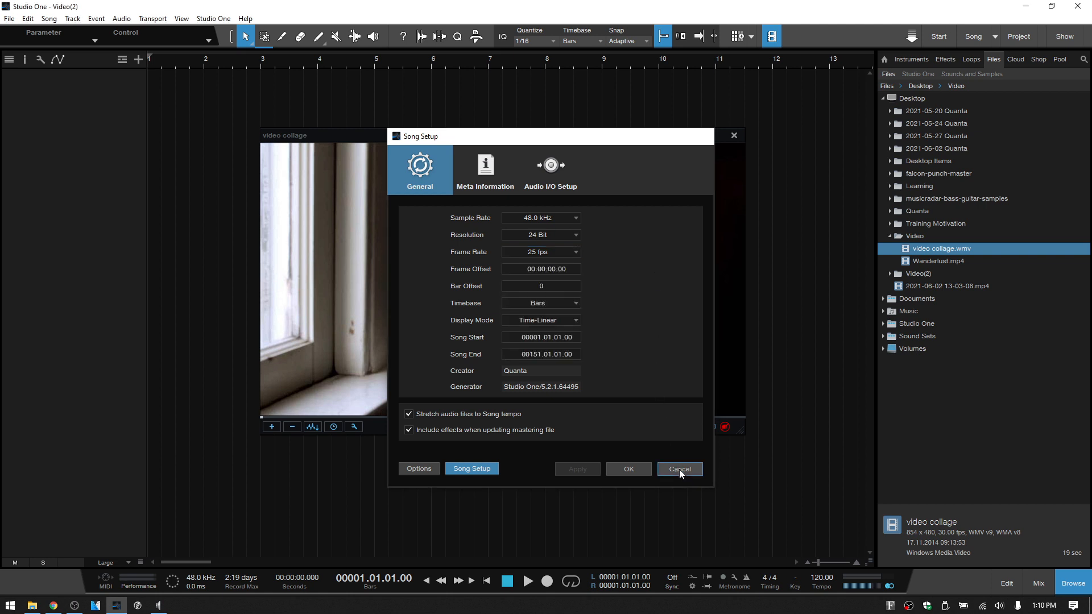
click(677, 468)
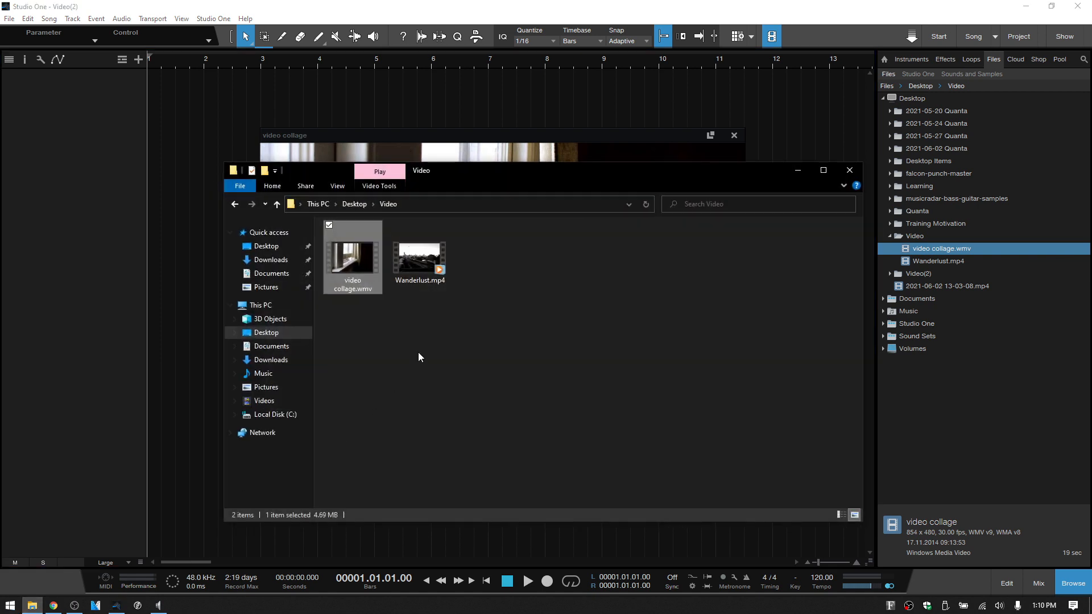
Step: View video collage.wmv's Properties details: 19 seconds, 854×480, 30 frames per second
right_click(352, 257)
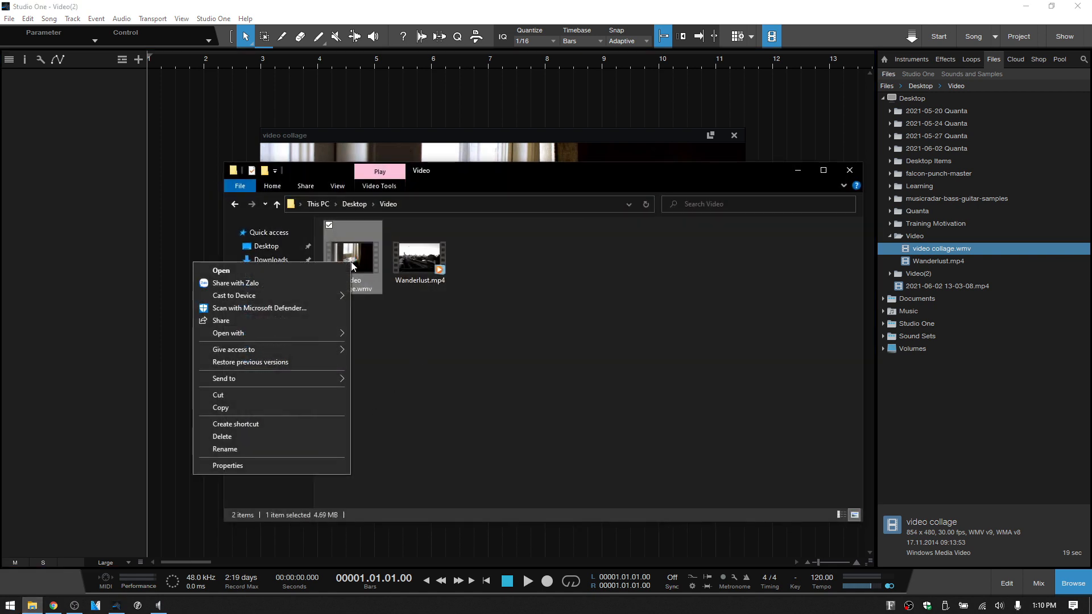
click(227, 466)
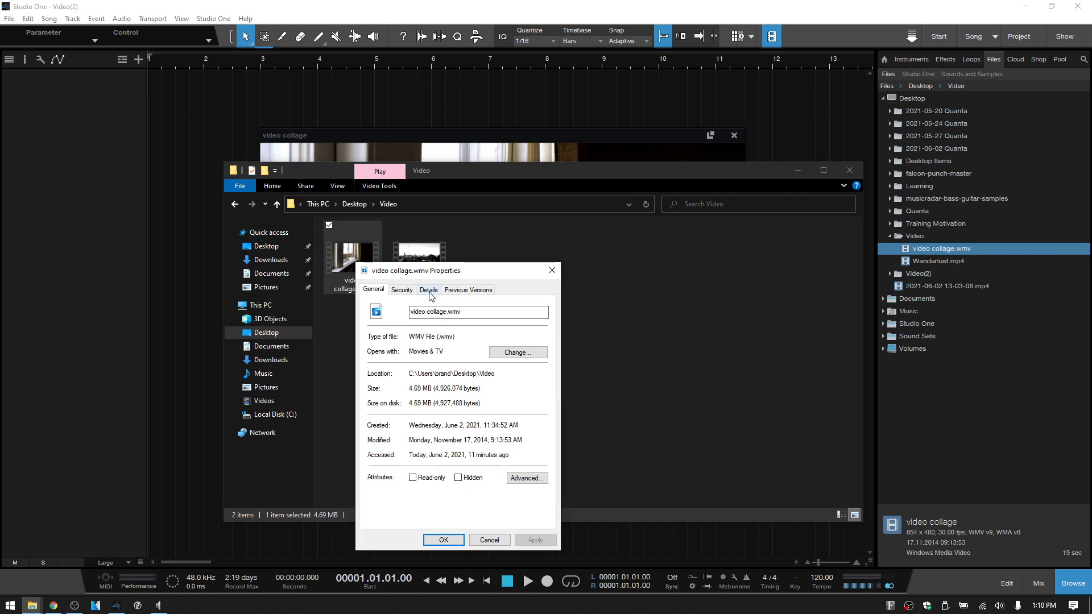
click(428, 290)
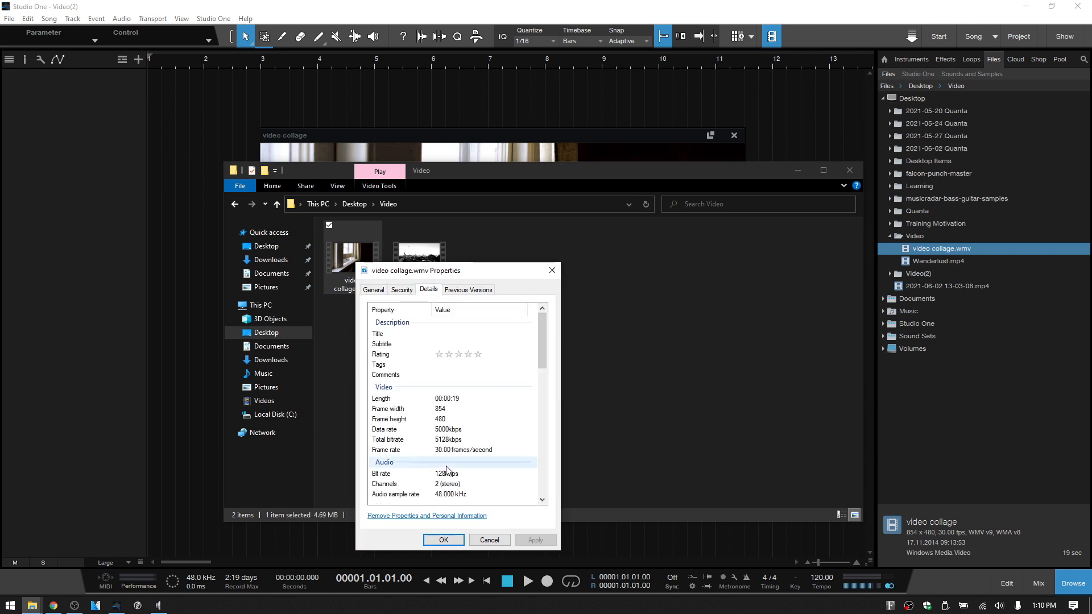
mouse_move(493, 453)
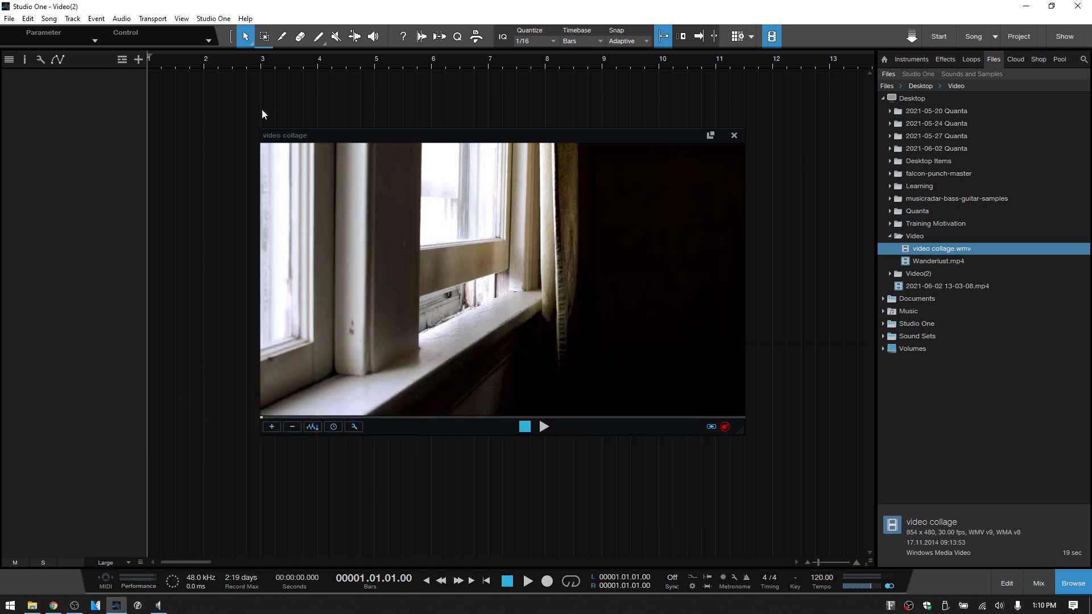
click(49, 18)
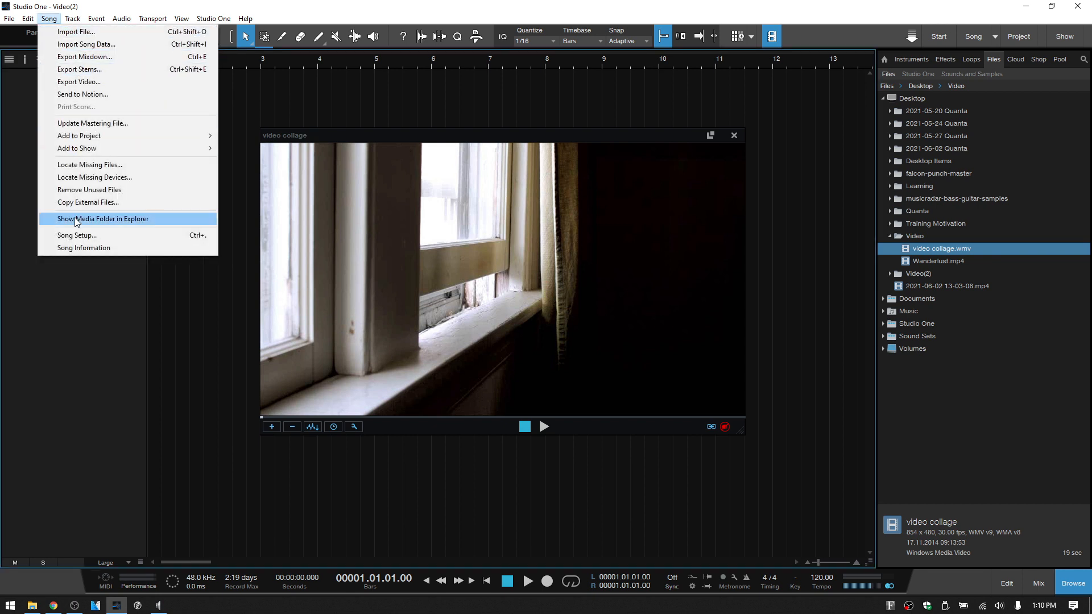
click(77, 235)
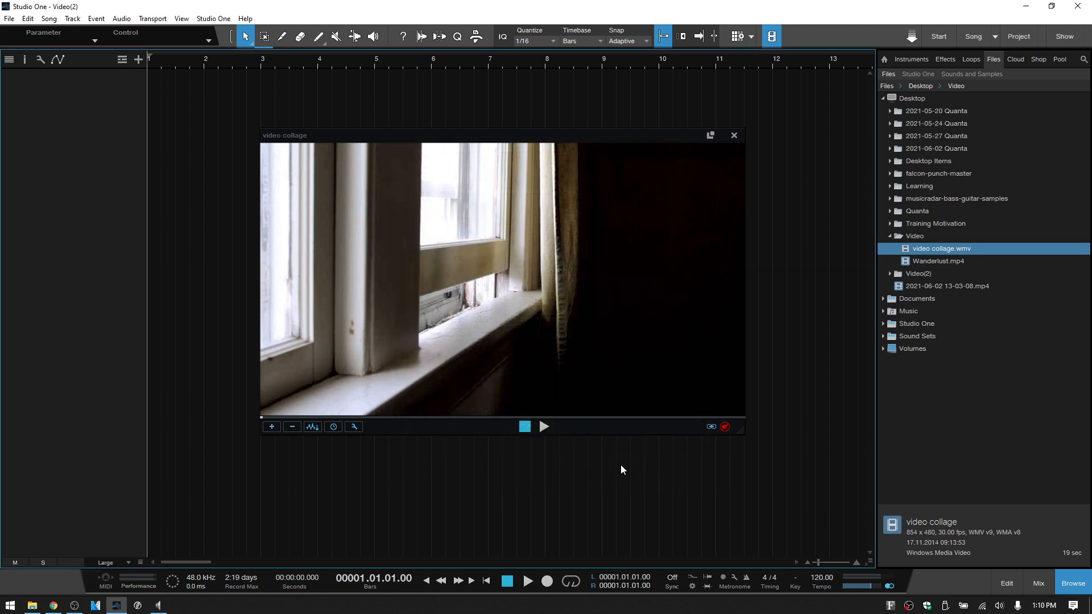
mouse_move(572, 74)
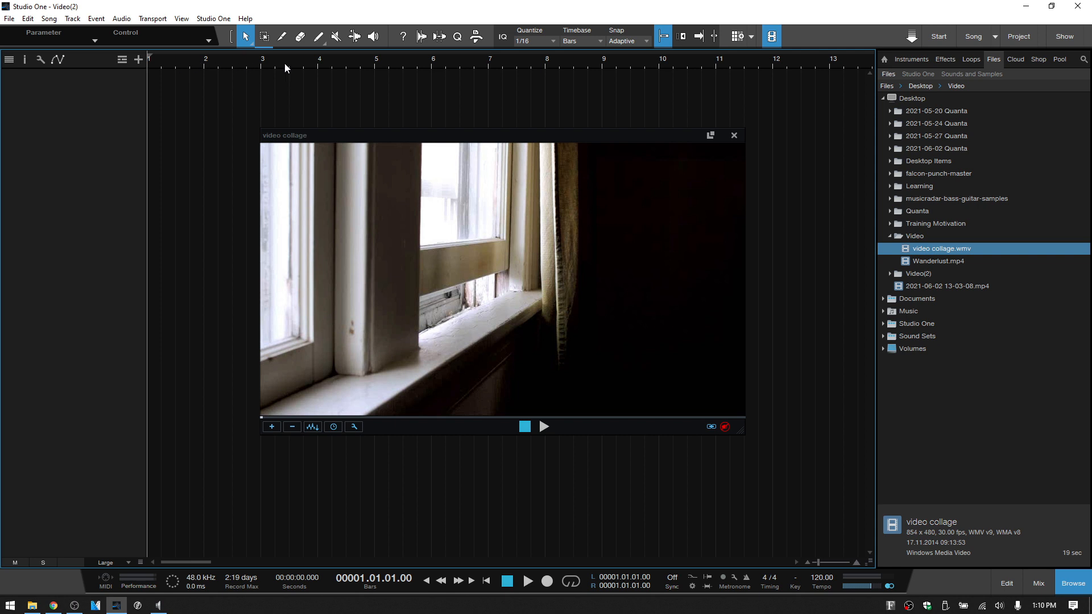
mouse_move(368, 77)
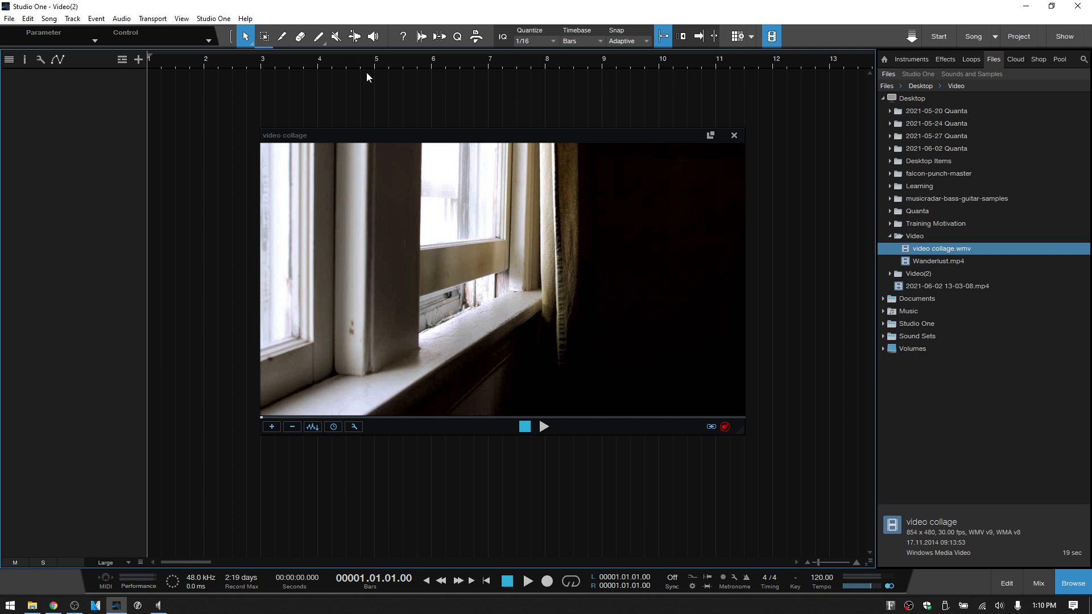
mouse_move(385, 66)
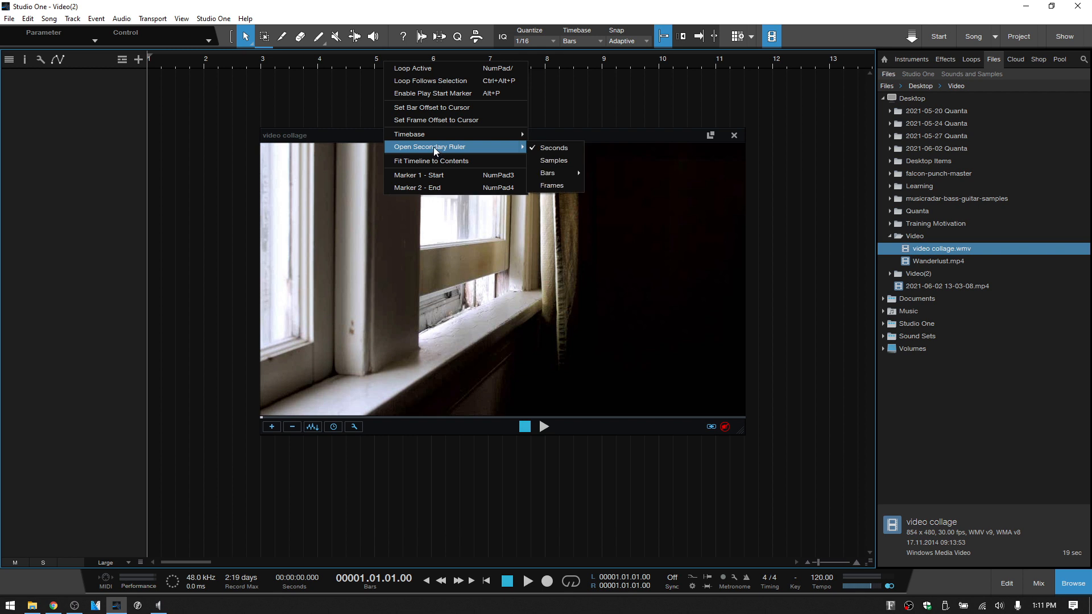
Step: Open a secondary ruler showing Frames beneath the bars ruler
click(551, 186)
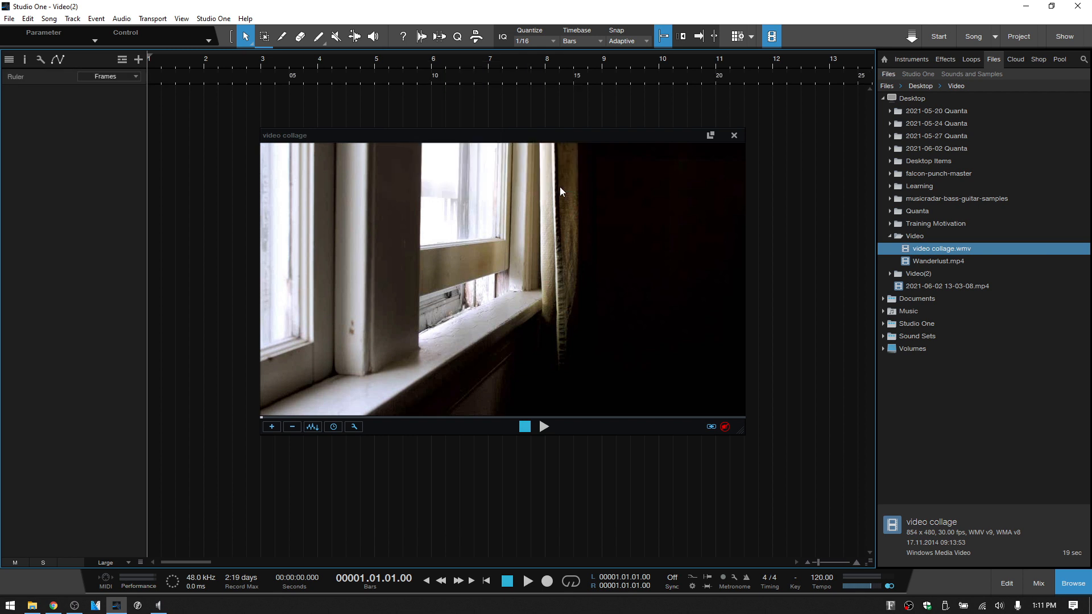
mouse_move(619, 88)
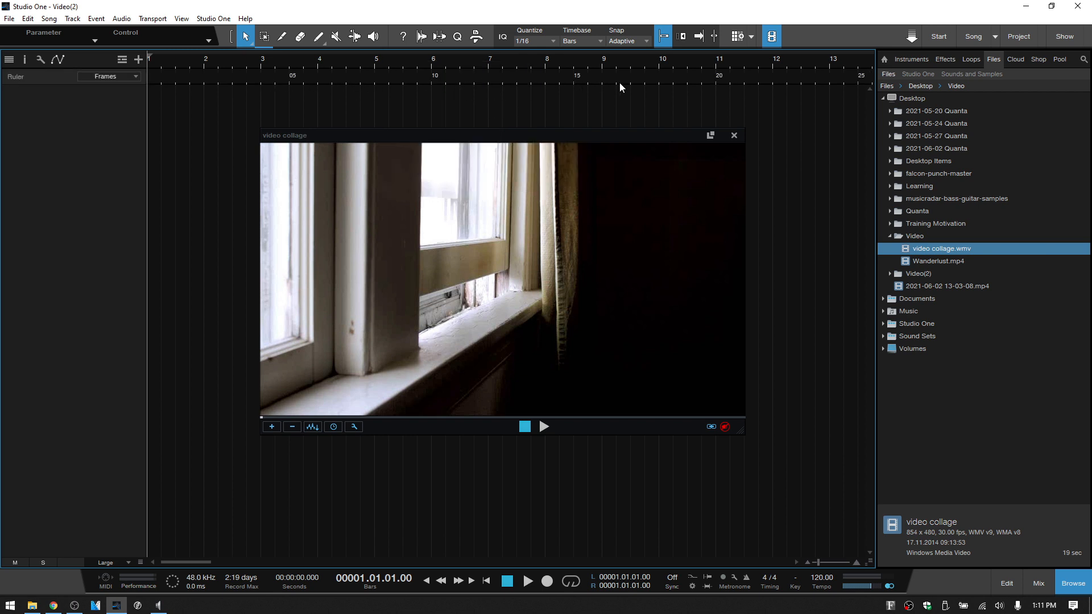
mouse_move(381, 87)
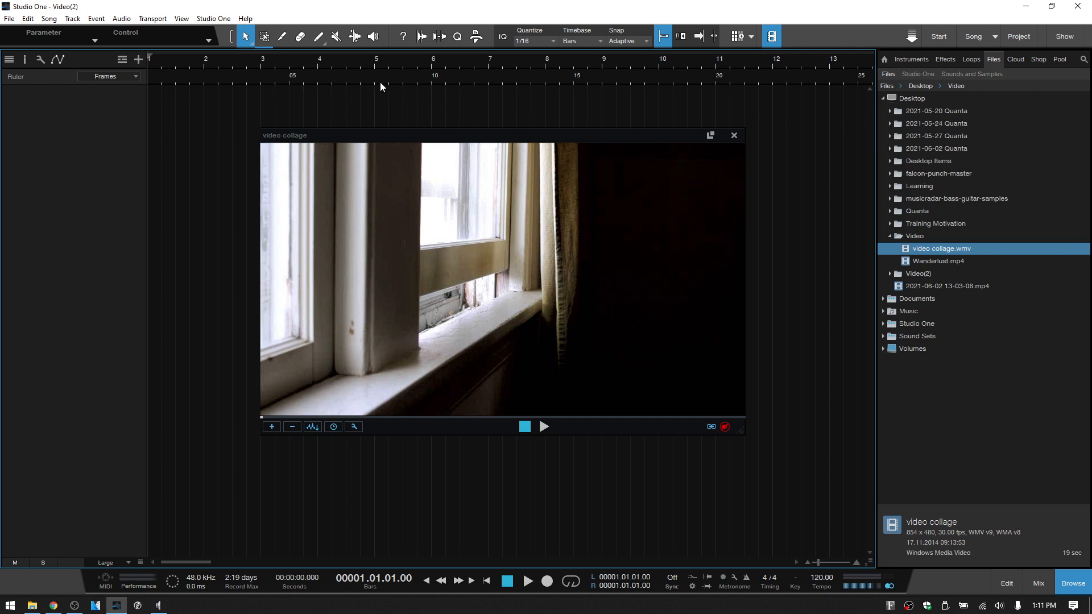
mouse_move(567, 90)
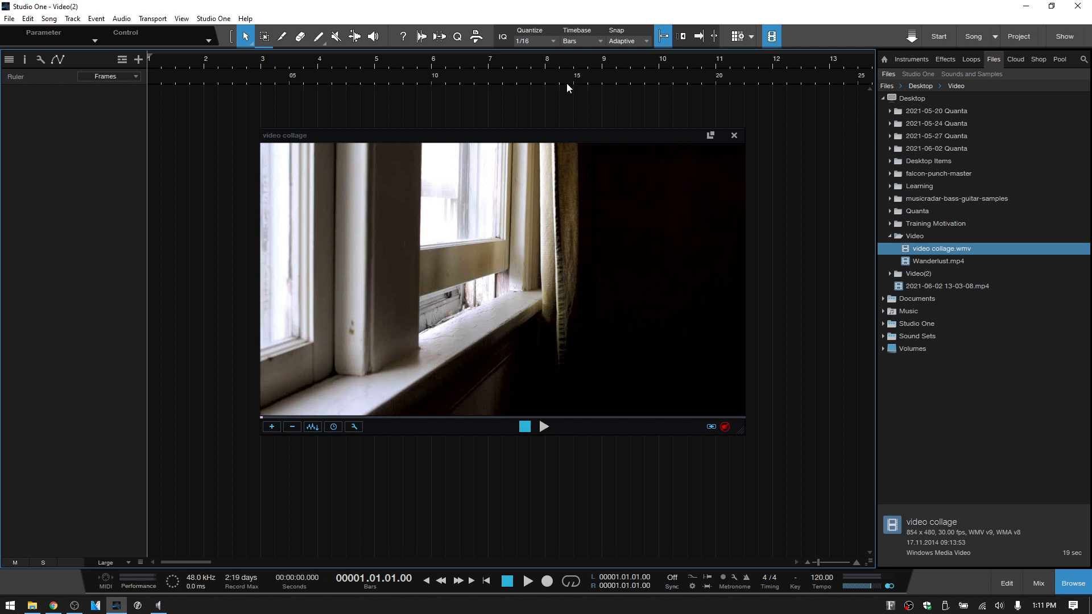
mouse_move(583, 348)
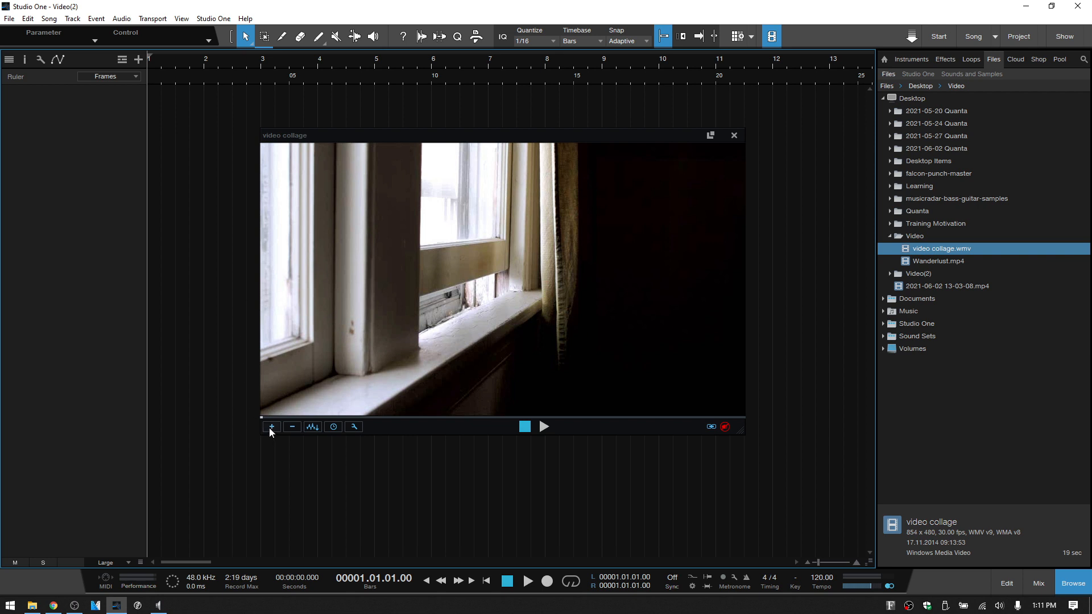
mouse_move(310, 455)
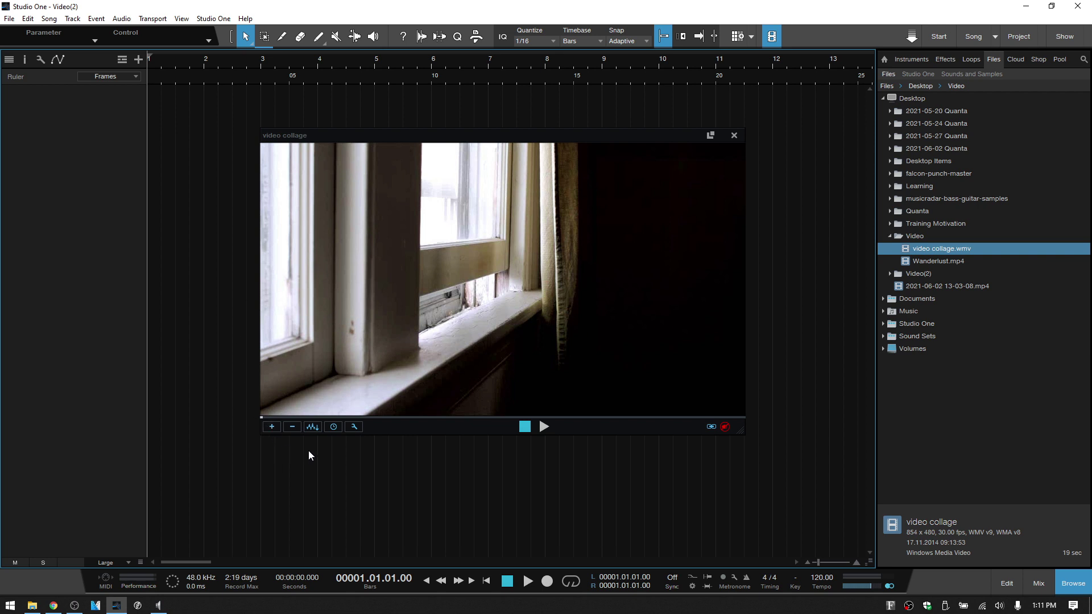
mouse_move(291, 426)
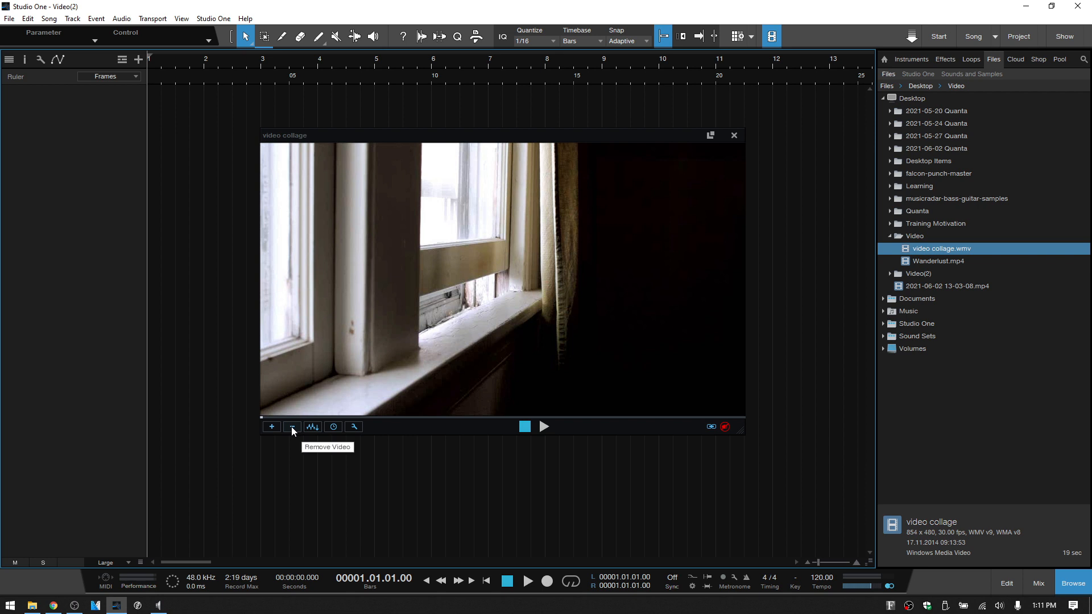
mouse_move(312, 427)
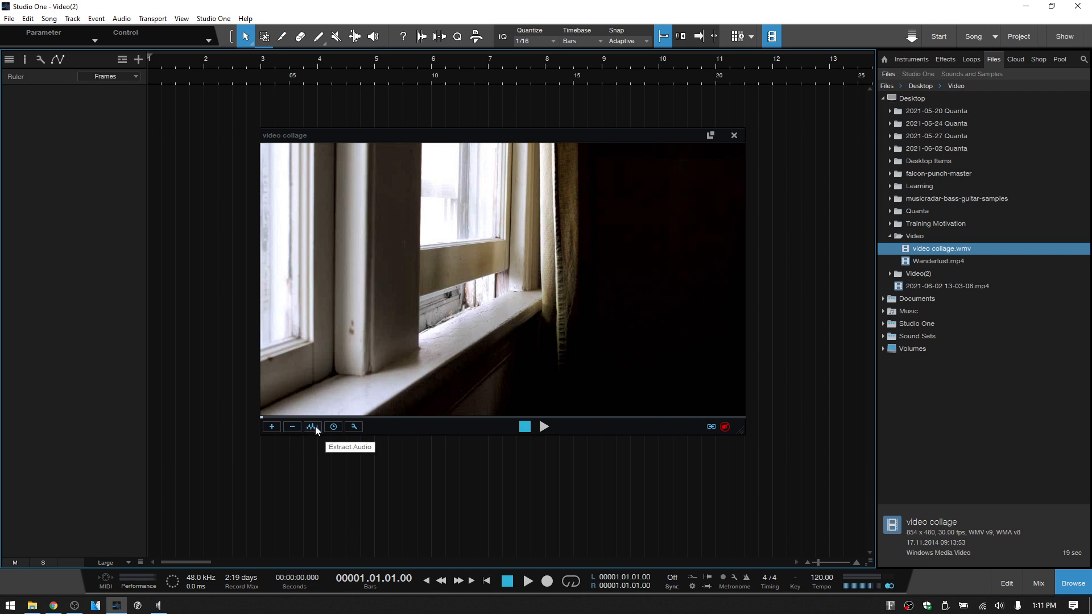
Step: Use Extract Audio to create a 'video collage' audio track from the video
click(312, 426)
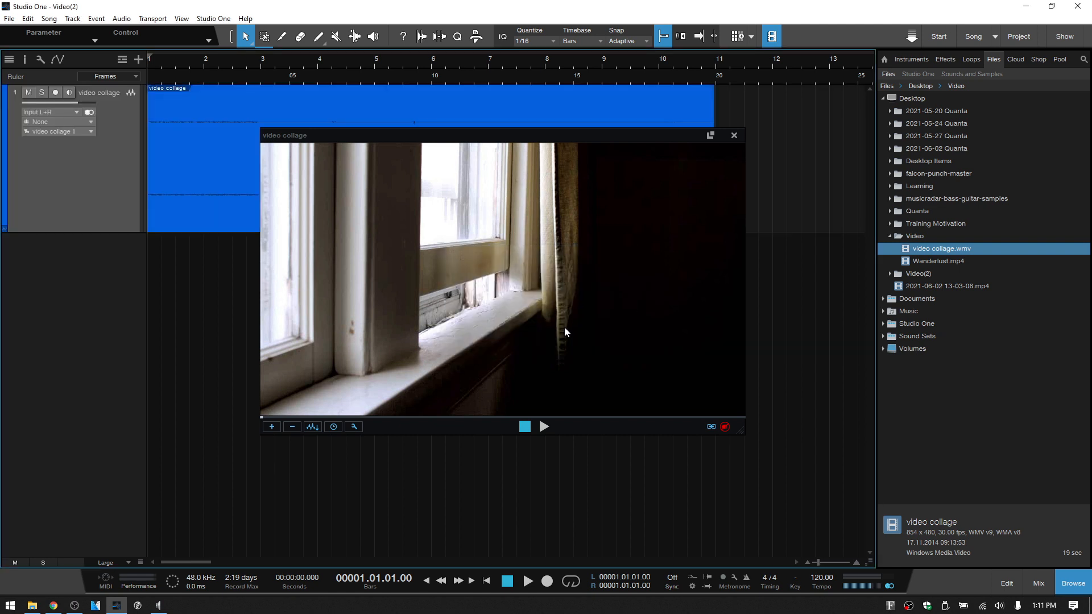
mouse_move(222, 188)
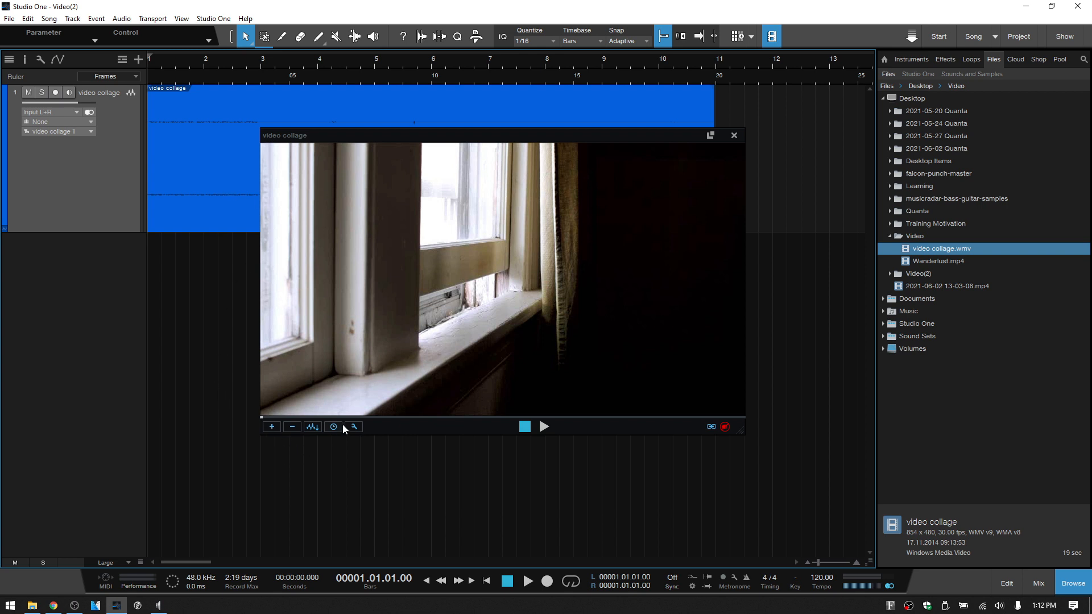
mouse_move(333, 426)
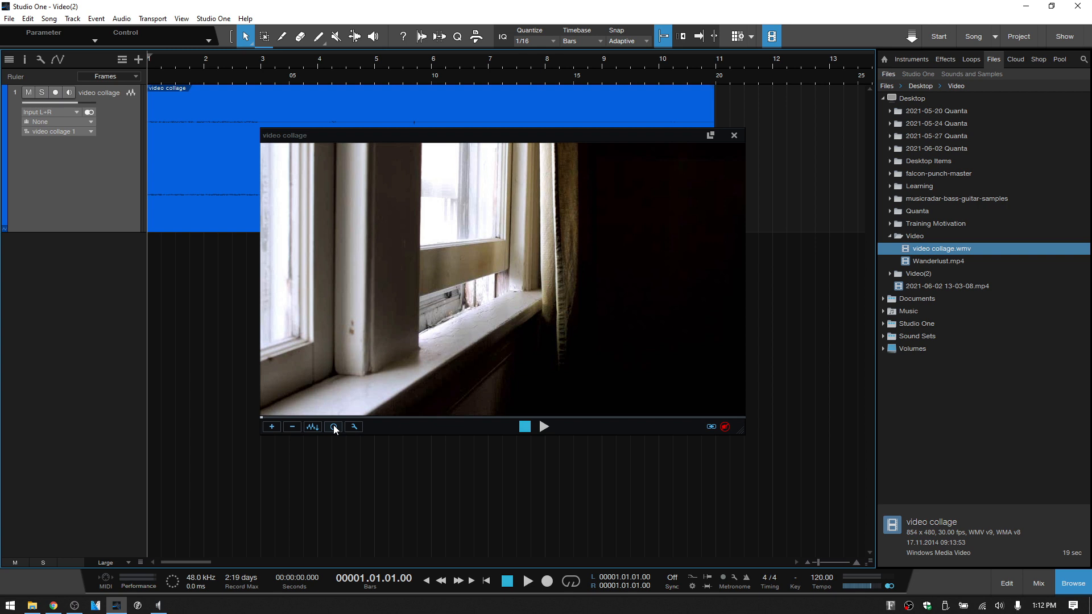
click(333, 426)
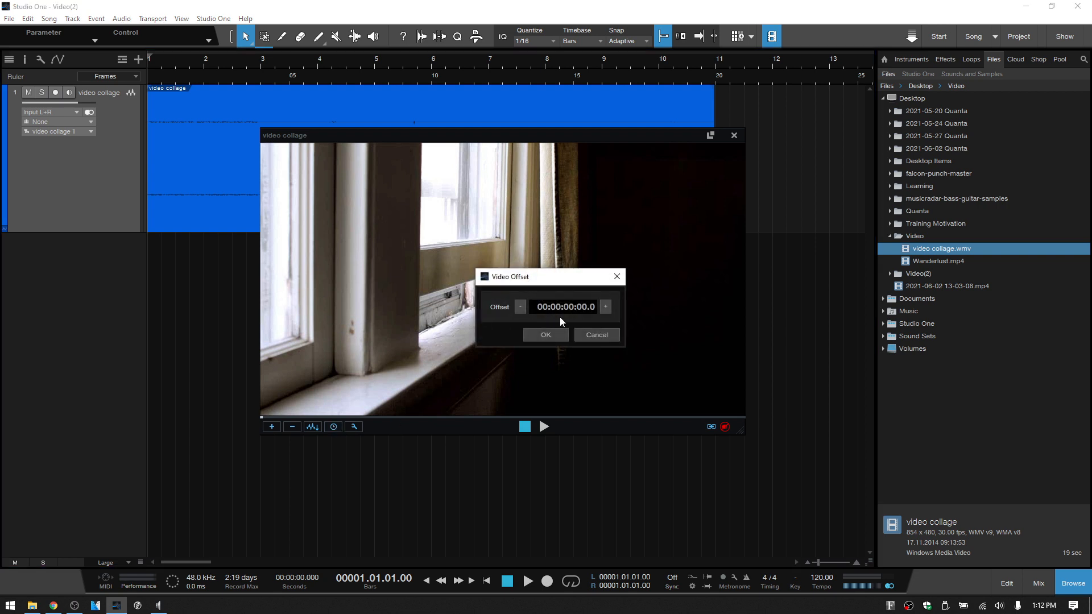
mouse_move(589, 319)
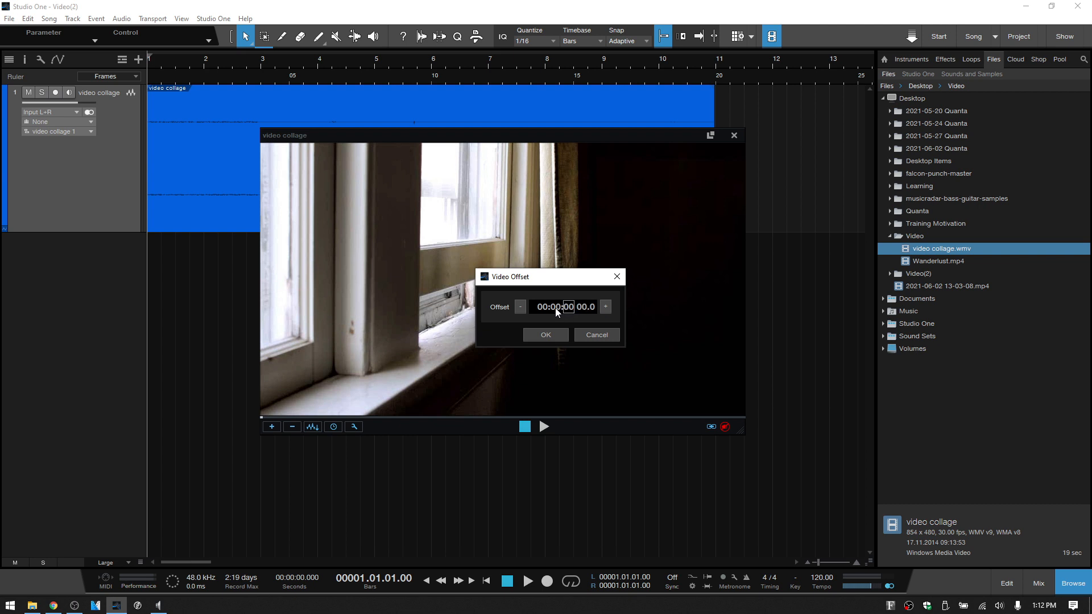
click(542, 306)
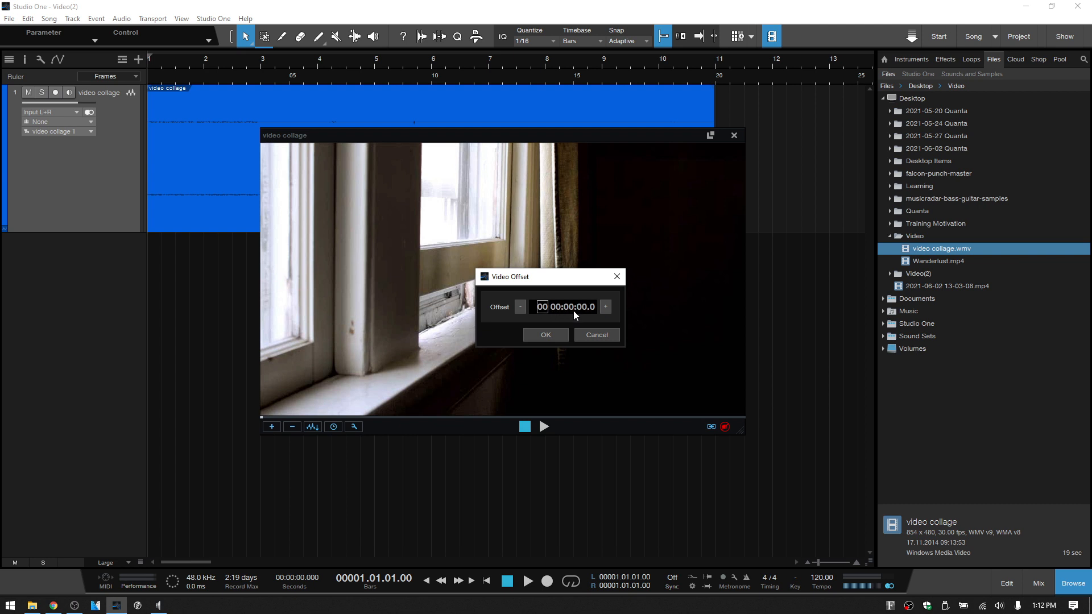
mouse_move(570, 312)
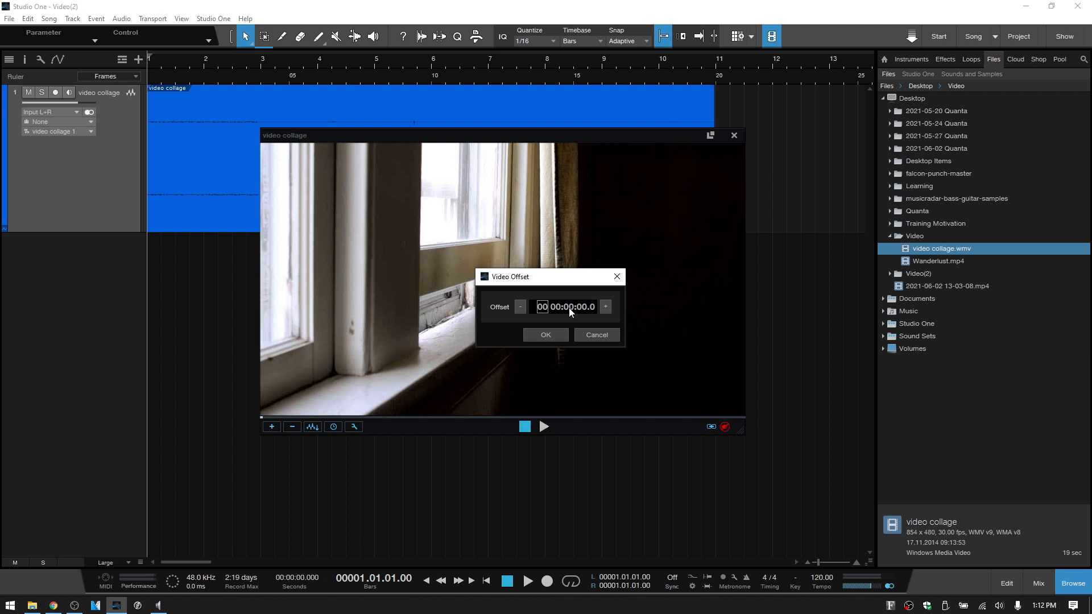
click(570, 306)
text(3)
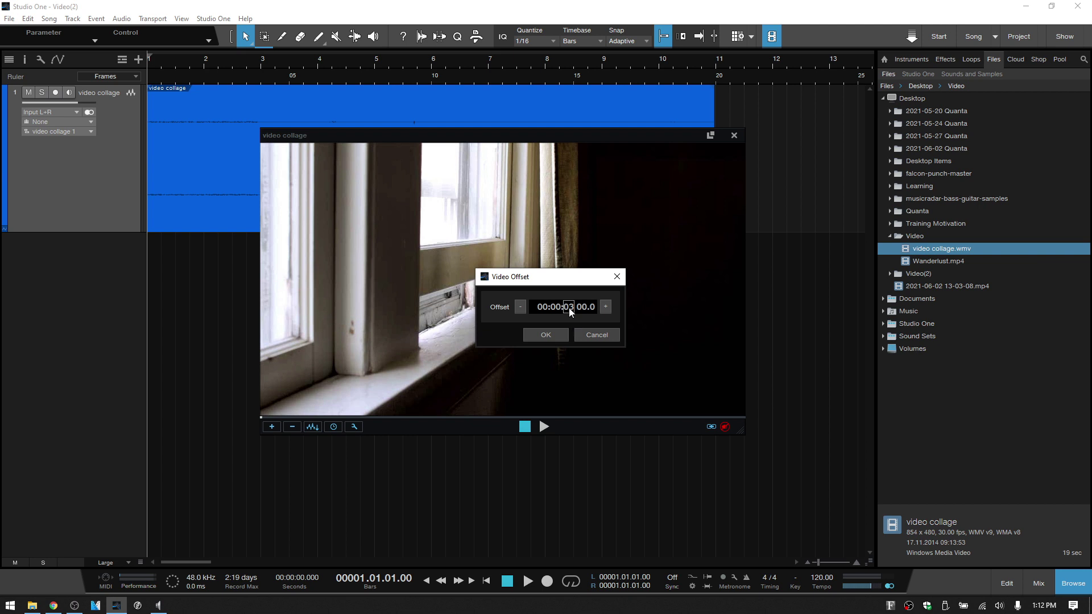
click(545, 335)
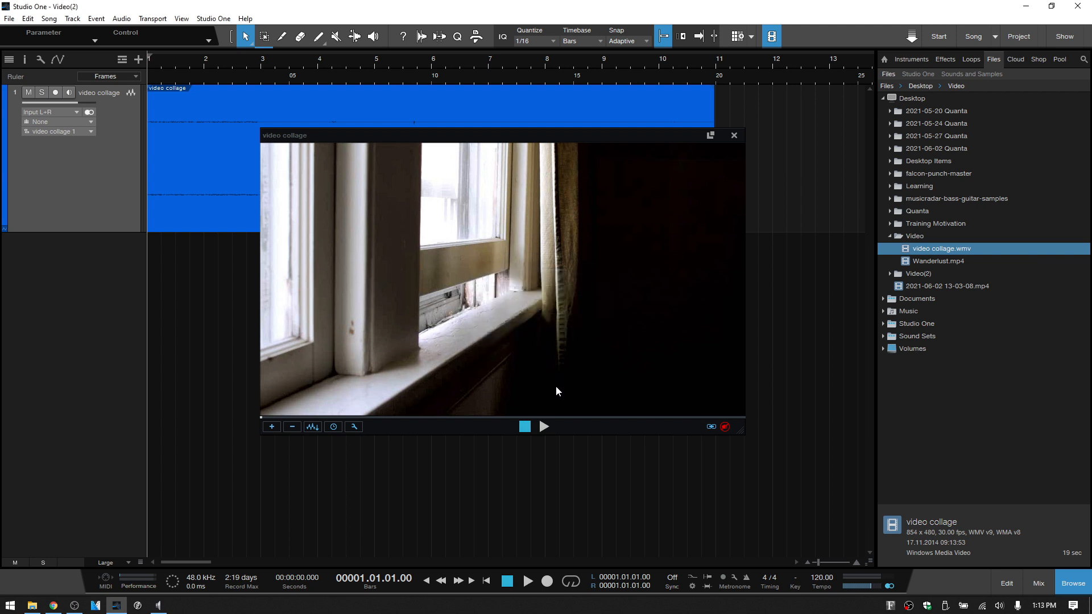
mouse_move(622, 305)
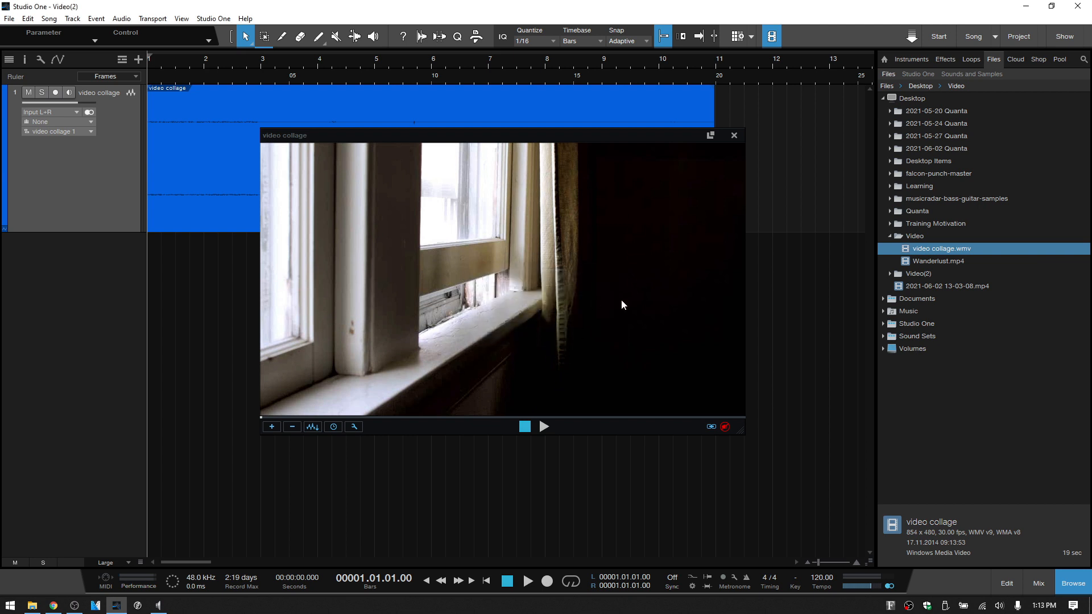
mouse_move(776, 361)
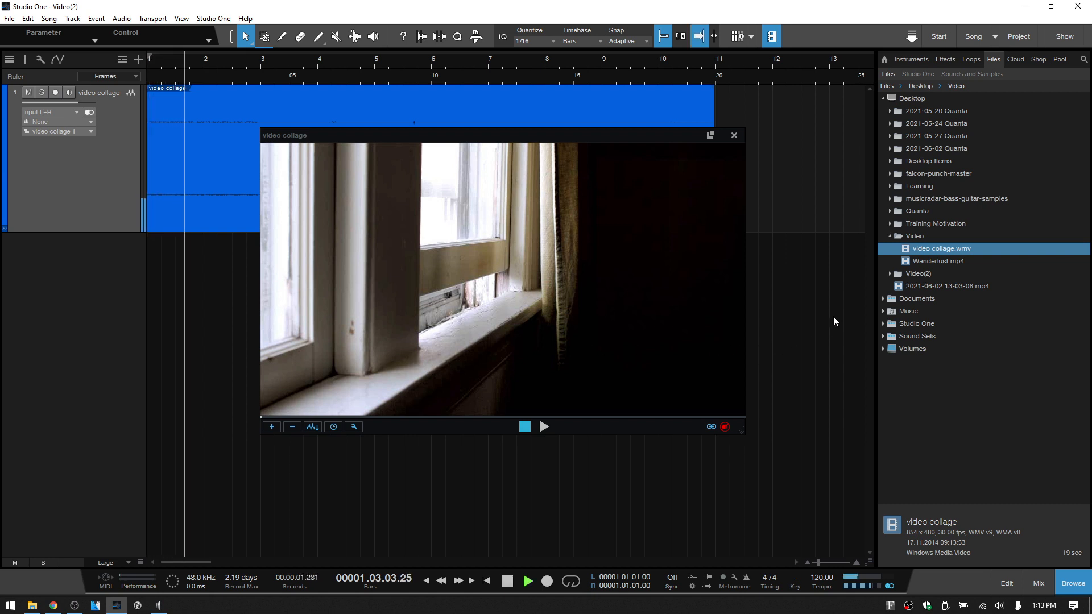
click(542, 426)
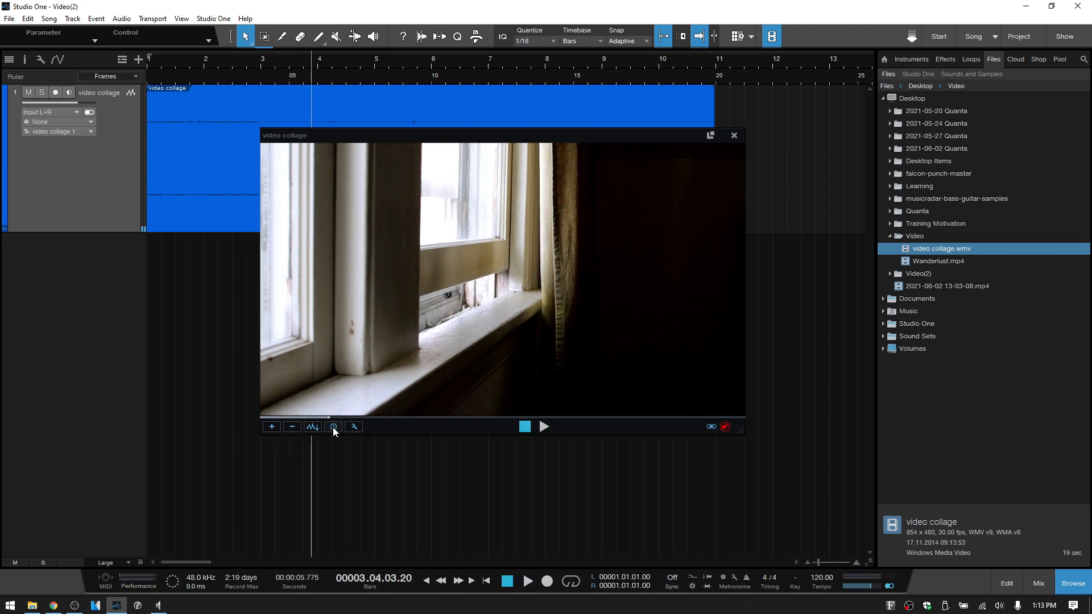
Step: Set the video offset's seconds field to 18 and confirm
click(333, 427)
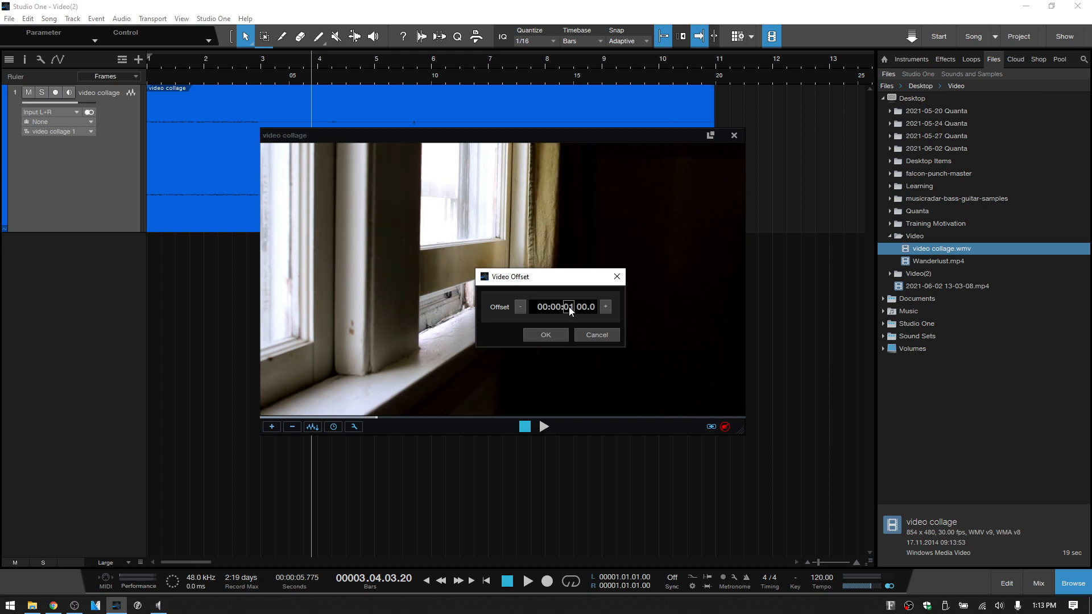
click(519, 307)
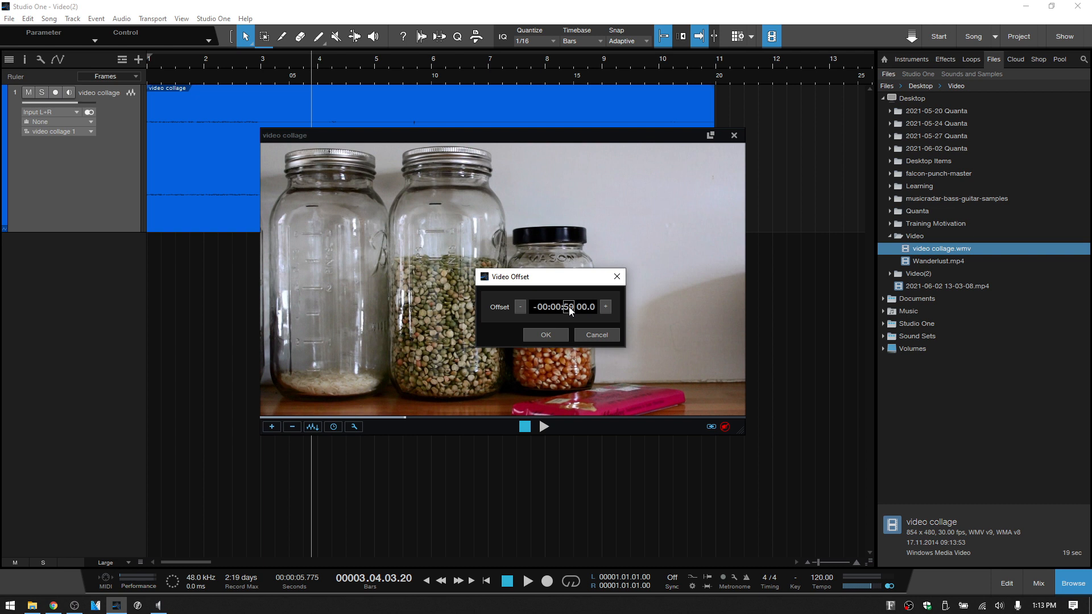
text(18:00)
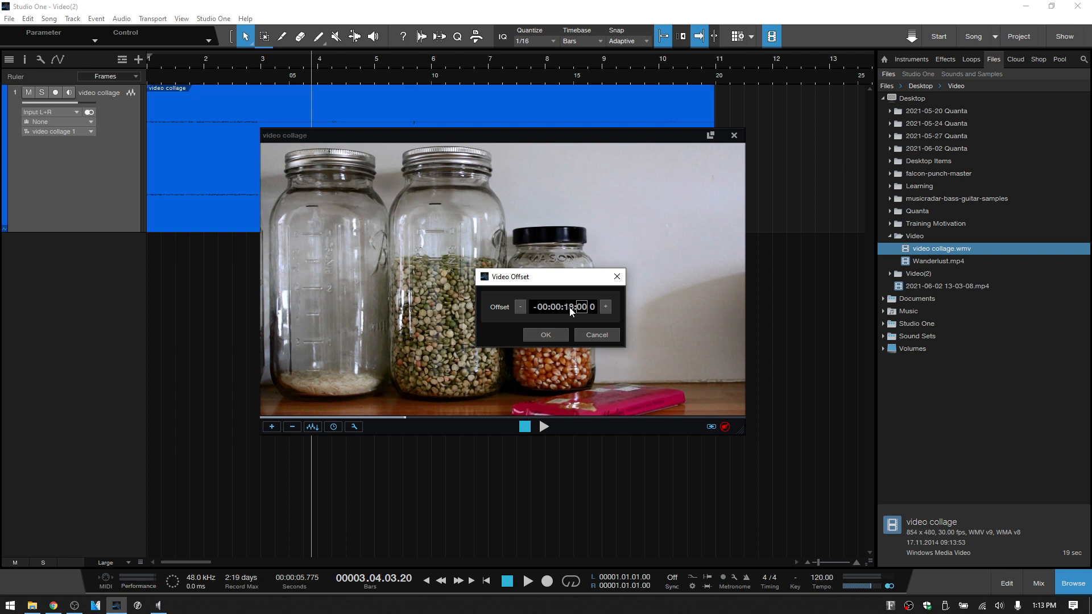
click(545, 335)
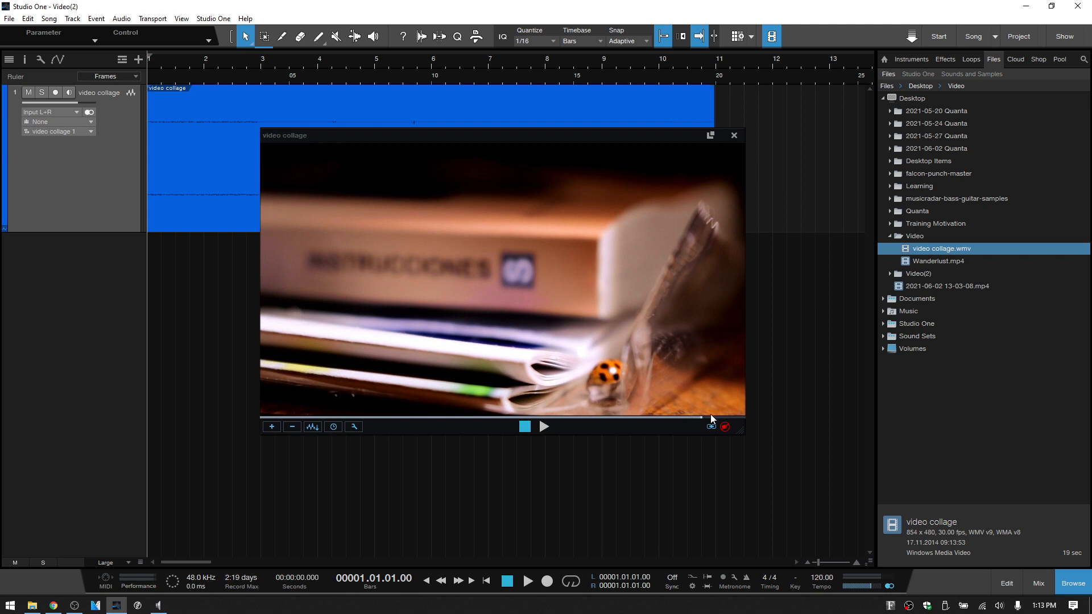
Step: Preview playback briefly, then reopen and confirm the adjusted negative video offset
click(542, 426)
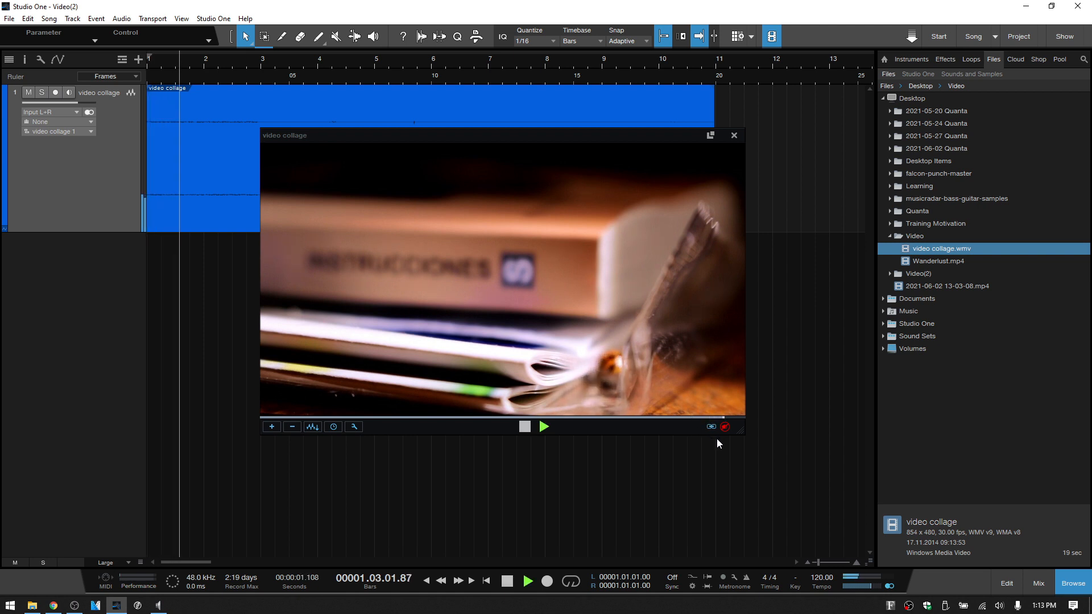
click(542, 426)
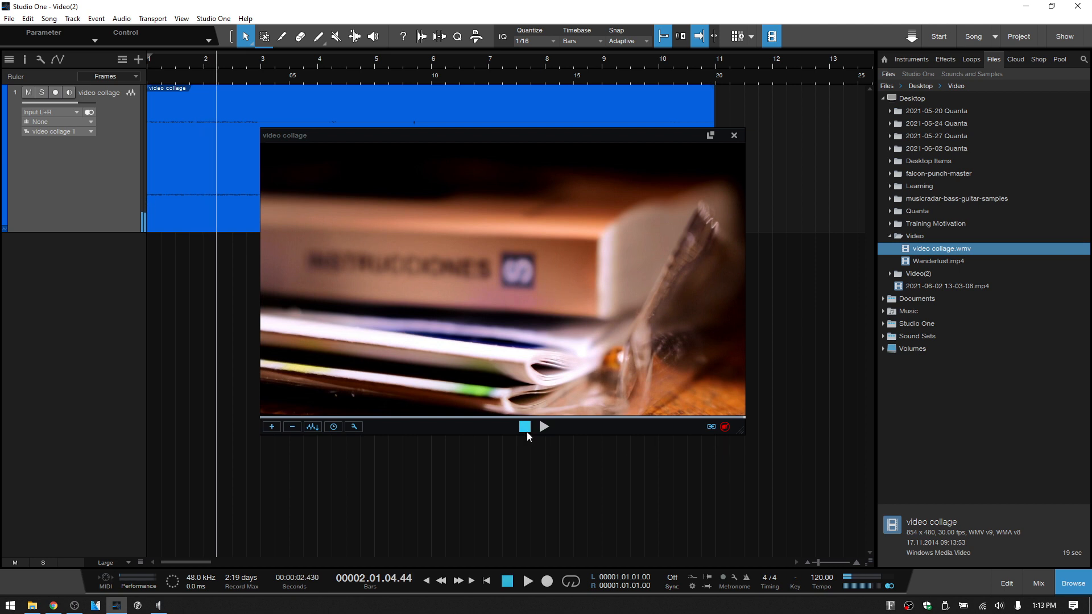
click(332, 426)
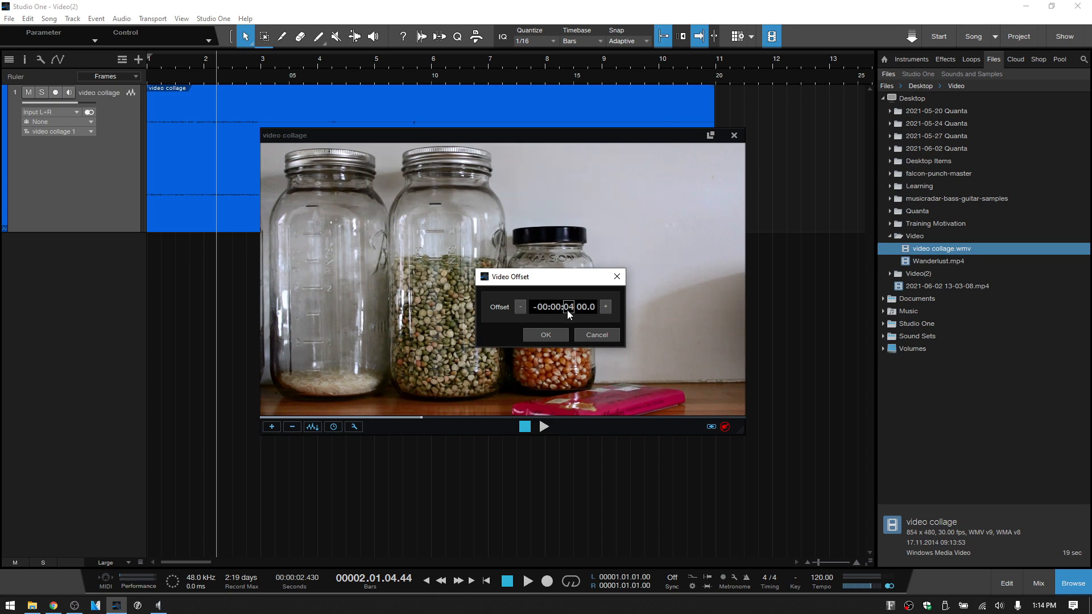
click(604, 306)
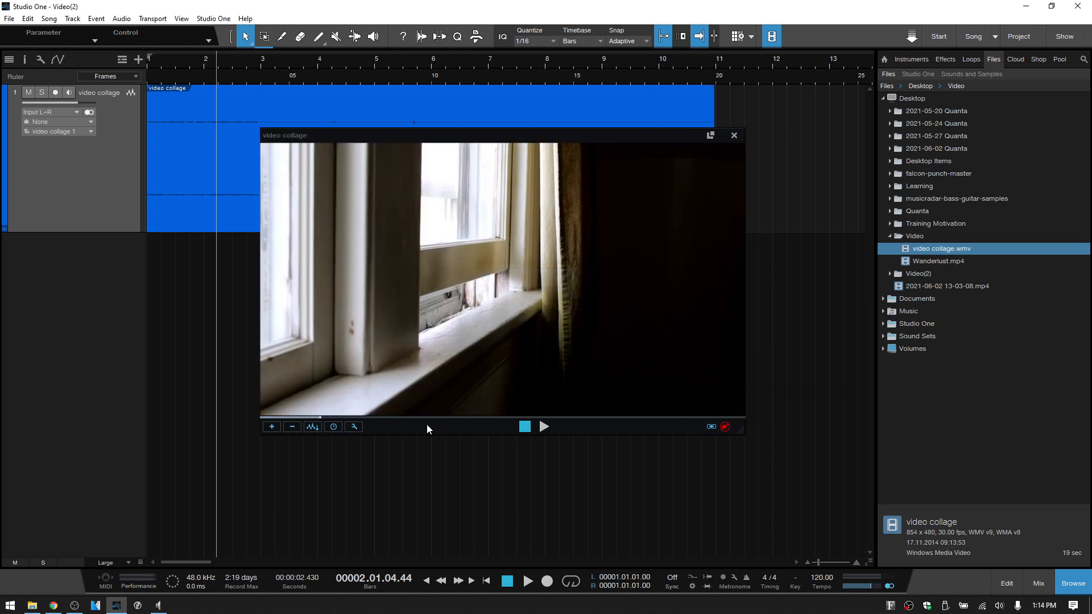
click(353, 426)
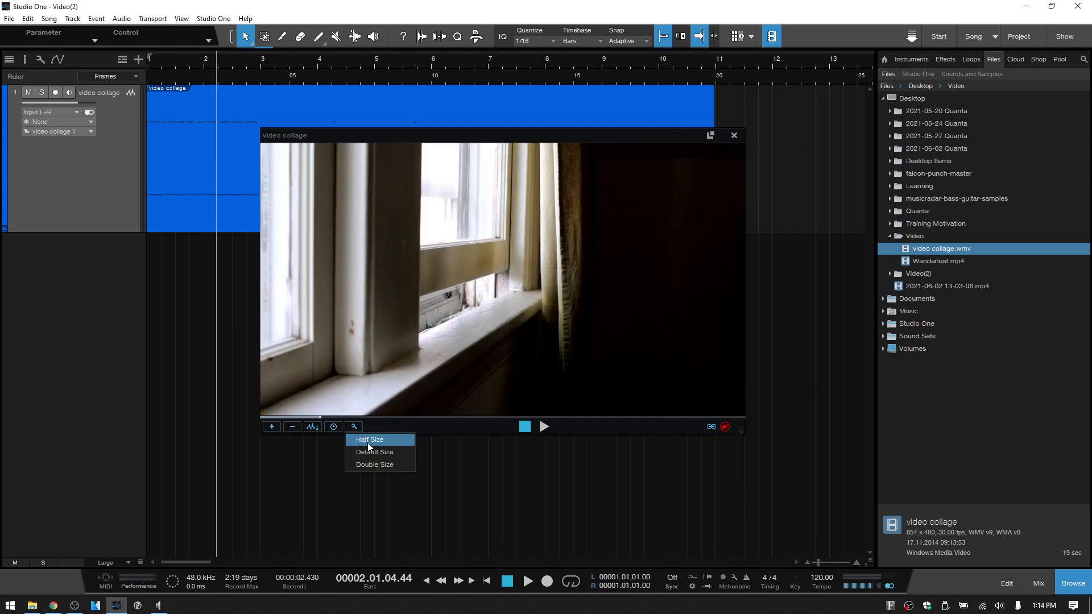
click(369, 439)
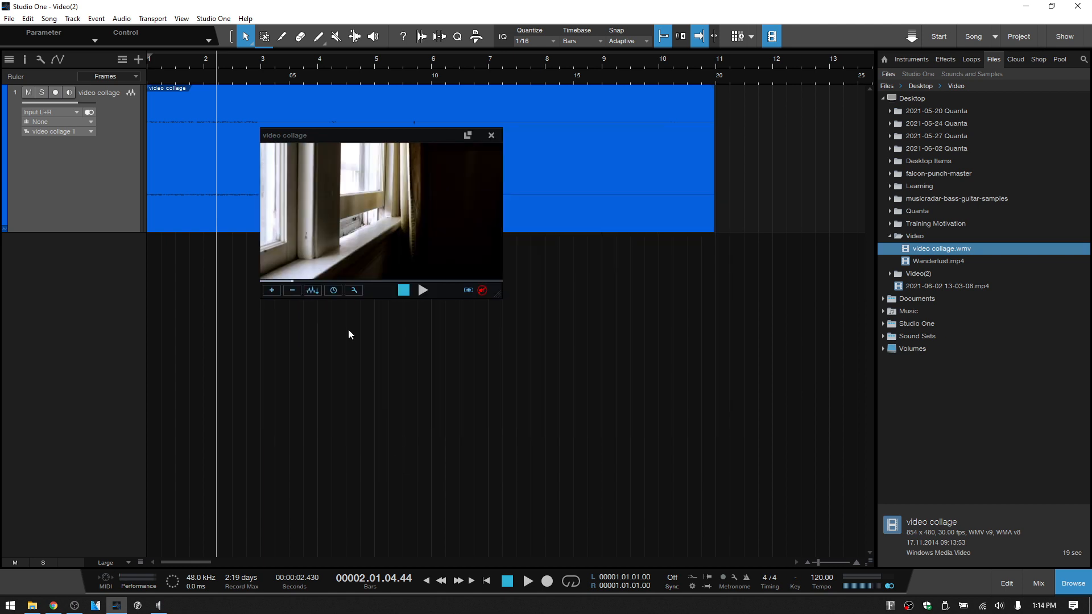
click(353, 289)
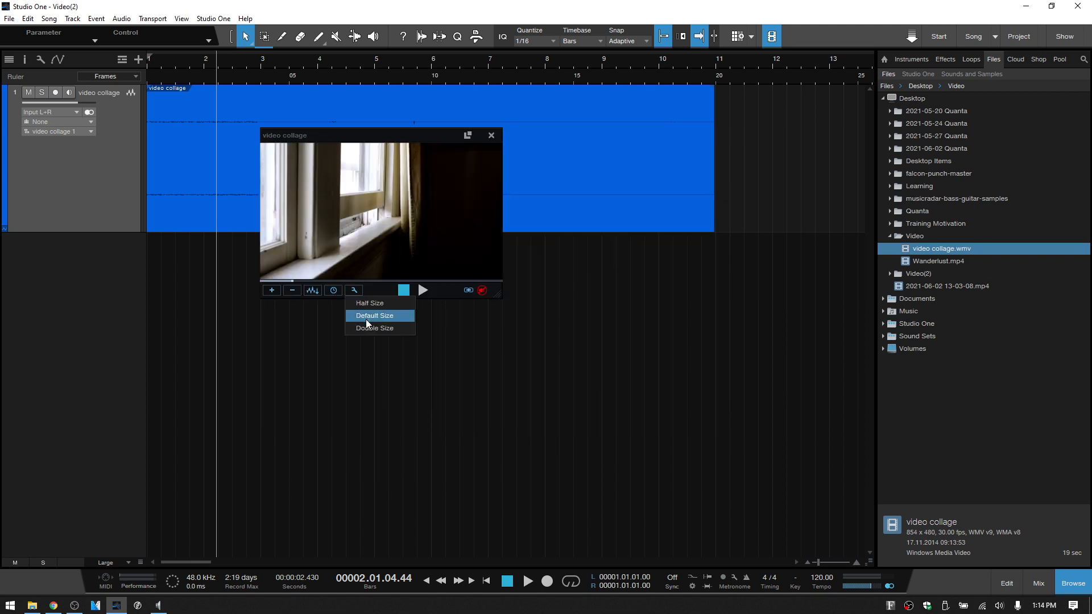
click(374, 315)
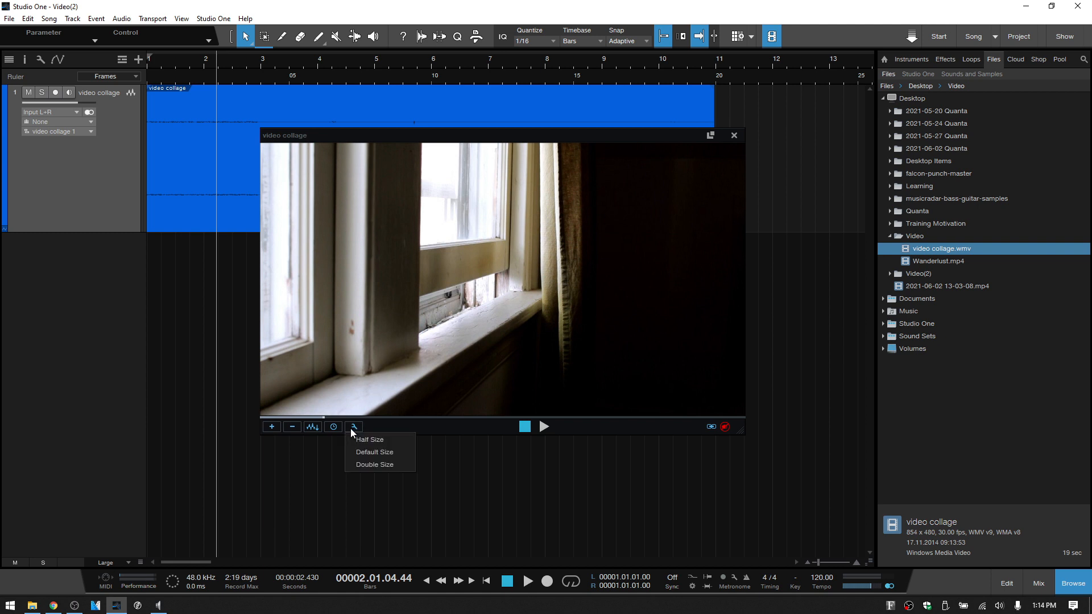
click(375, 464)
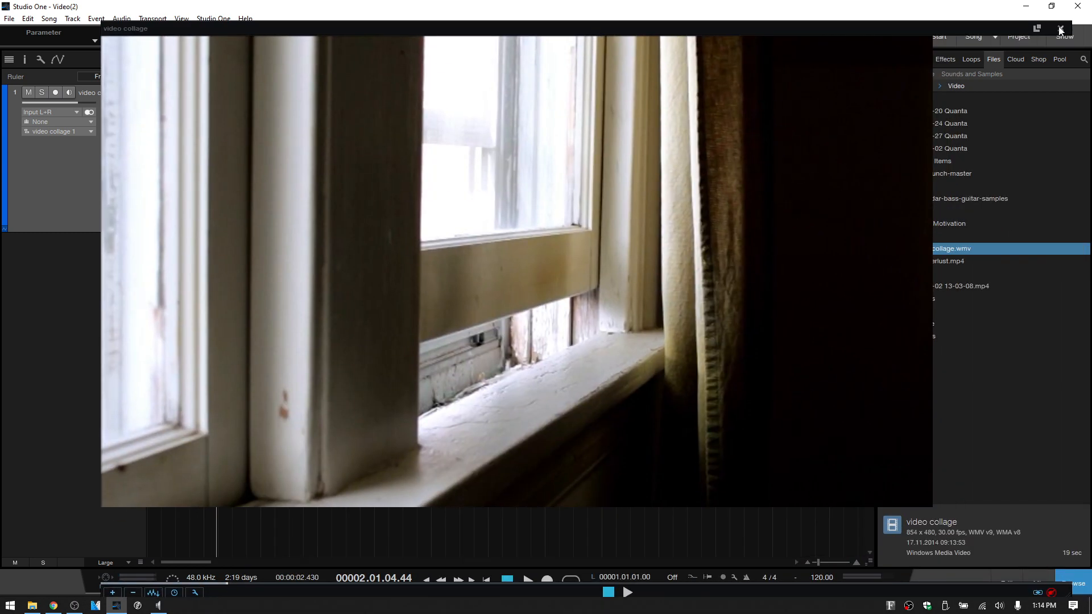
click(1058, 28)
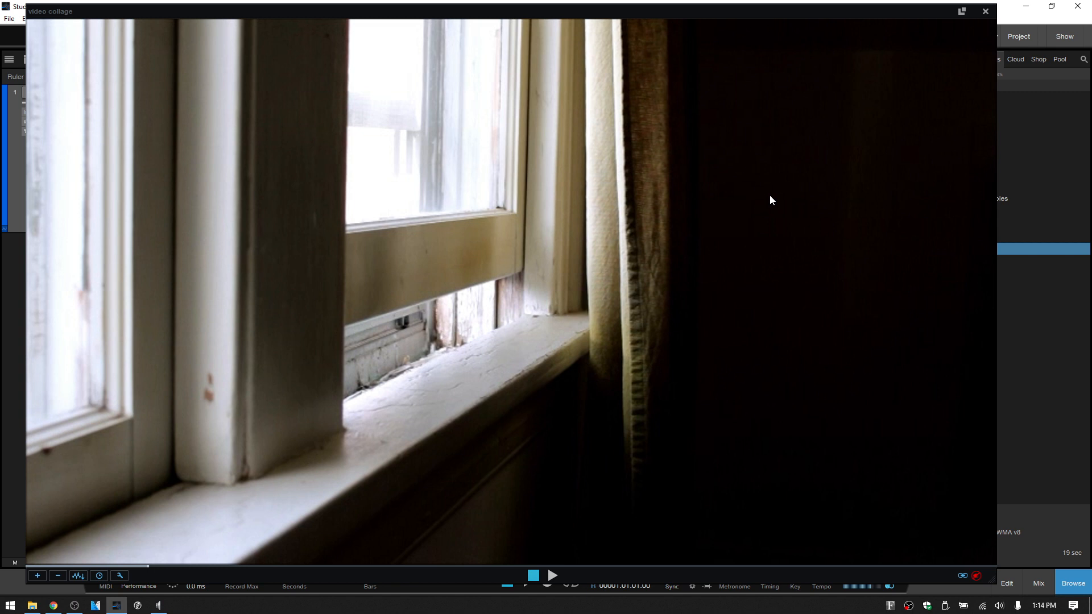
click(119, 574)
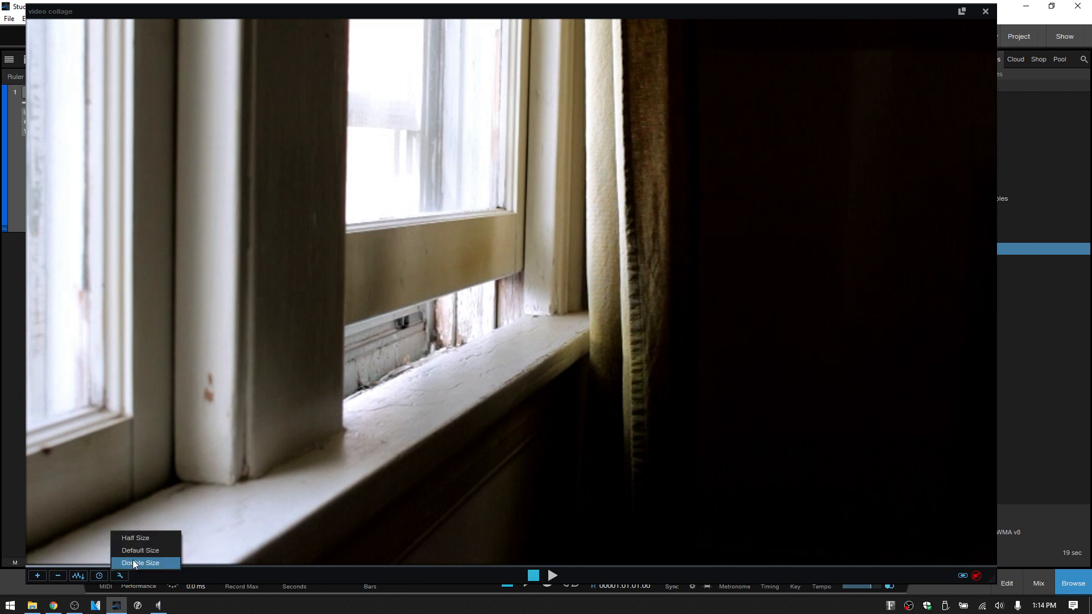
click(141, 563)
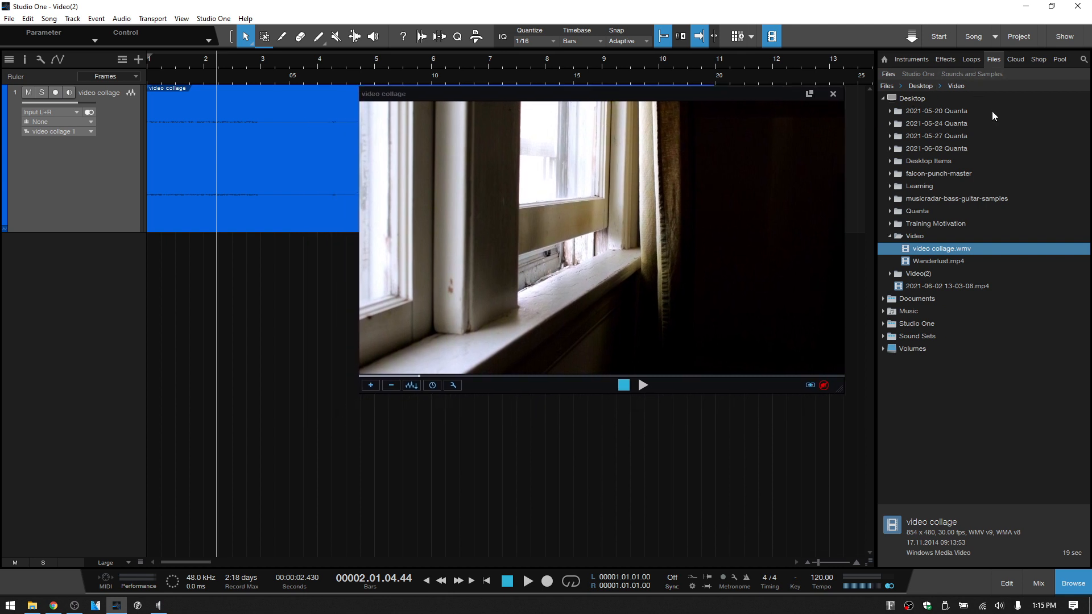
mouse_move(912, 59)
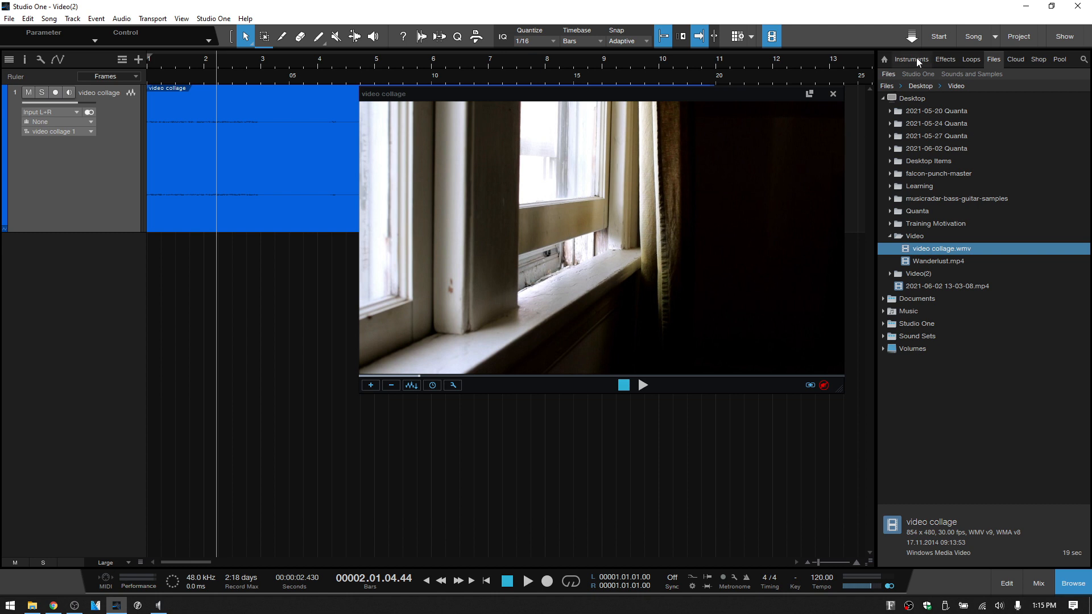
Step: Add Mai Tai from the Instruments list with the Pad > Pad - Warm Coat preset loaded
click(909, 59)
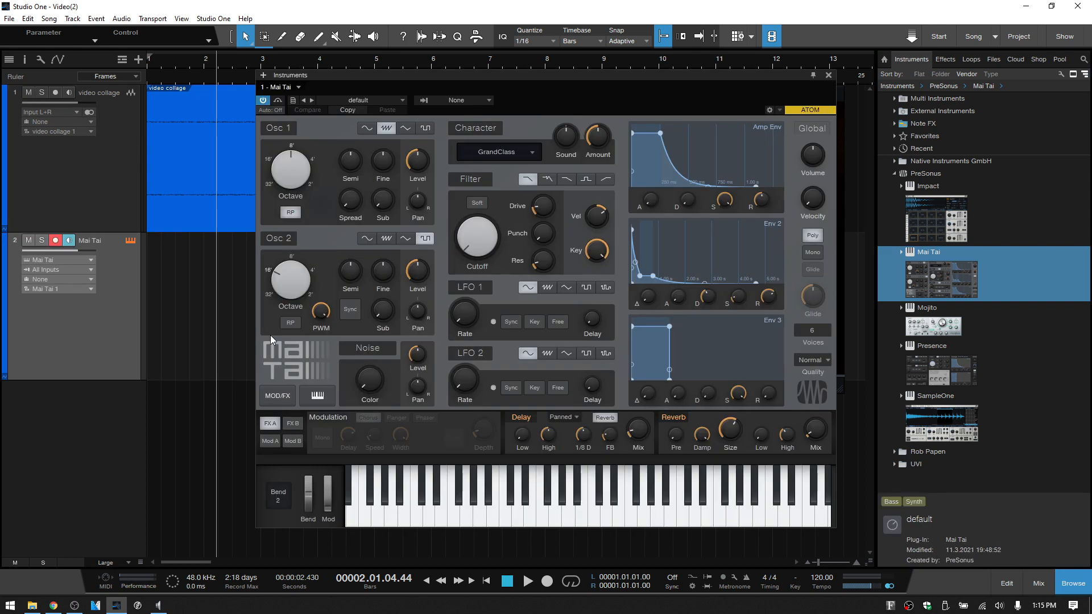
mouse_move(275, 312)
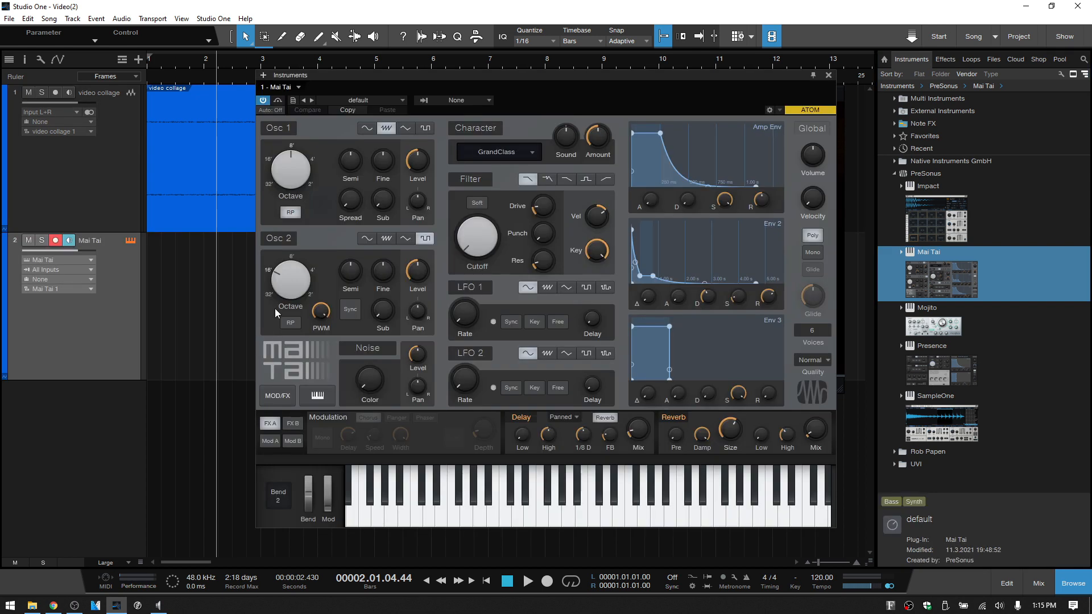
click(357, 99)
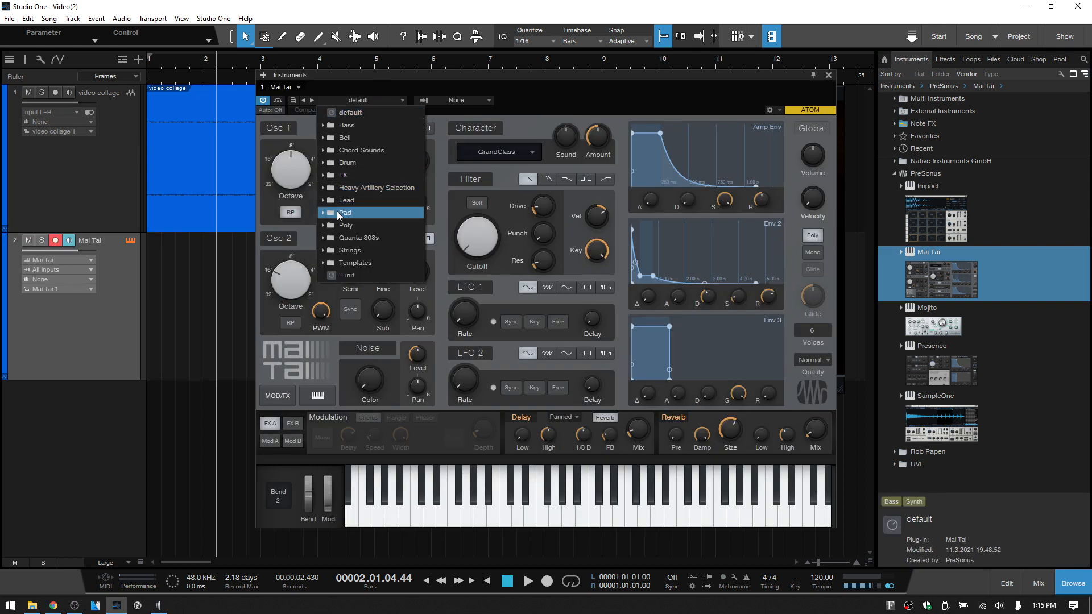
click(345, 212)
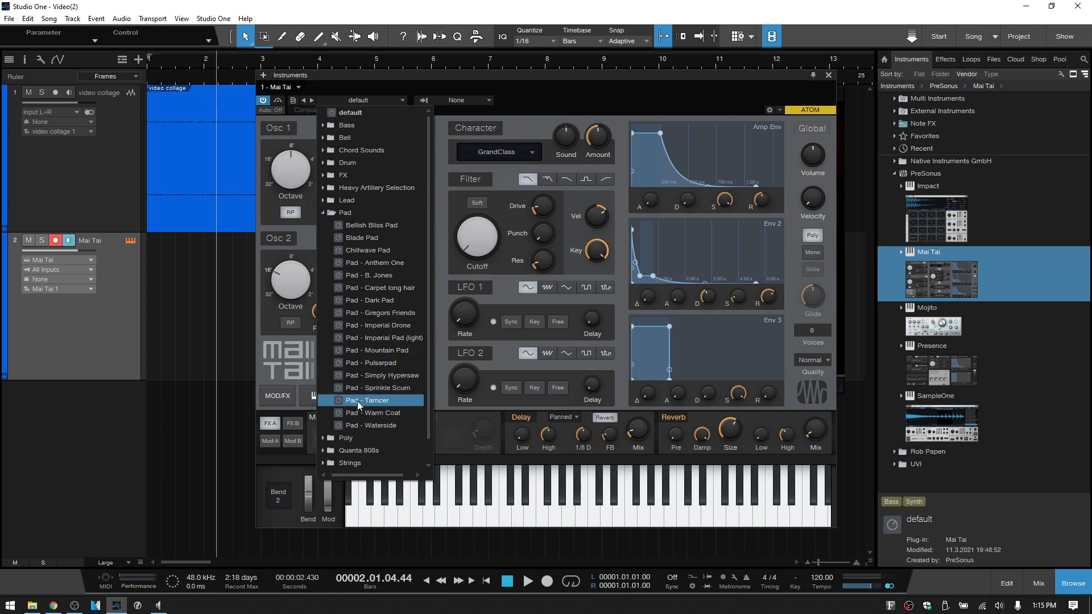
click(369, 413)
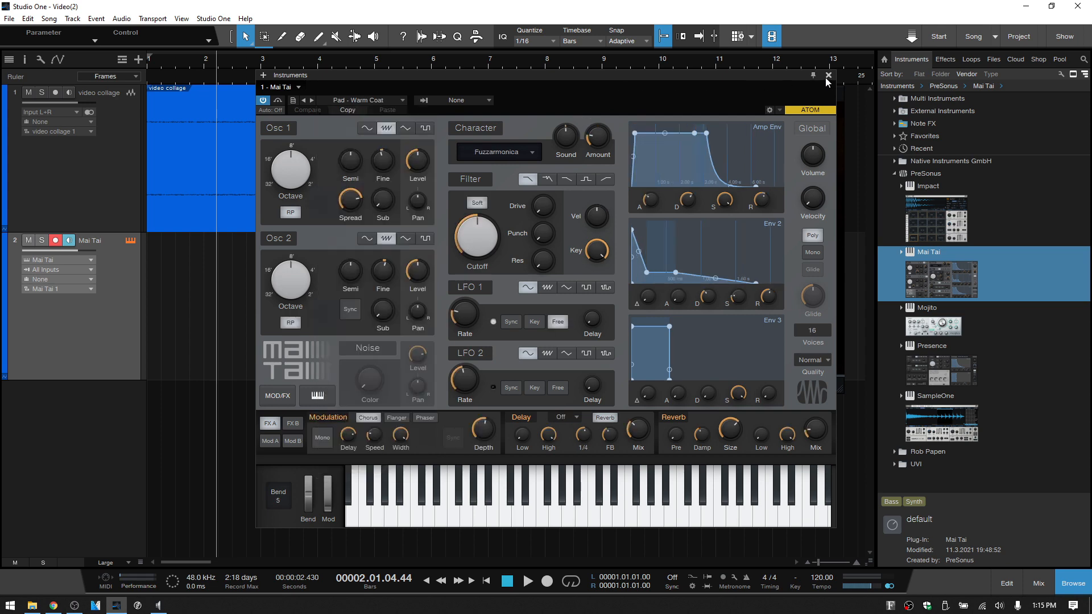
click(828, 75)
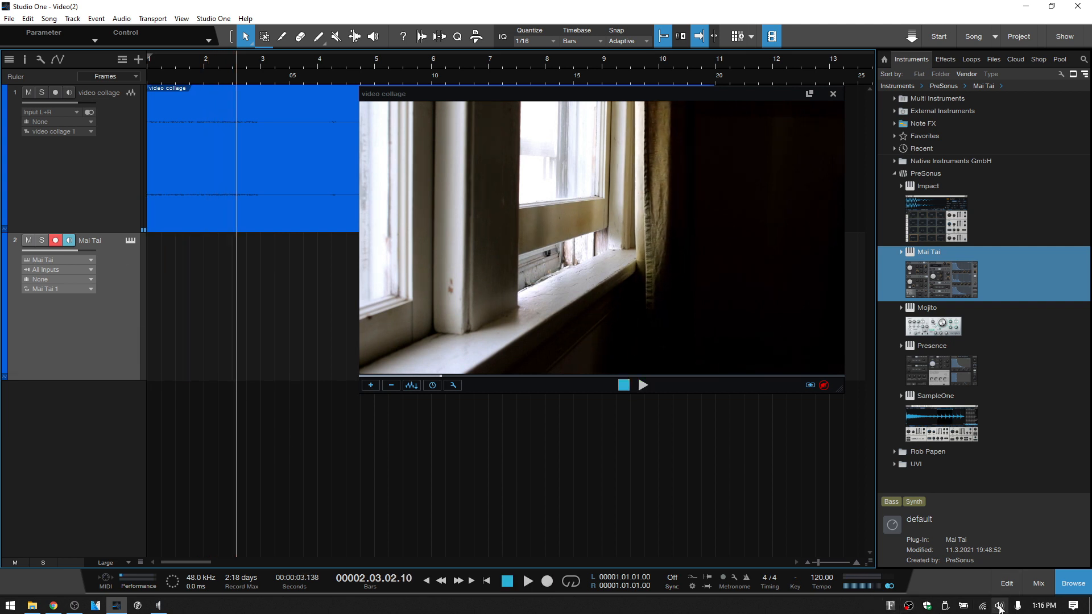
click(998, 604)
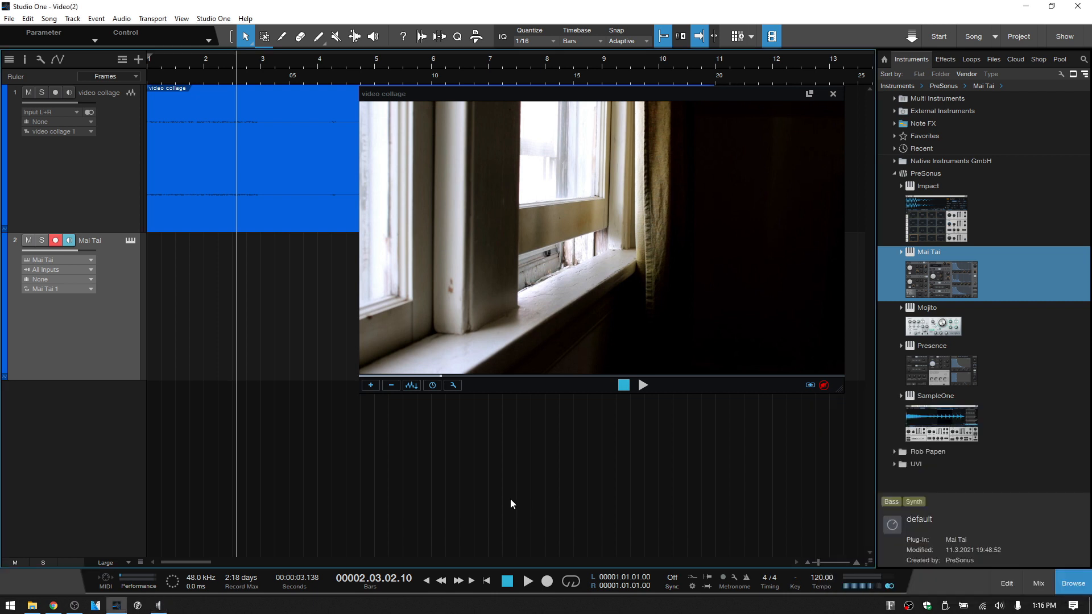
click(484, 580)
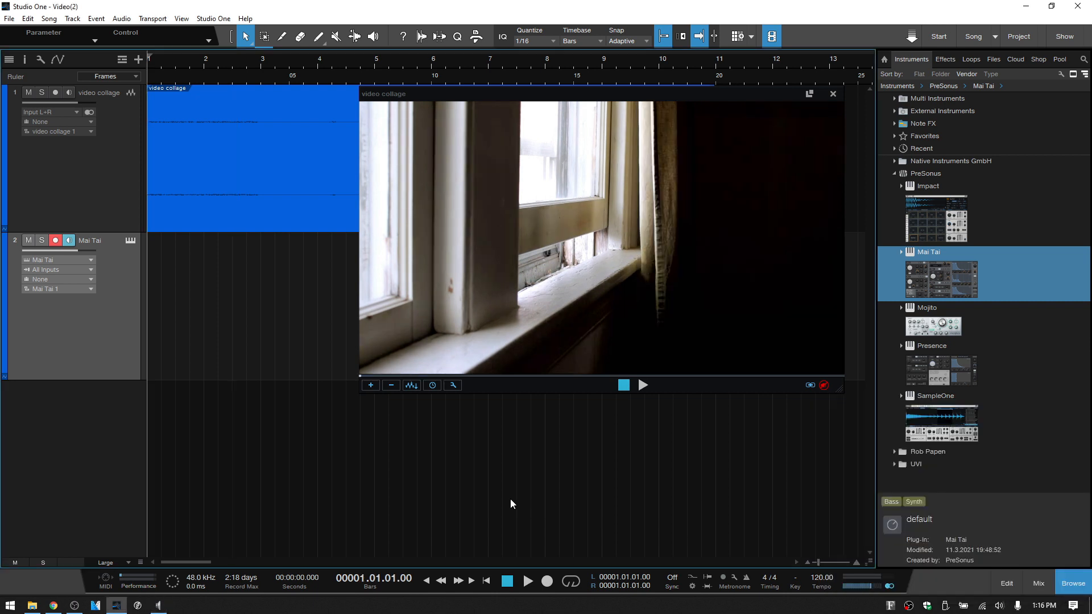
click(527, 581)
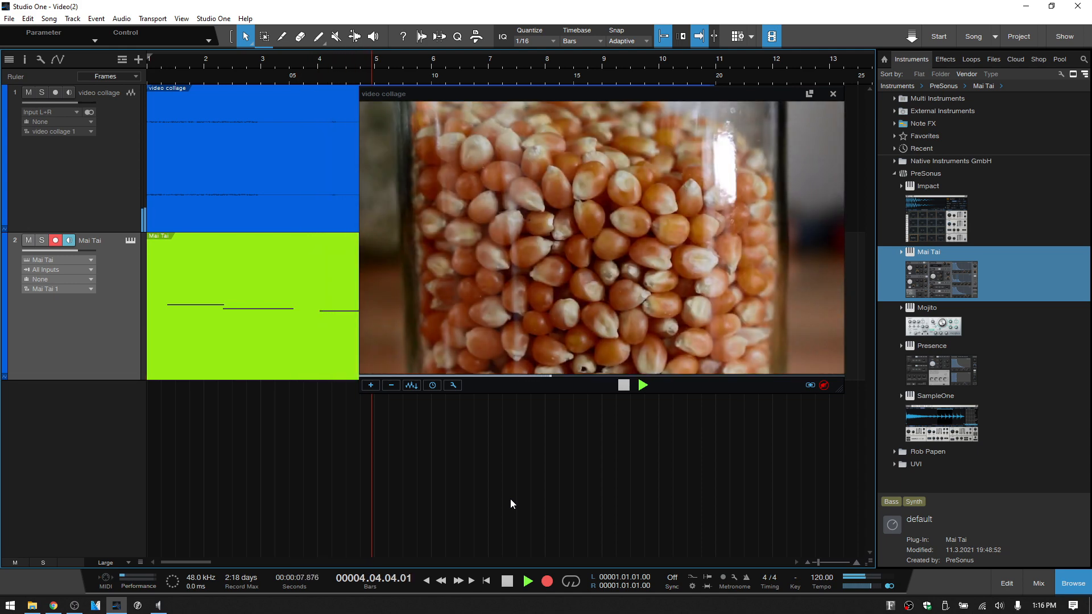
click(641, 385)
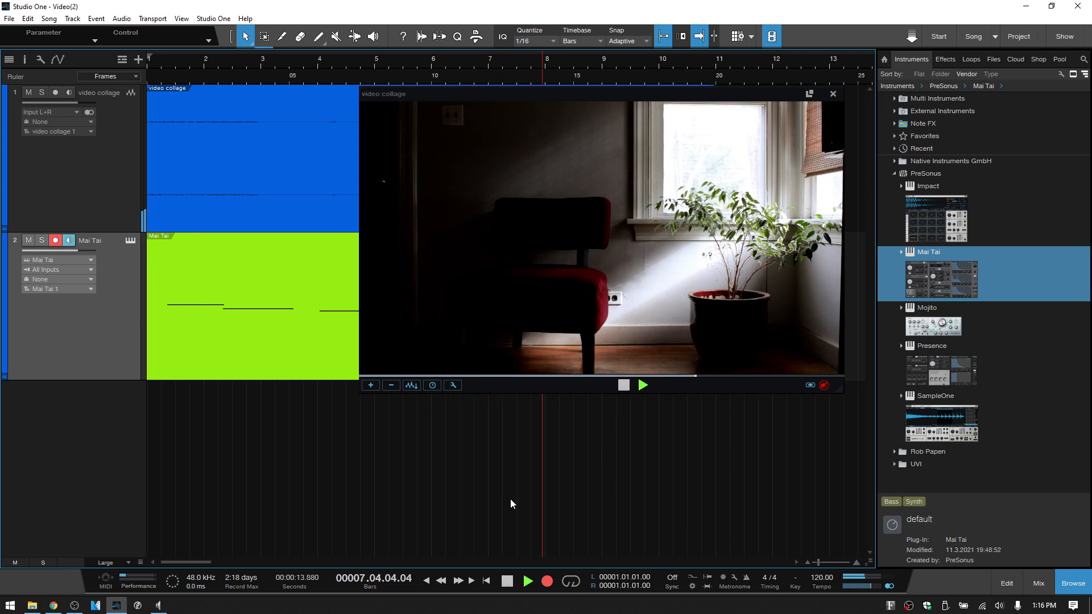
click(642, 385)
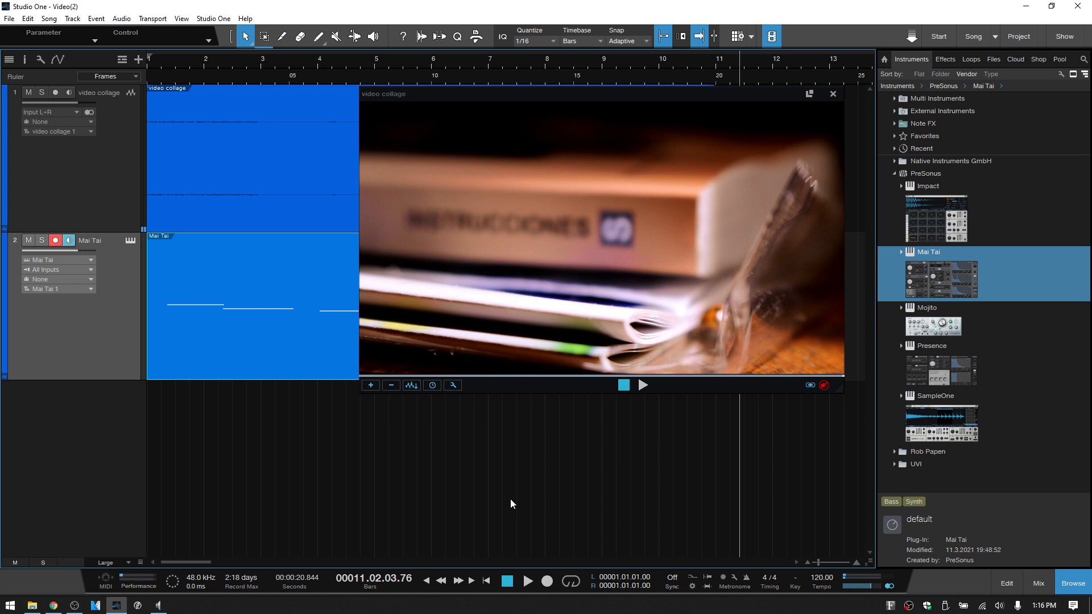
mouse_move(703, 97)
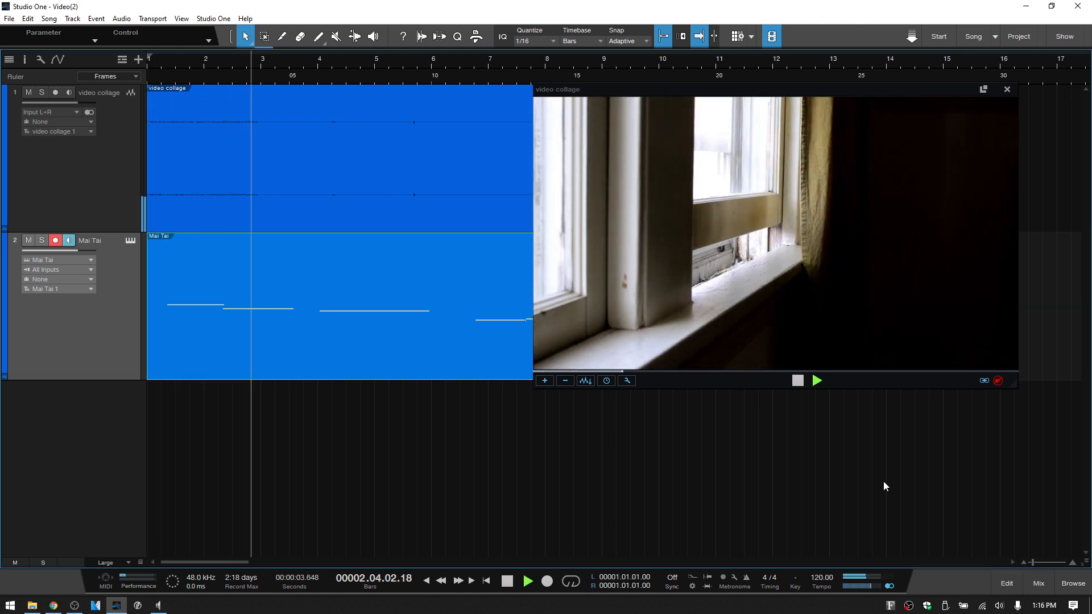
click(816, 380)
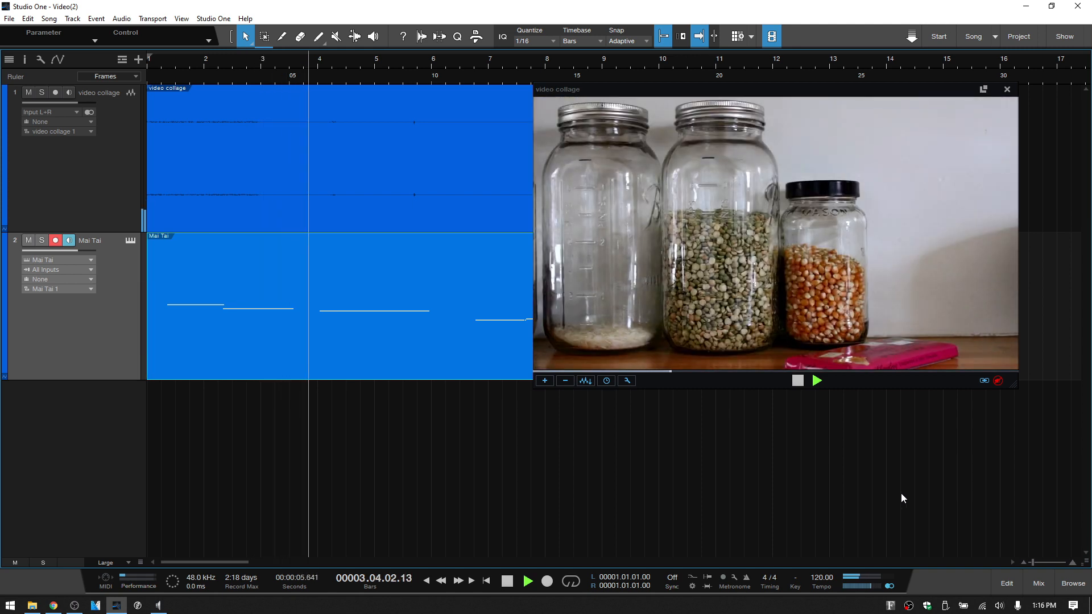
click(527, 581)
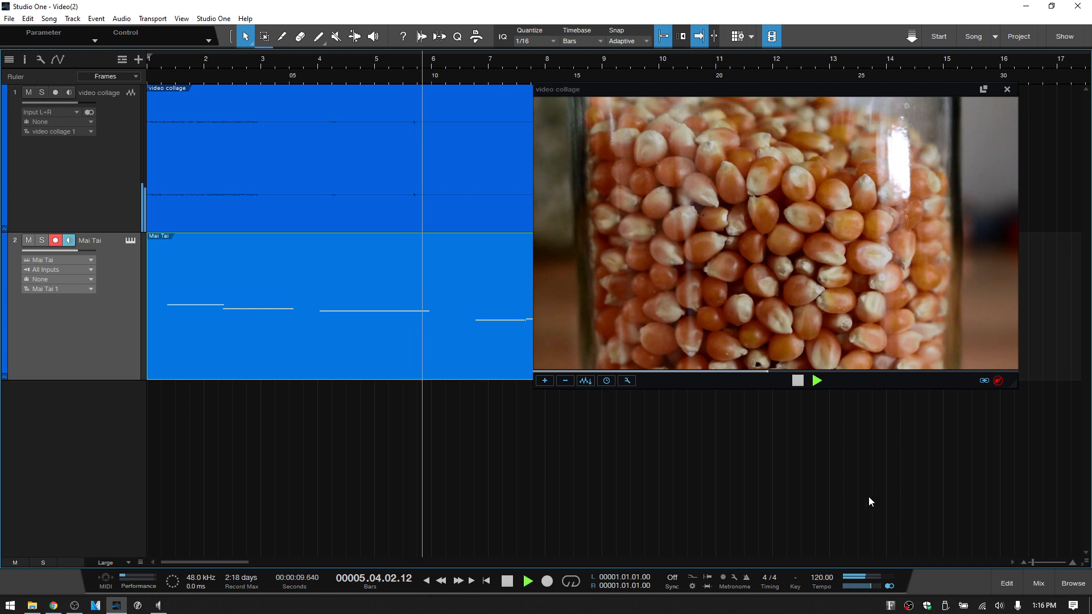
click(527, 580)
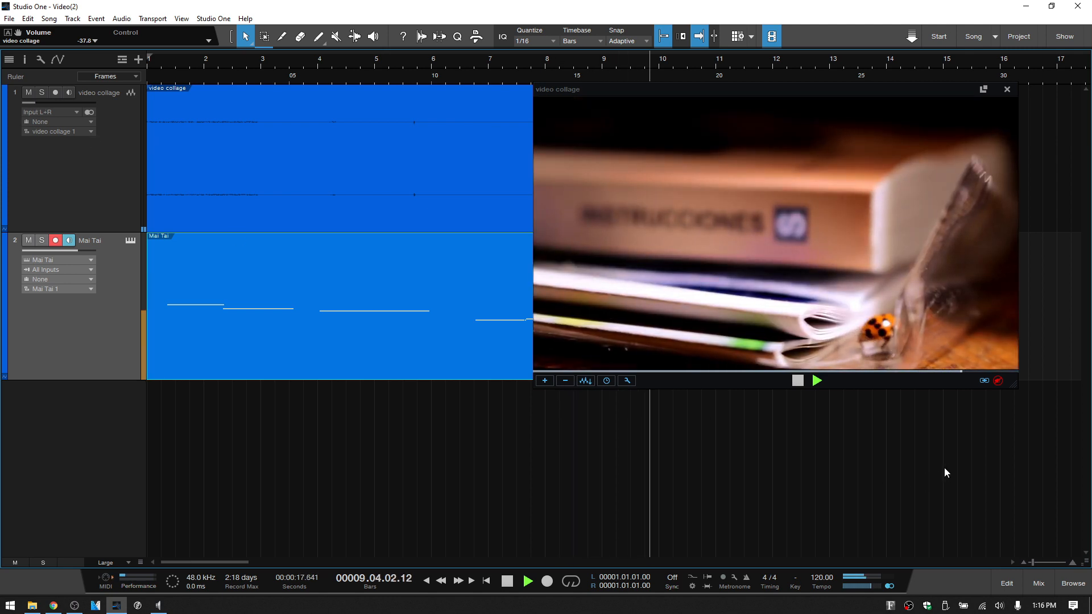
click(527, 581)
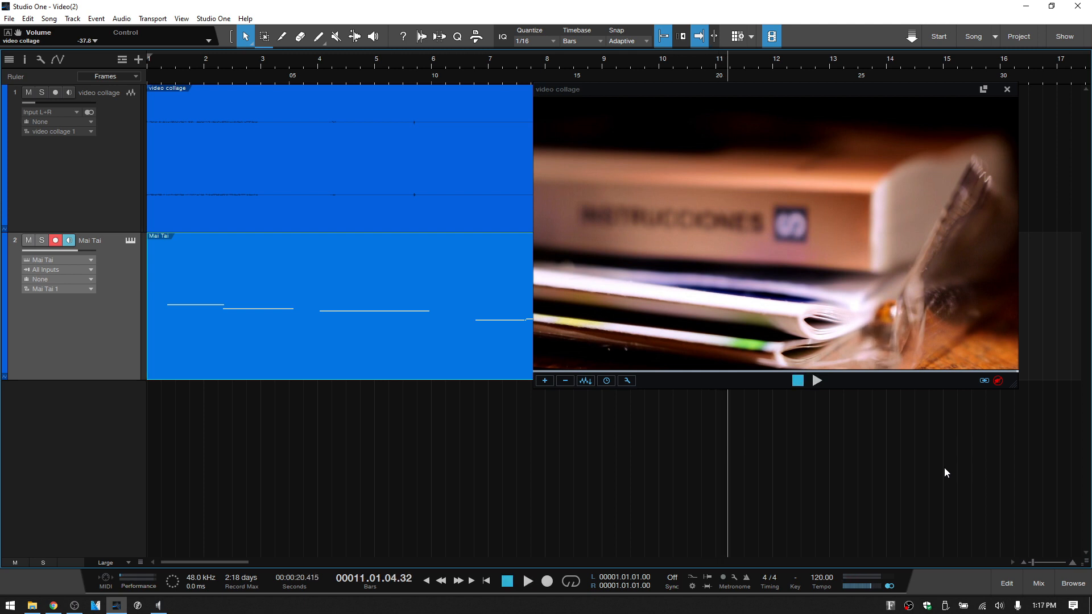
mouse_move(748, 450)
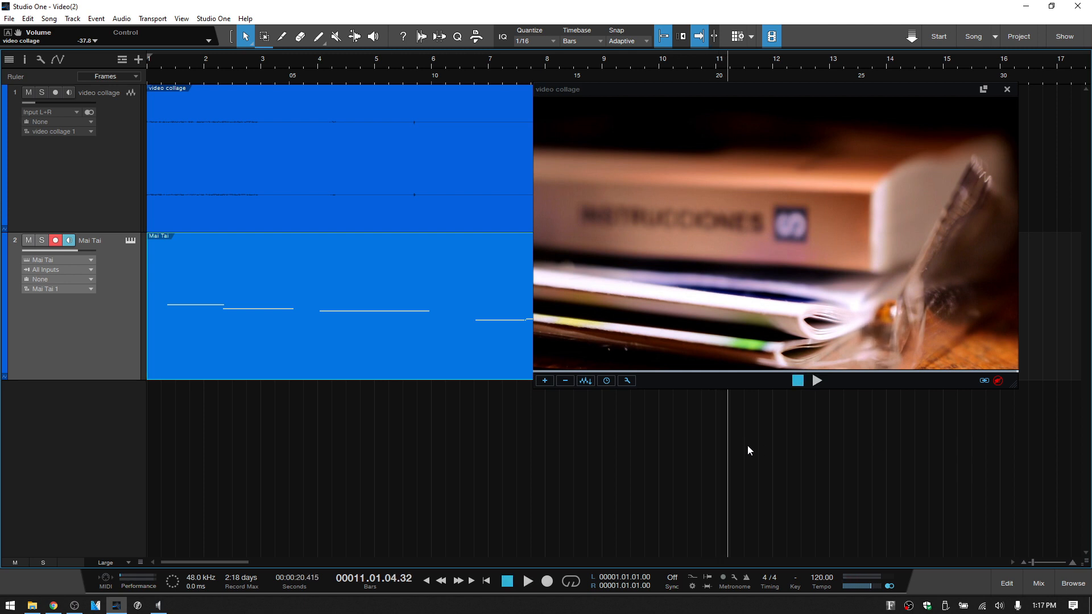
mouse_move(588, 457)
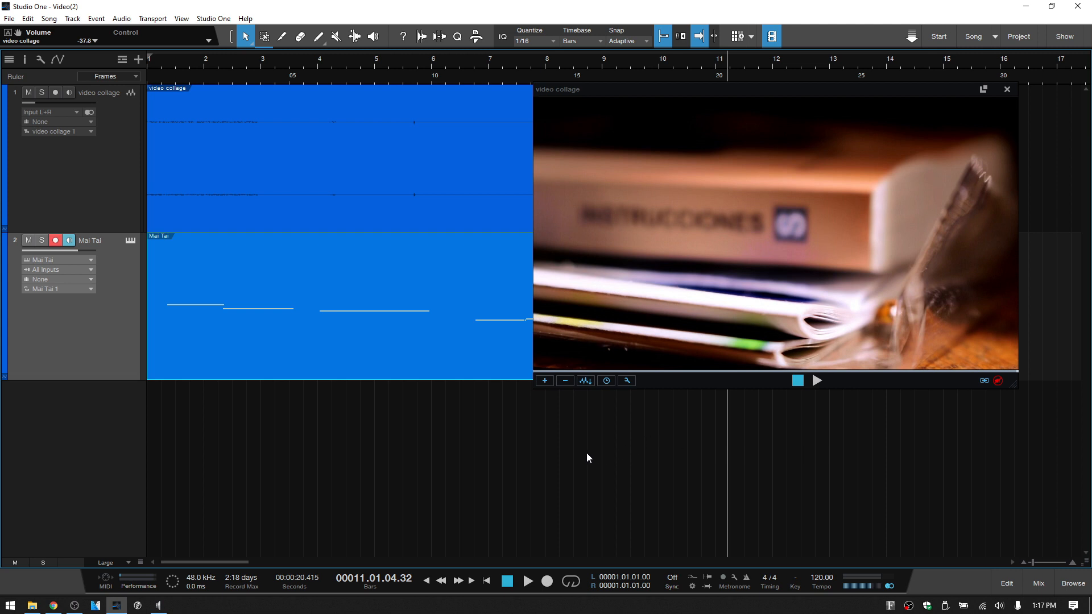
mouse_move(766, 449)
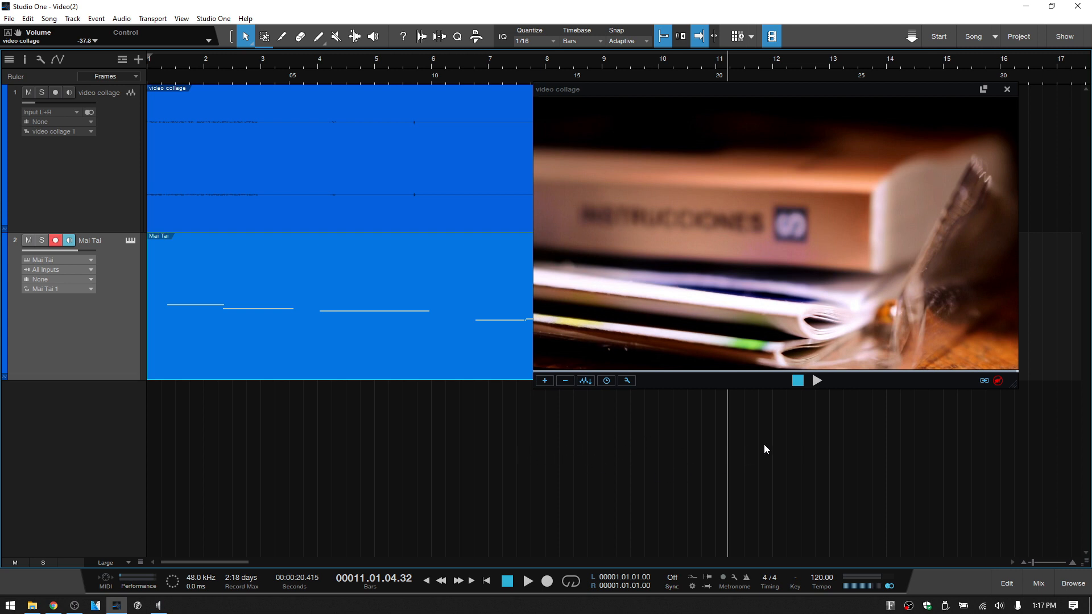
mouse_move(689, 472)
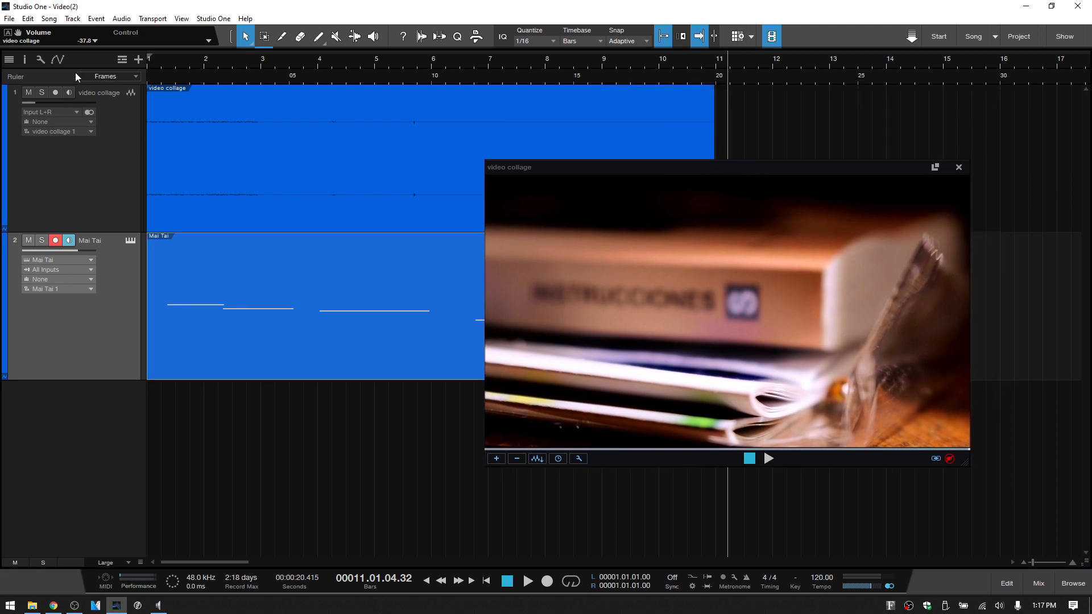
mouse_move(282, 83)
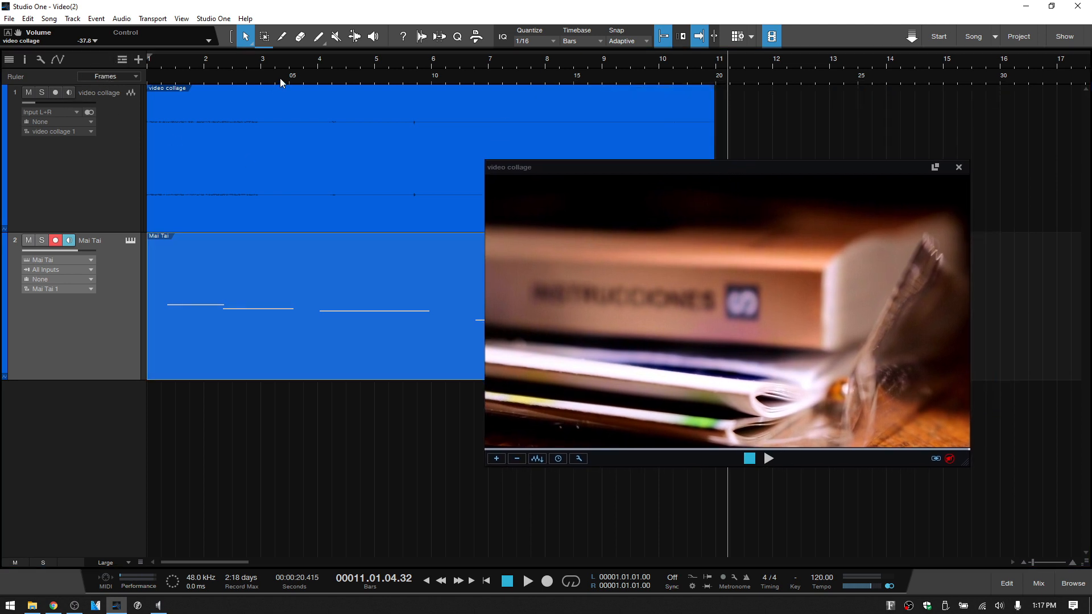
Step: Hide the frames ruler and enable the Marker lane in Global Track Visibility
right_click(282, 77)
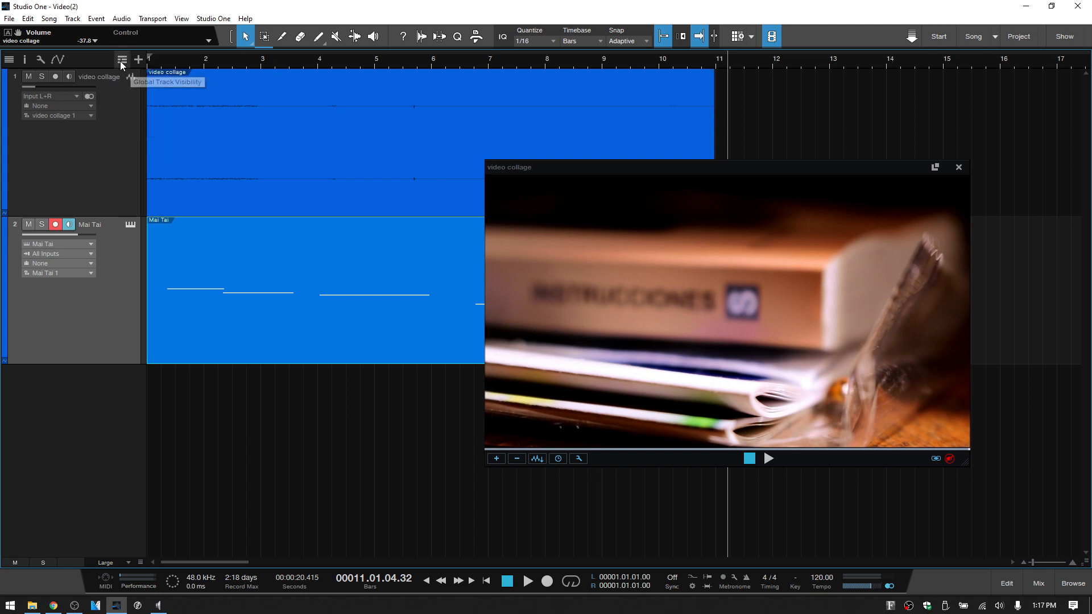
click(122, 59)
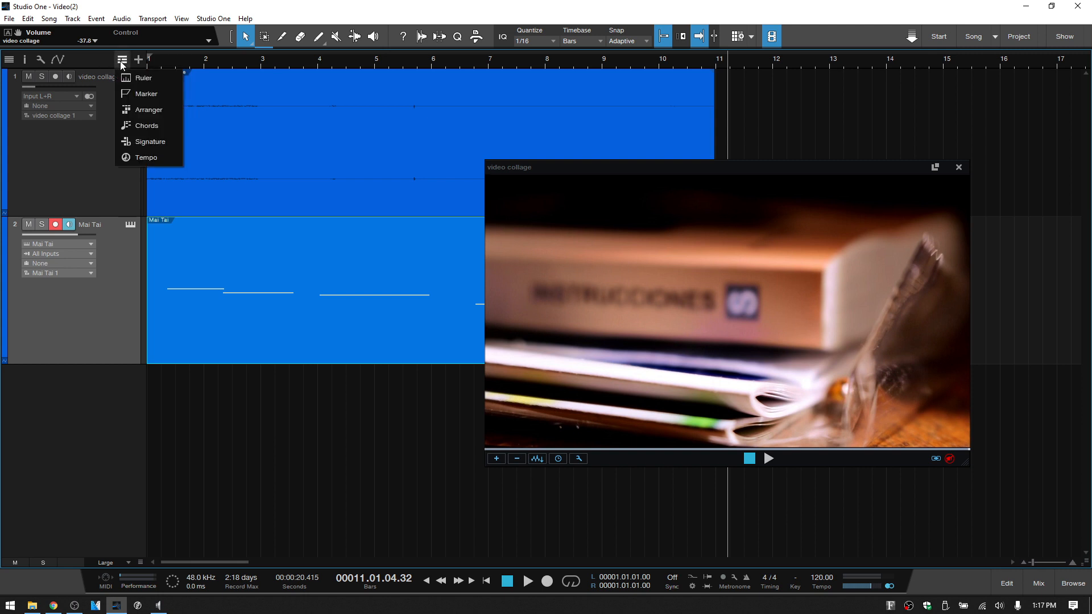
click(146, 93)
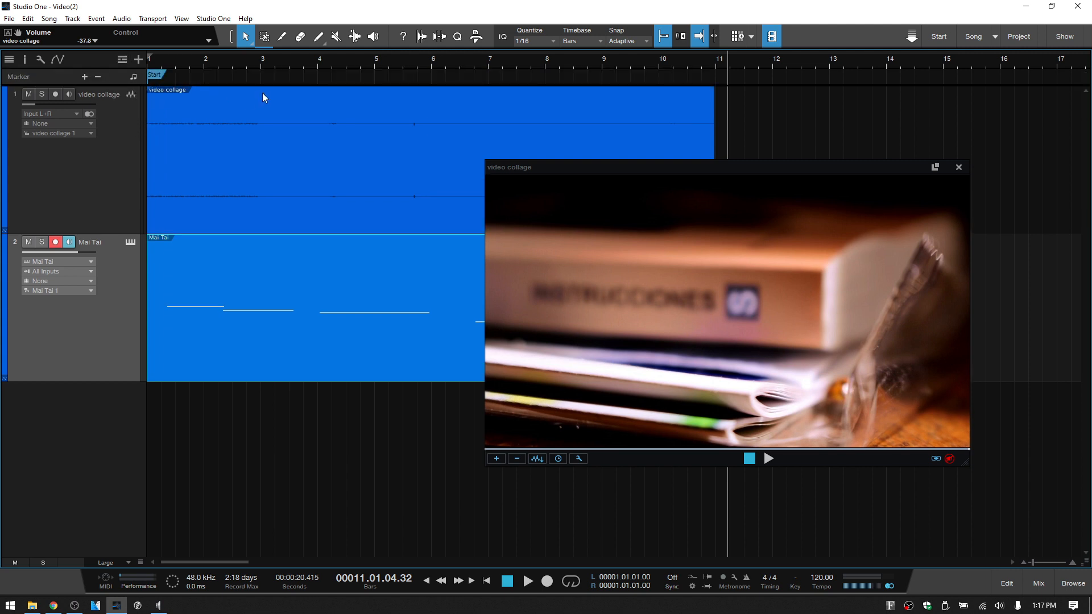
mouse_move(825, 82)
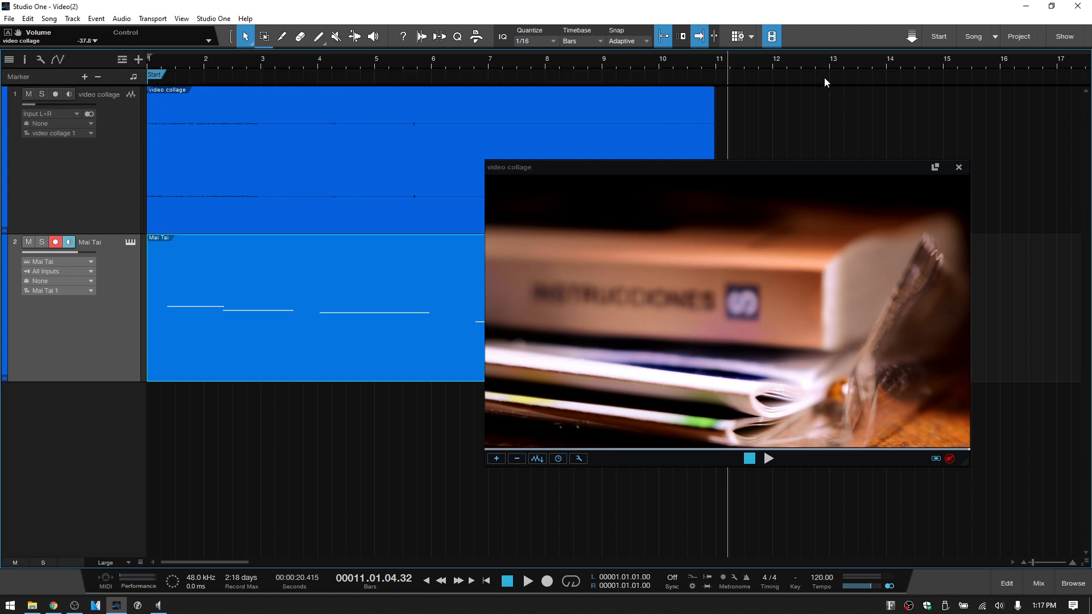
mouse_move(828, 91)
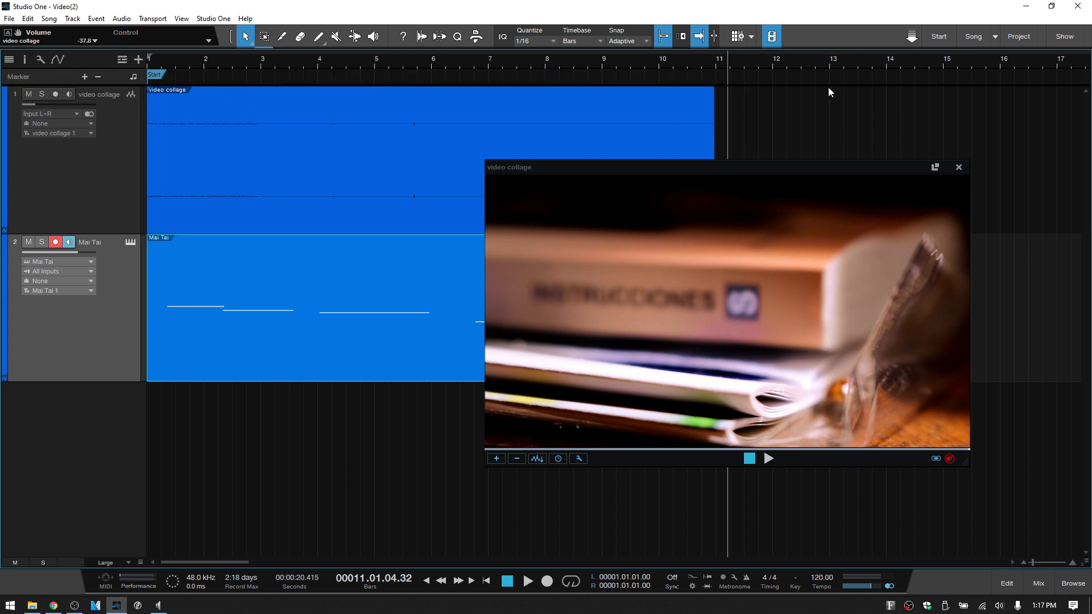
mouse_move(286, 82)
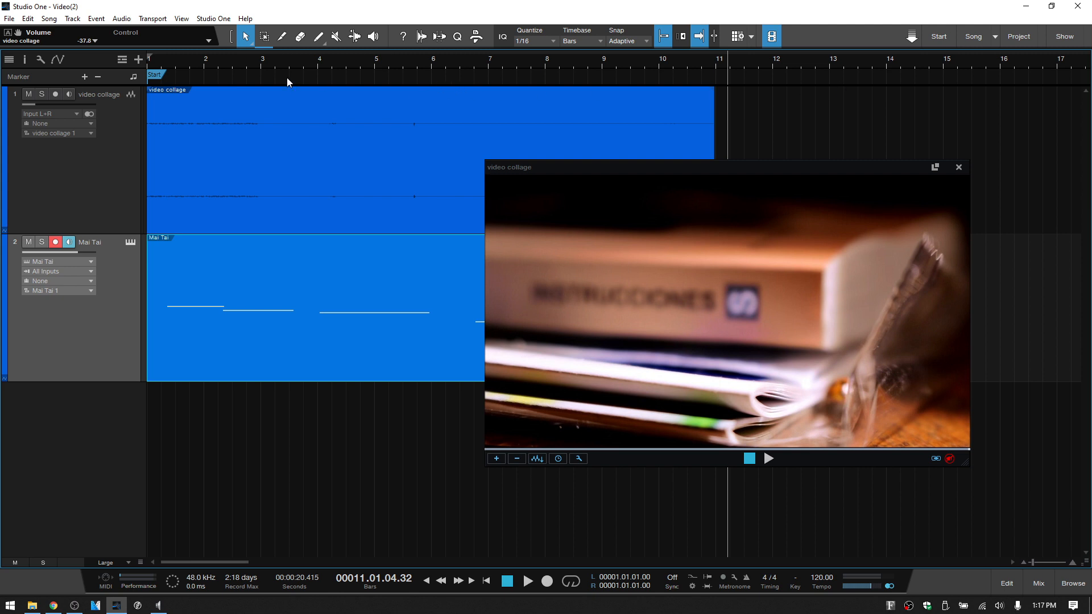
Step: Add a marker at bar 3 and name it Scene 1
click(281, 66)
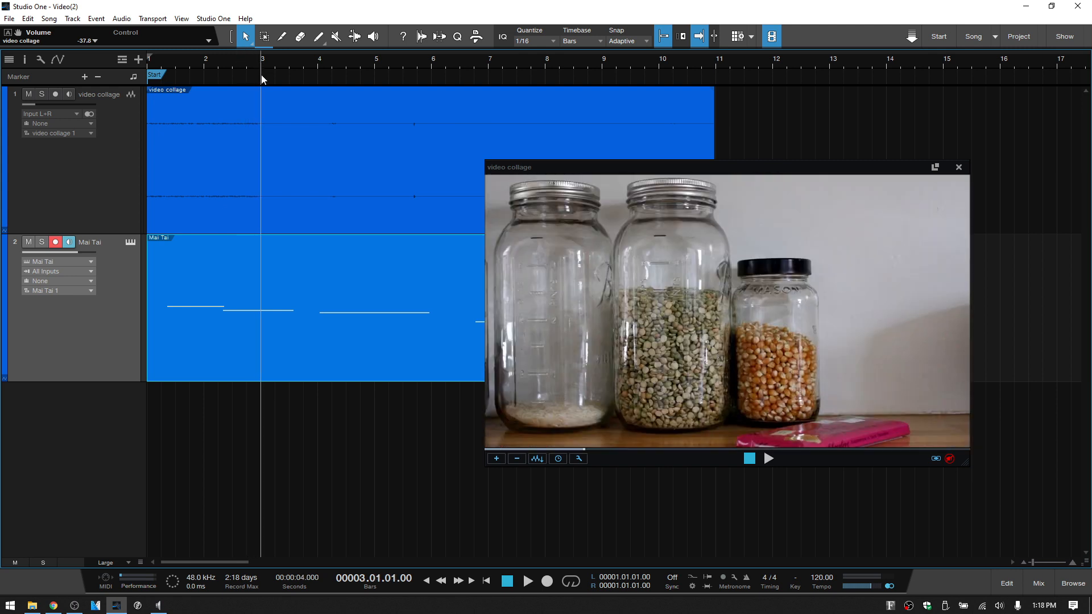
click(84, 77)
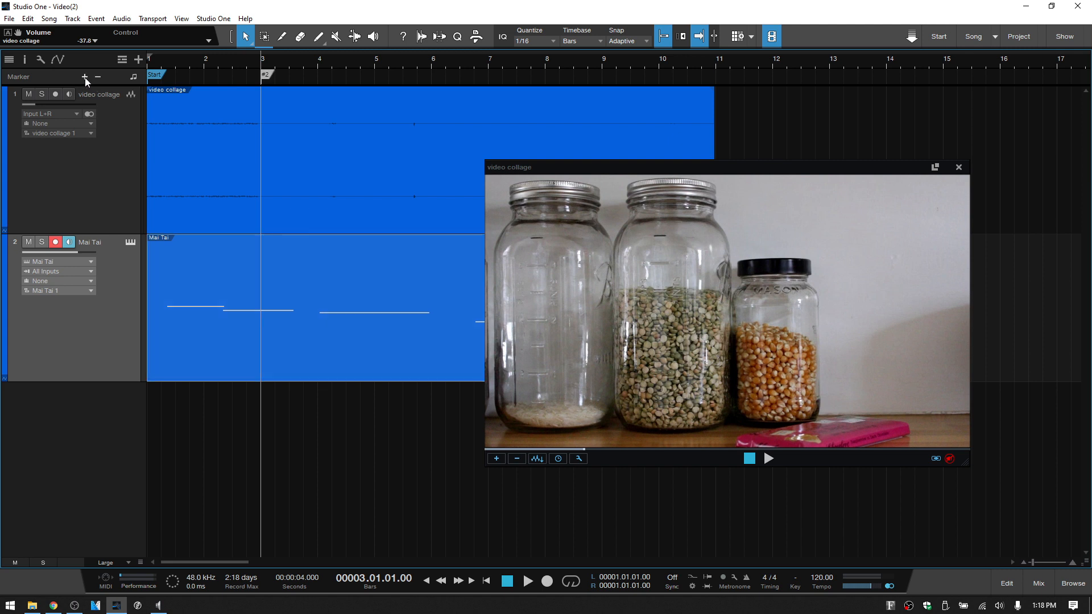
double_click(266, 75)
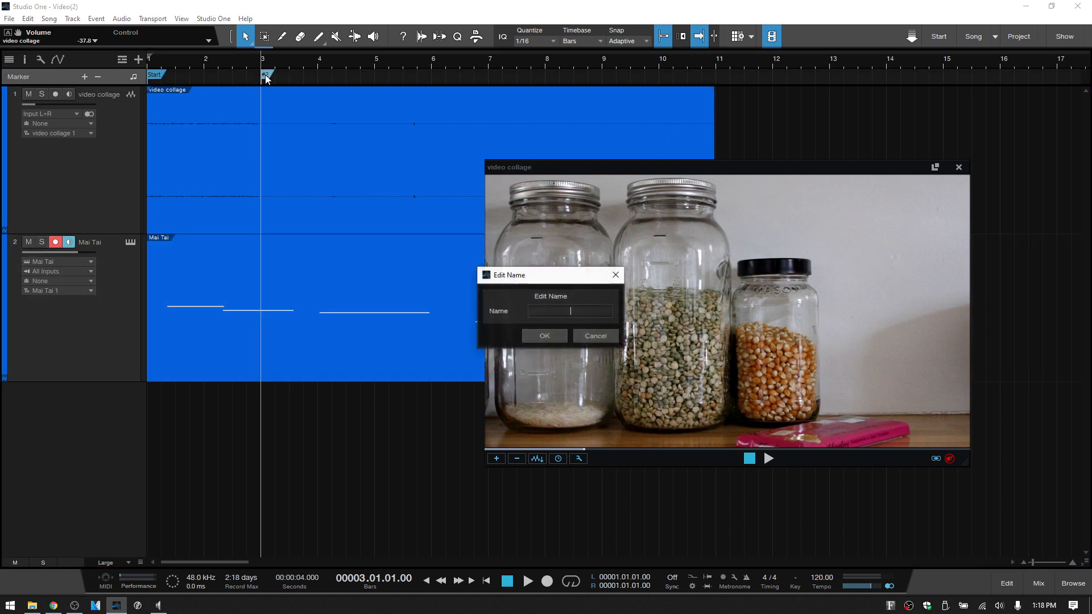
text(Scene)
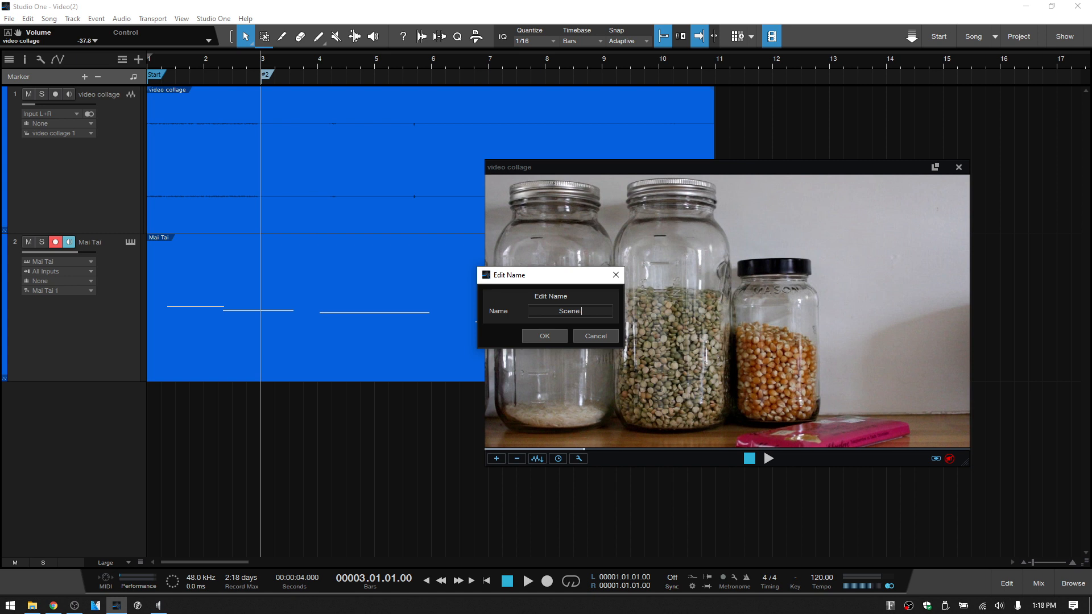
click(544, 336)
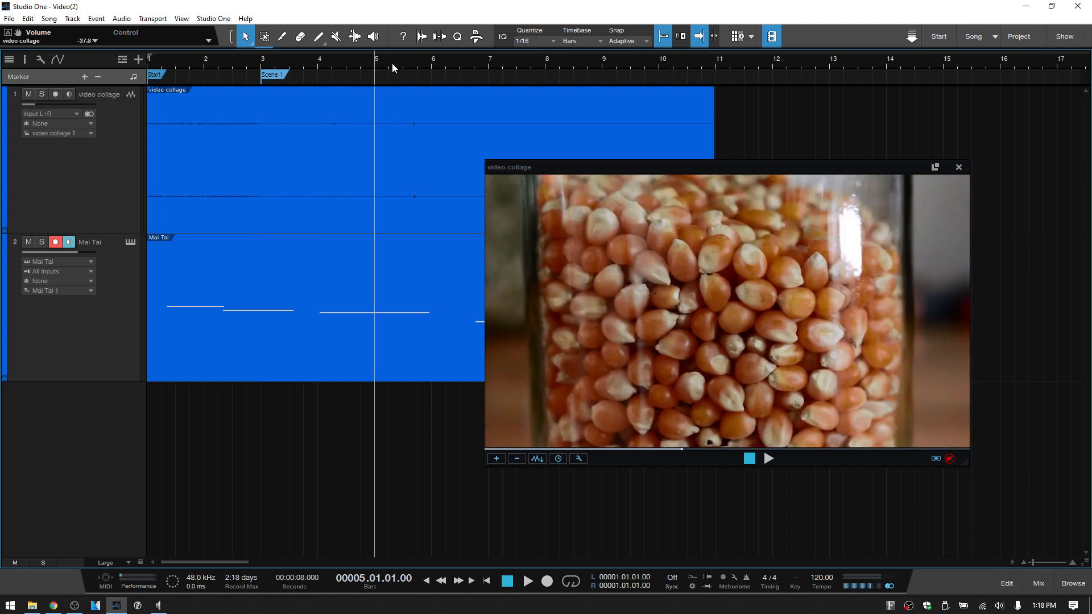
Step: Add the Scene 2 marker at the next scene change, then position the playhead further on
click(362, 62)
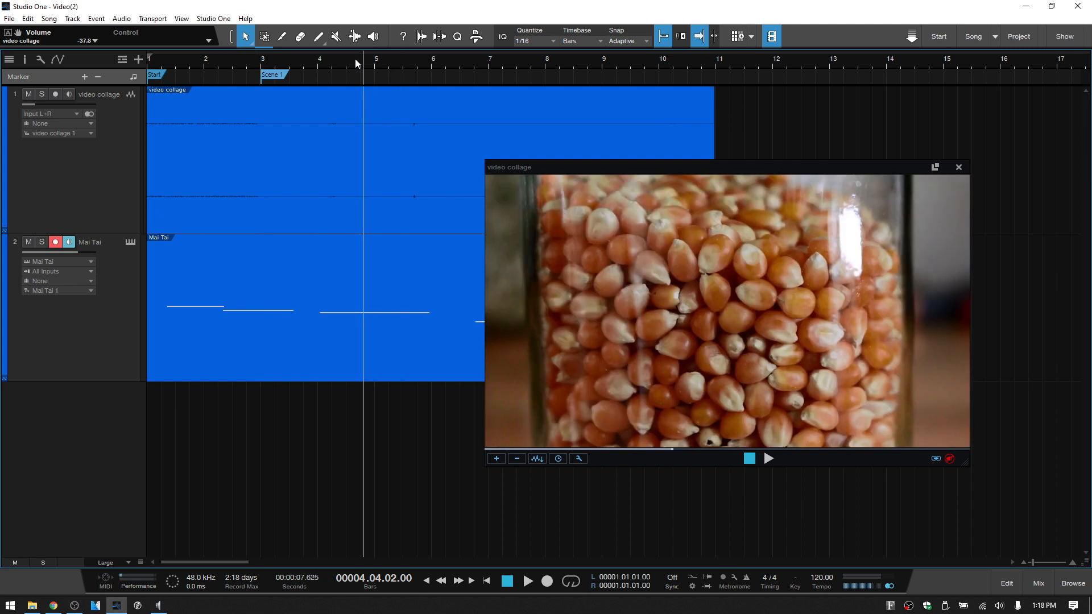
click(341, 62)
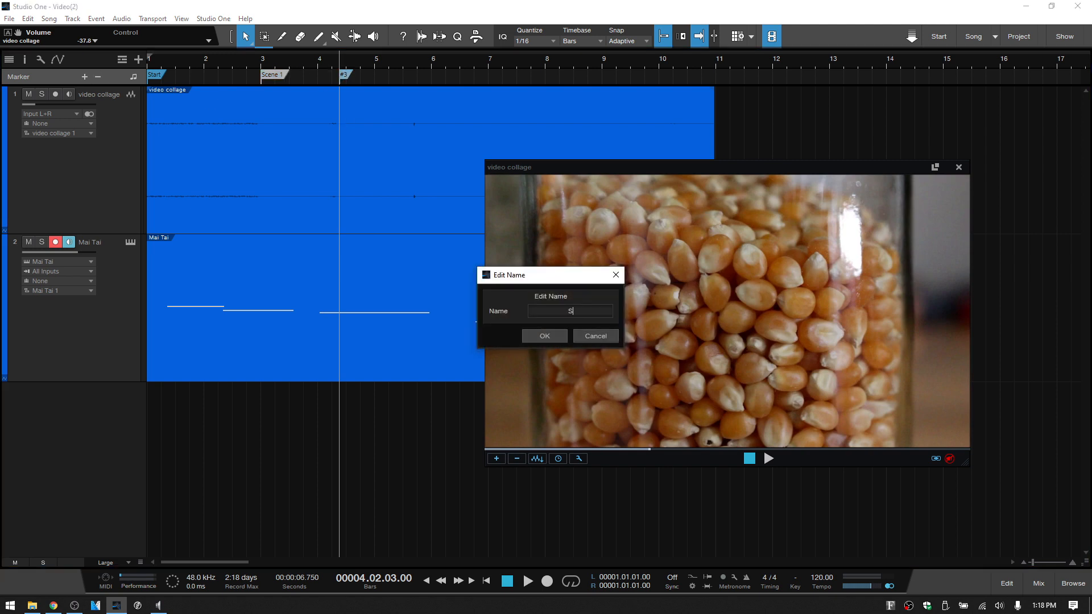
text(Scene)
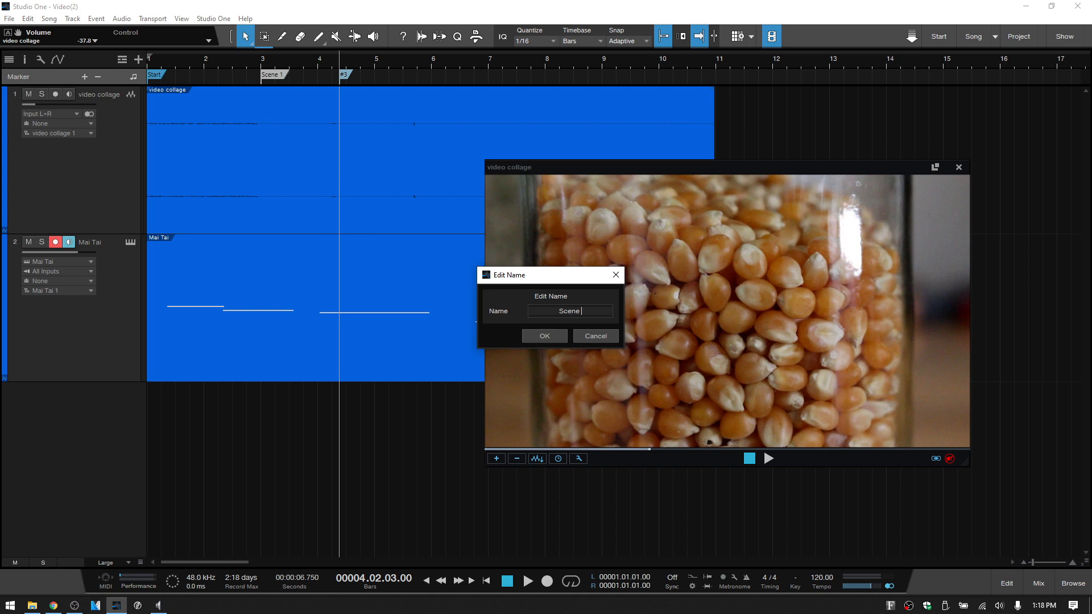
click(543, 336)
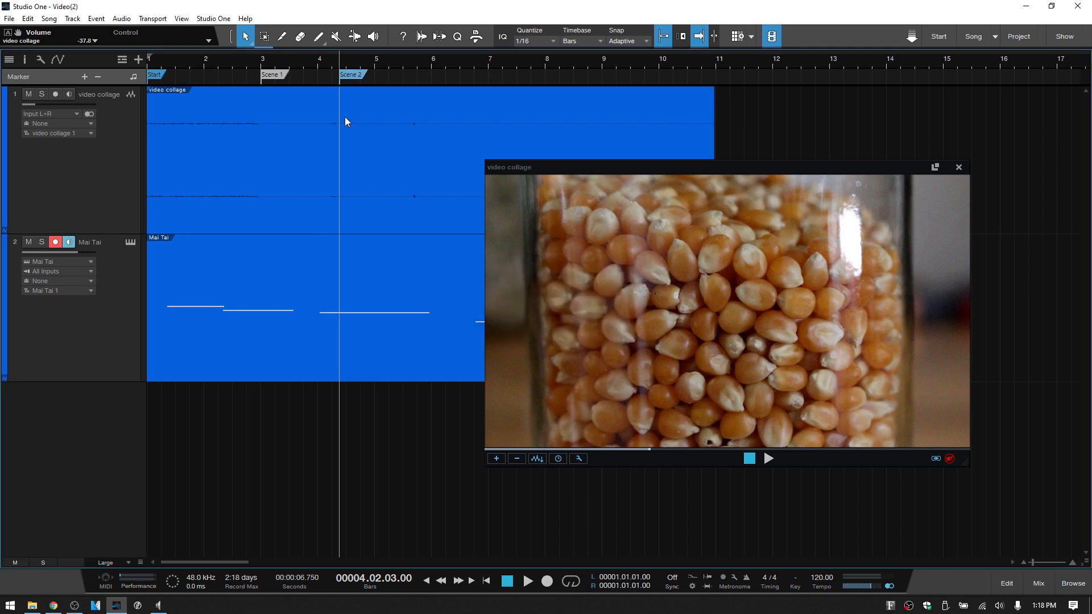
click(440, 68)
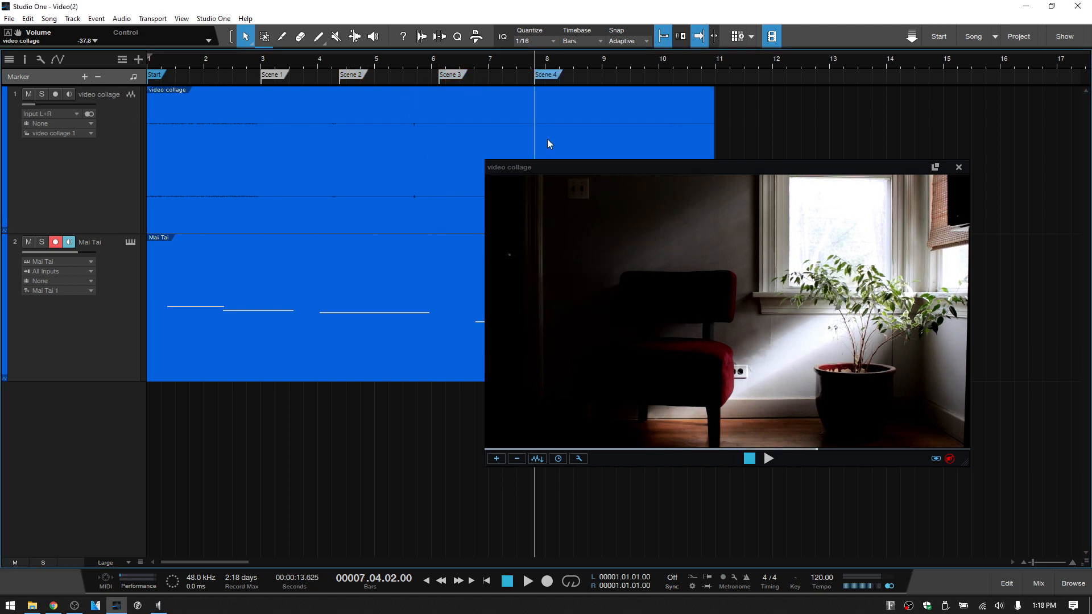
mouse_move(342, 82)
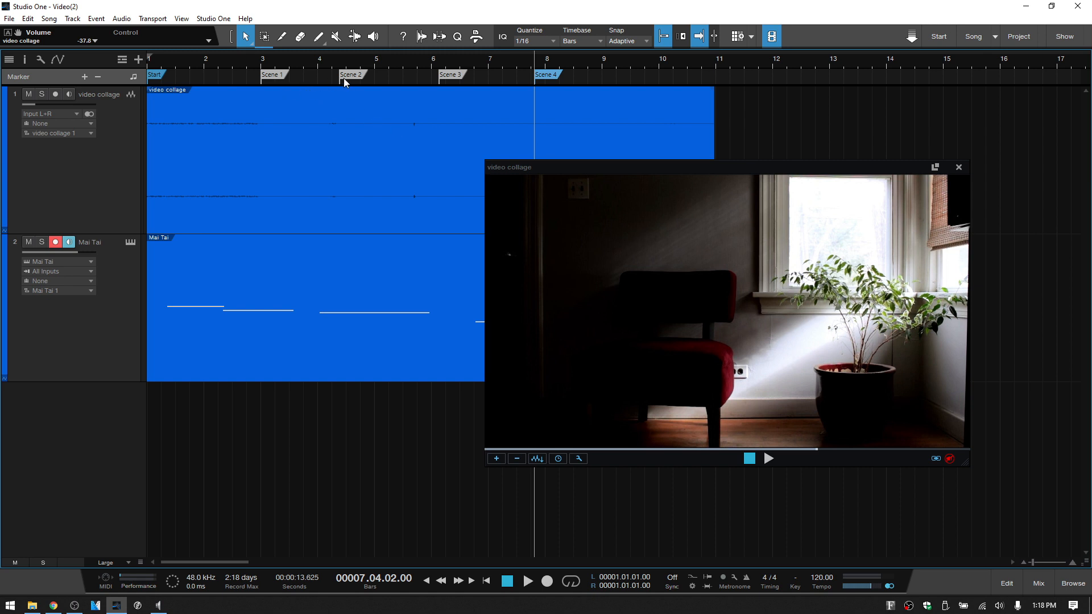
mouse_move(196, 93)
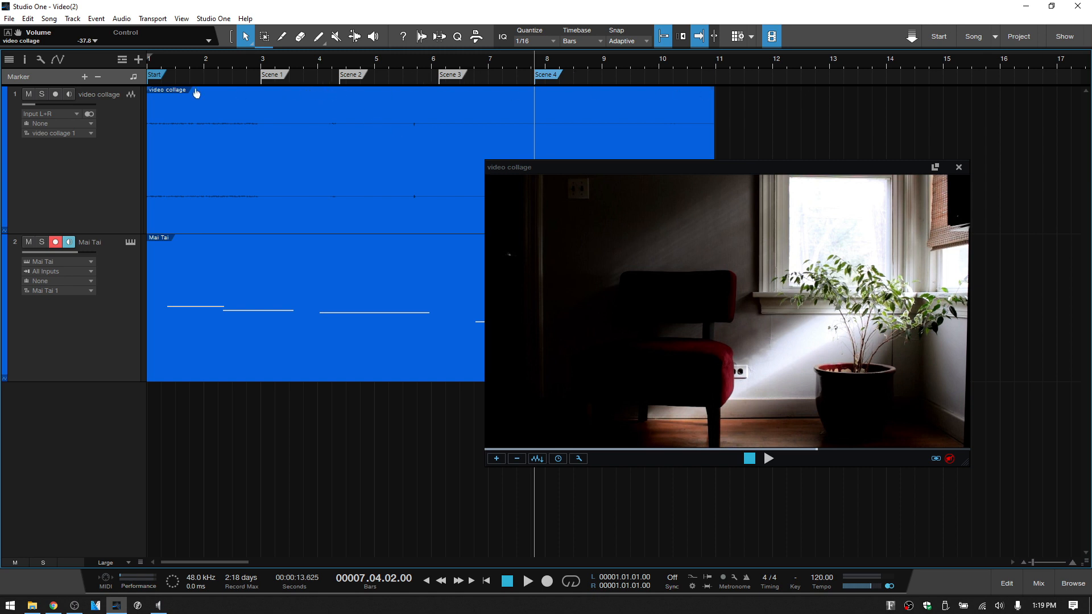
mouse_move(445, 75)
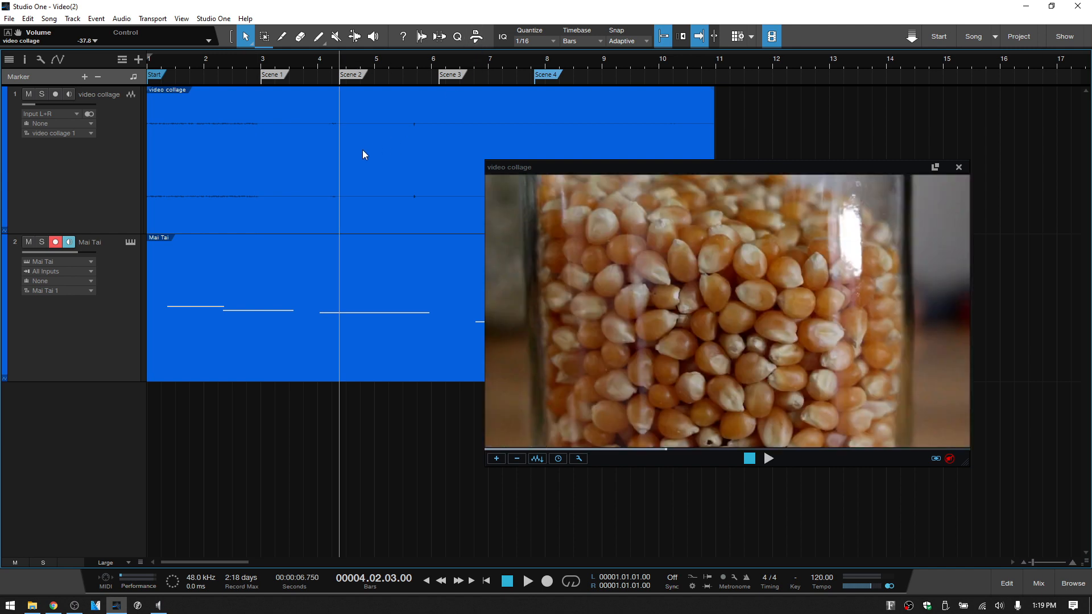
mouse_move(381, 221)
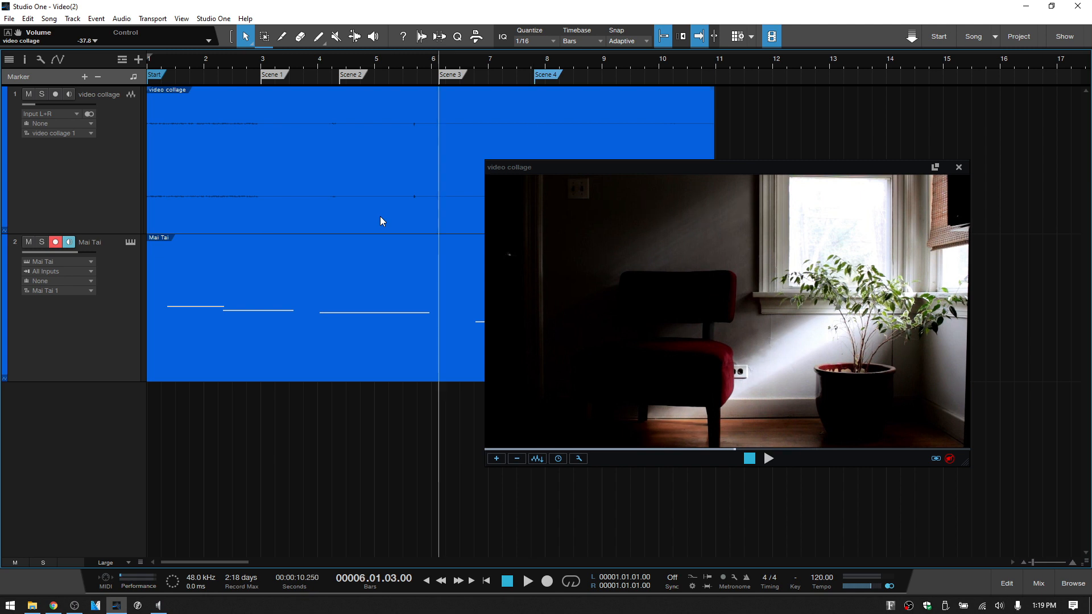
Step: Move the song position to the Scene 3 marker near bar 6
click(484, 580)
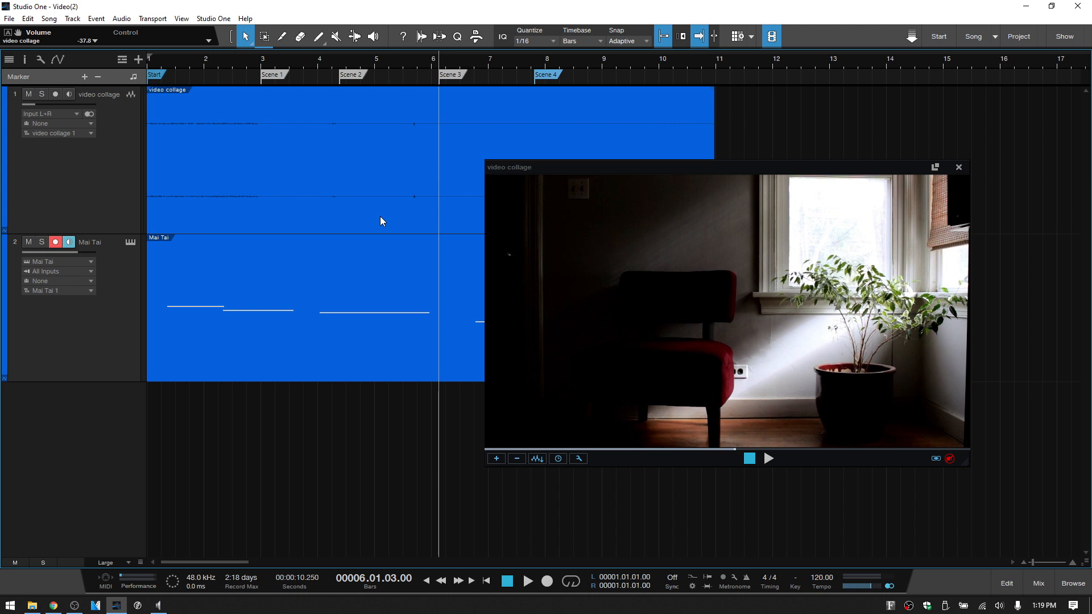
mouse_move(442, 85)
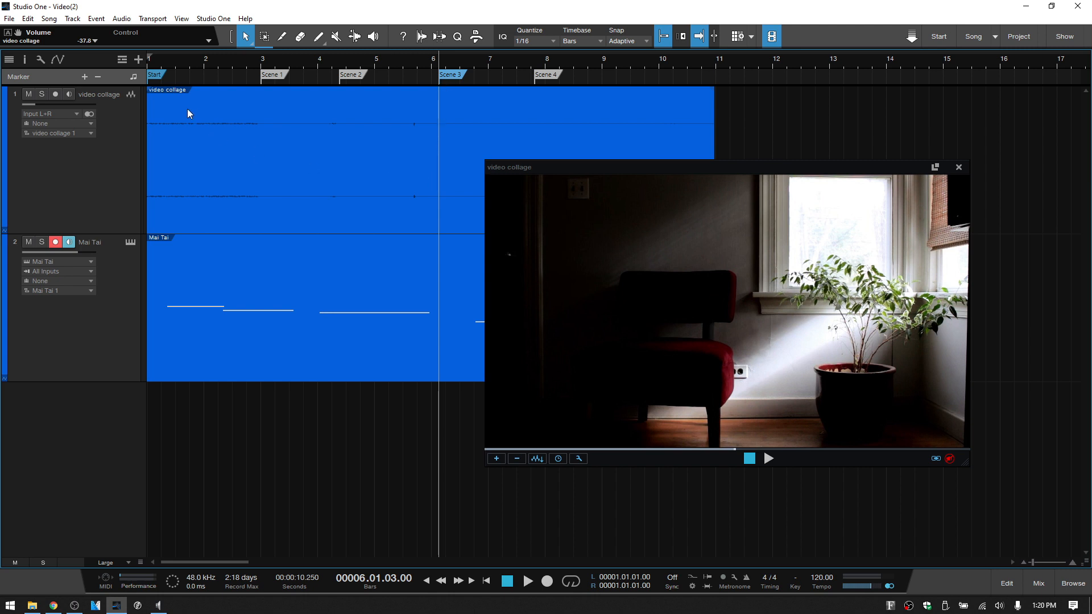
mouse_move(335, 236)
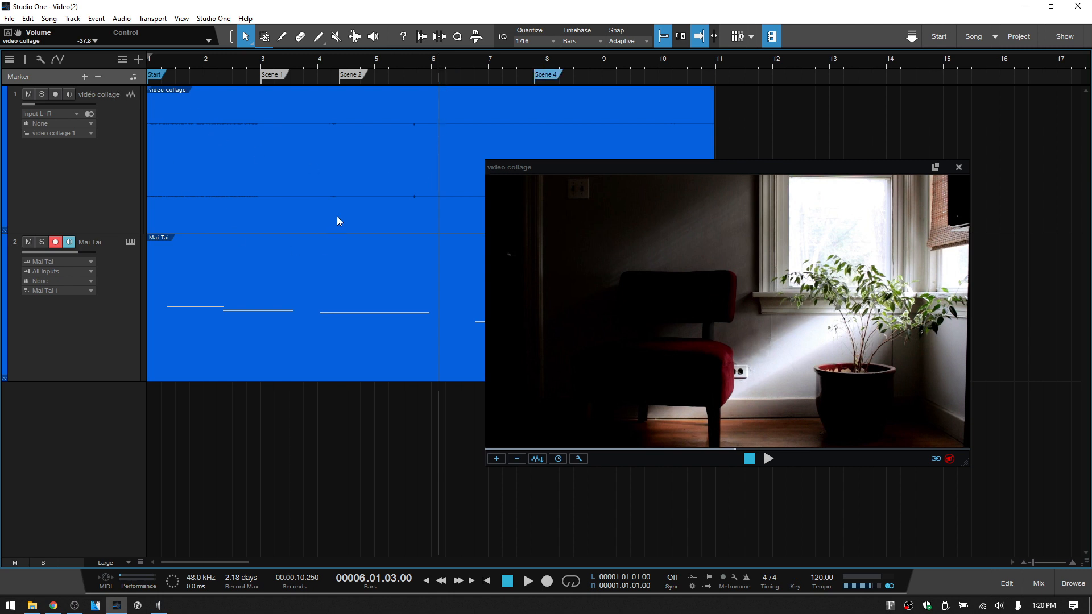
mouse_move(270, 168)
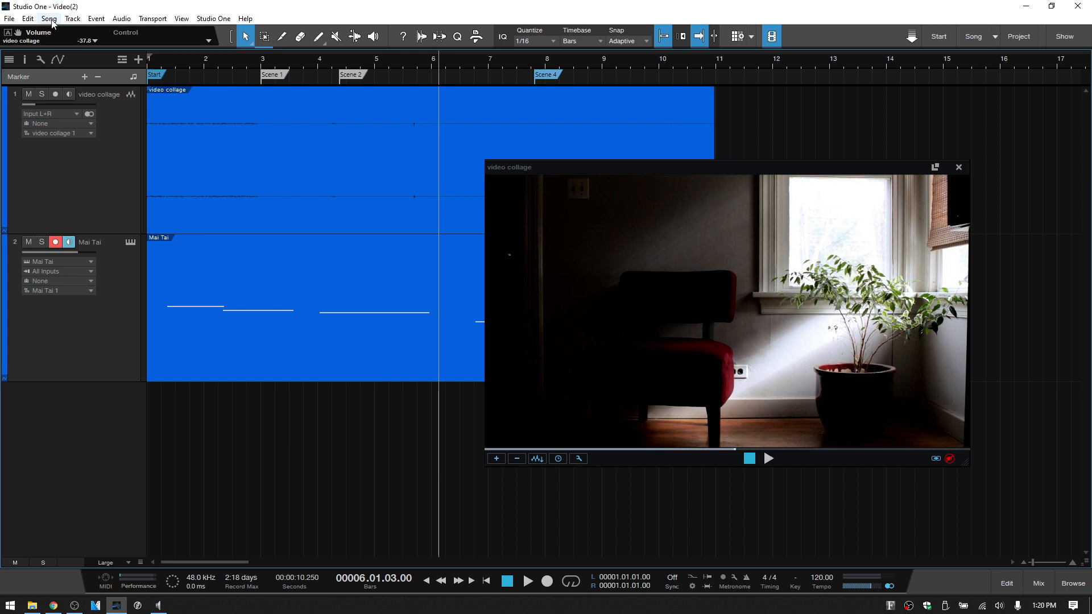
Step: Open the Export Video settings and set the destination to the Desktop Video folder
click(49, 19)
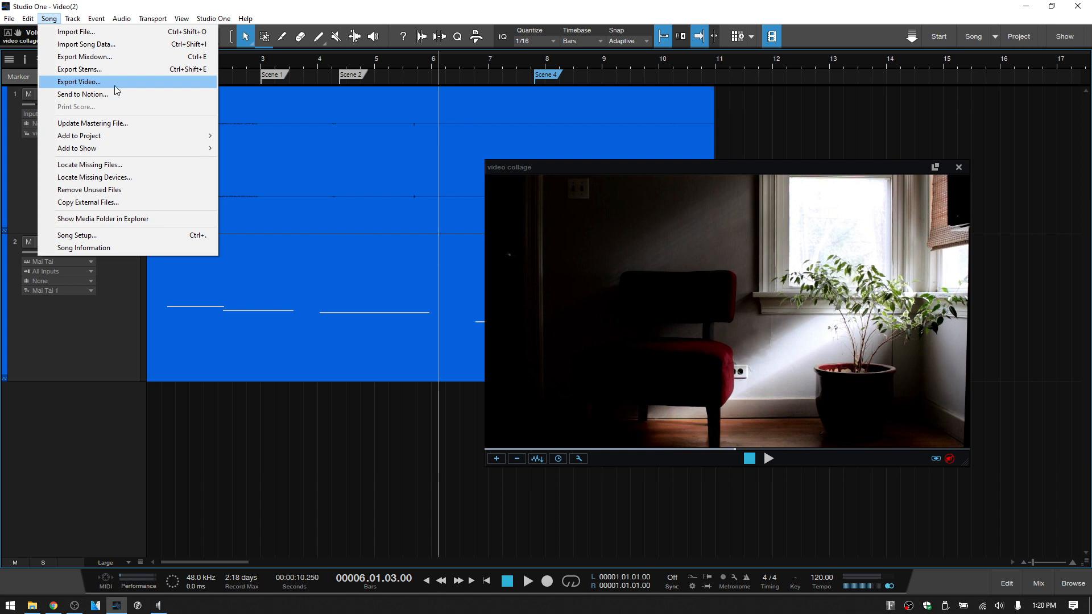
click(79, 81)
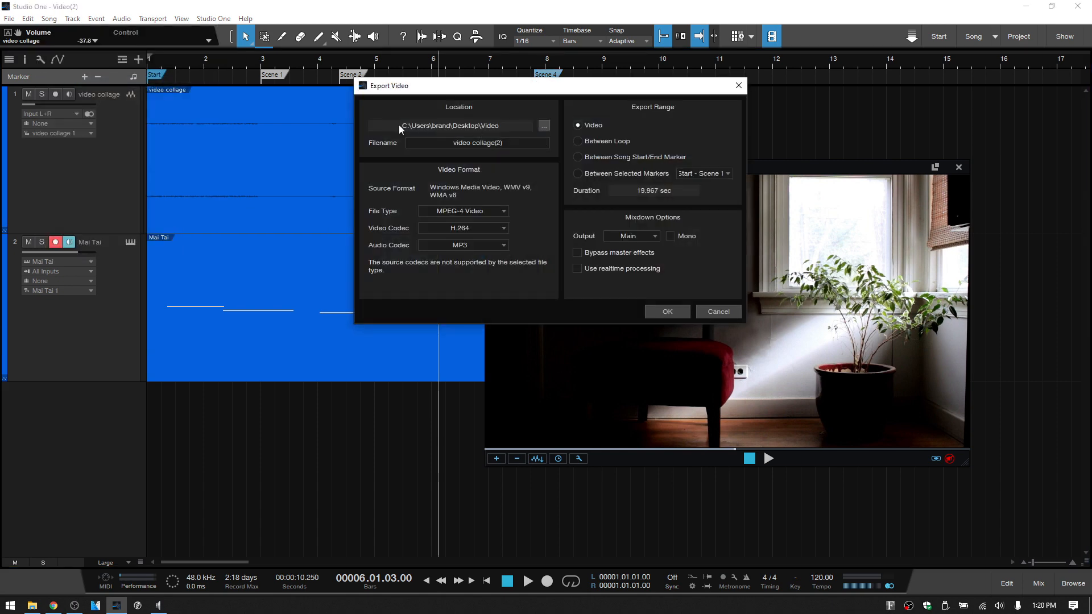
click(543, 125)
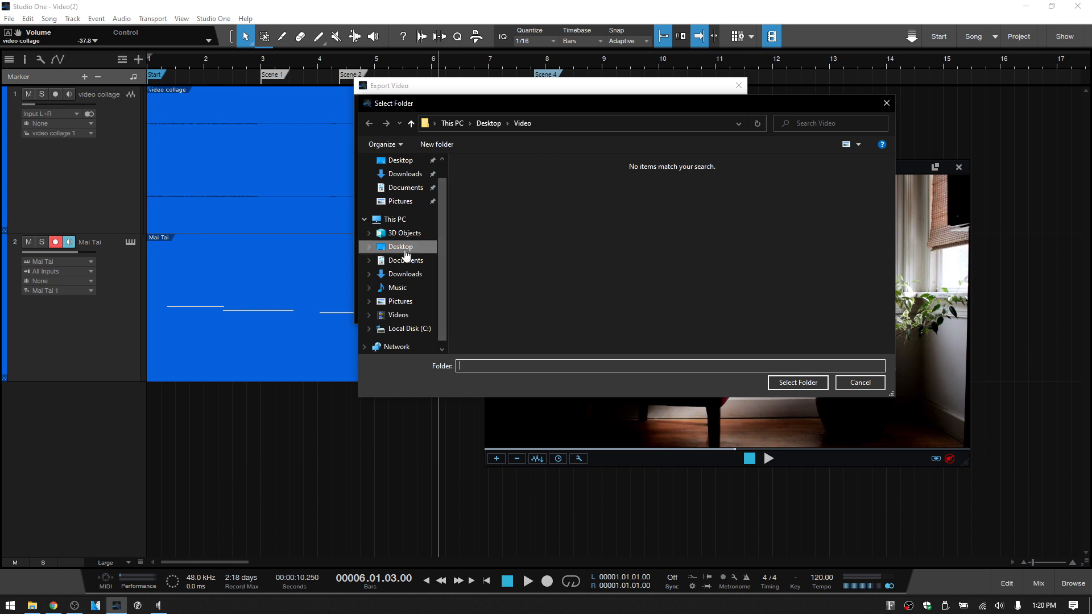
click(796, 382)
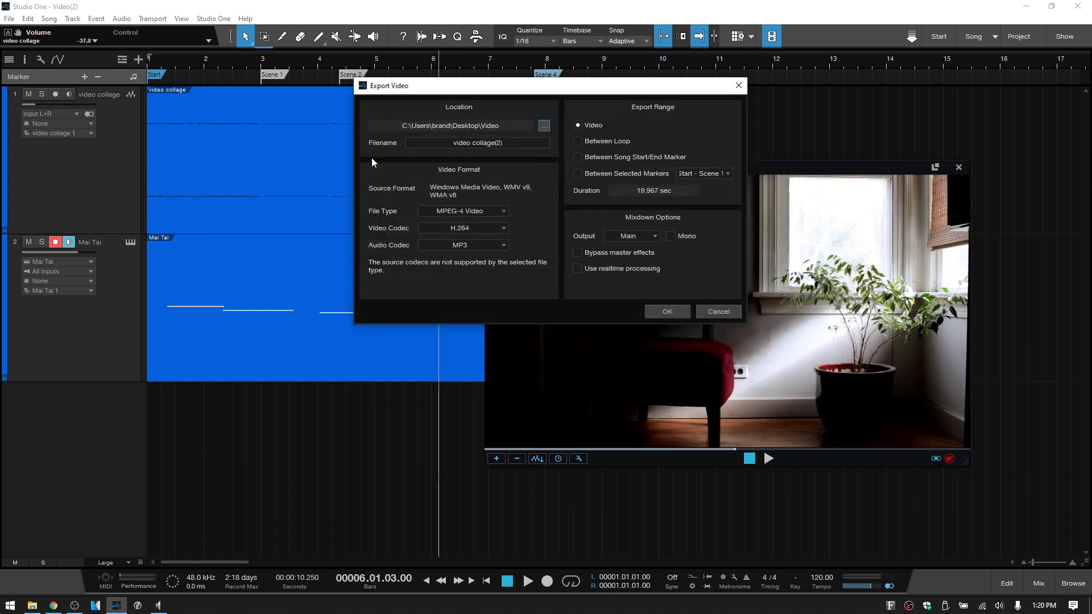
Step: Name the export 'Final Render' and keep H.264 as the video codec
triple_click(477, 142)
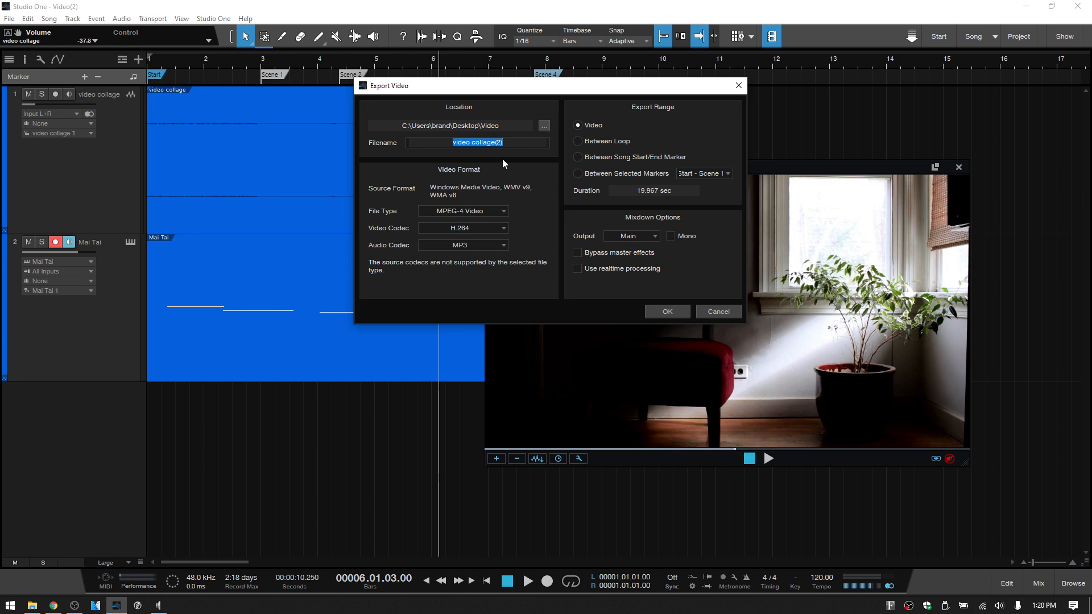
text(Fa)
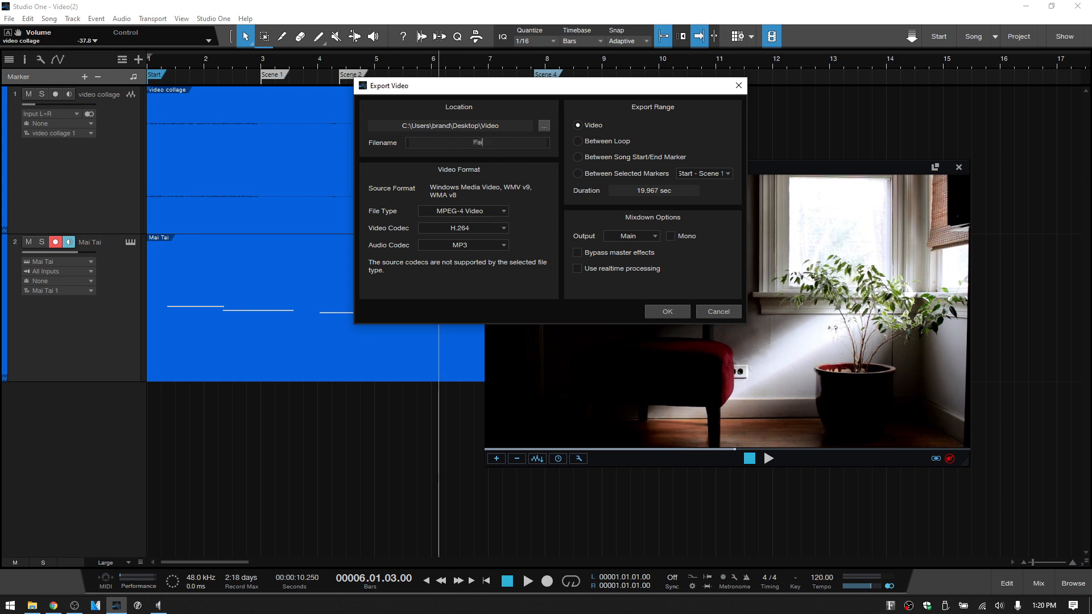
text(Final Render)
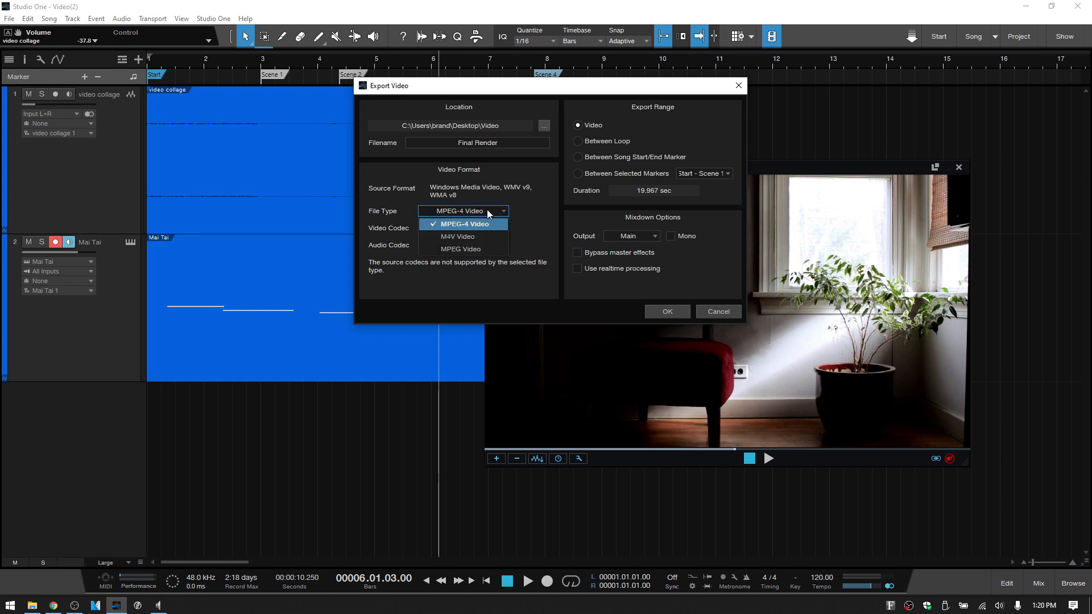
mouse_move(457, 236)
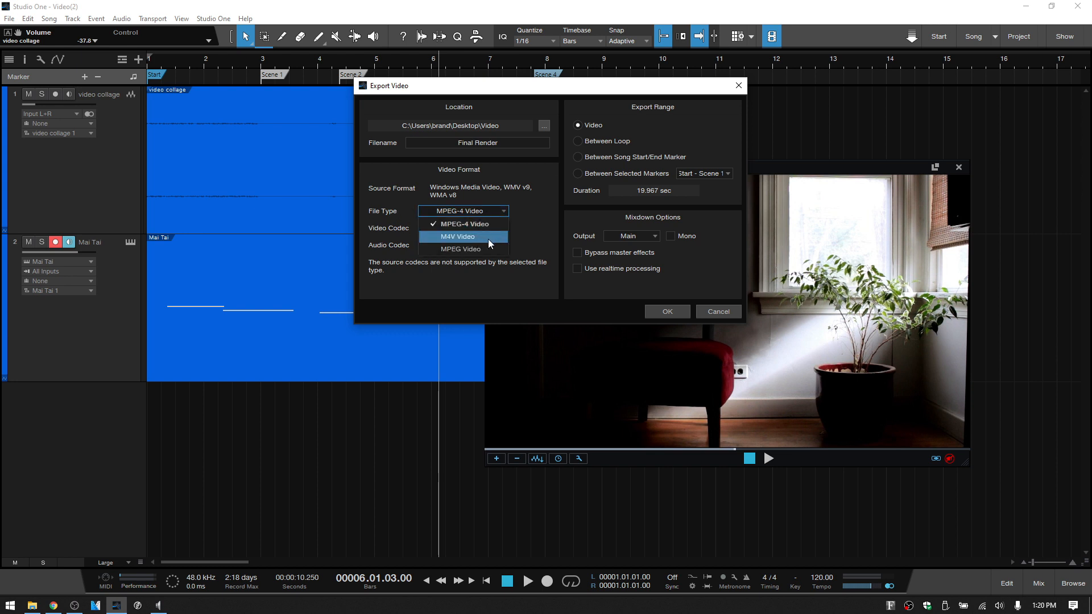
mouse_move(461, 249)
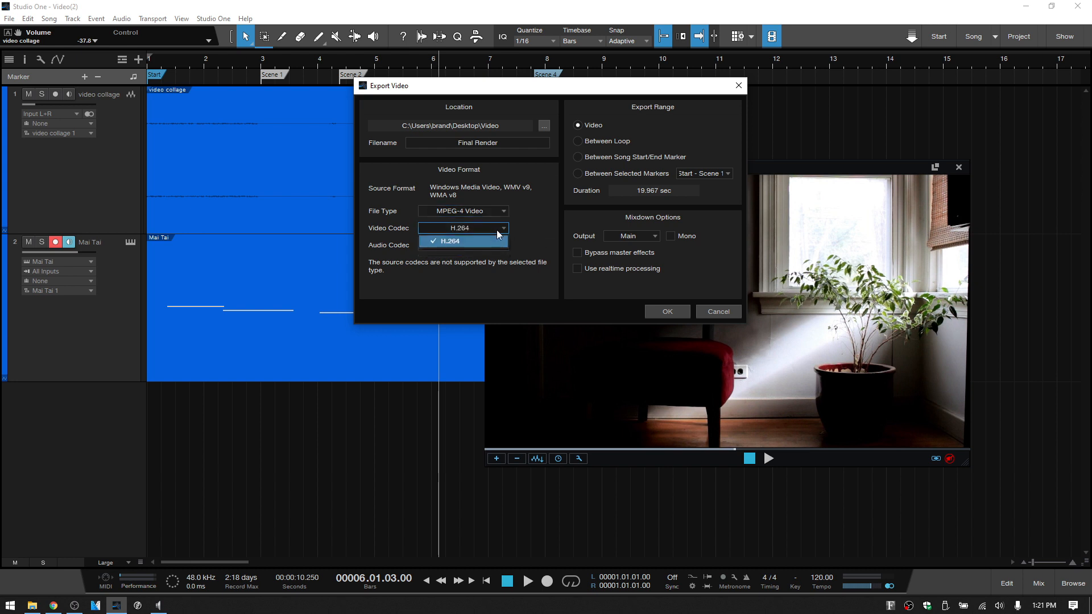
click(457, 239)
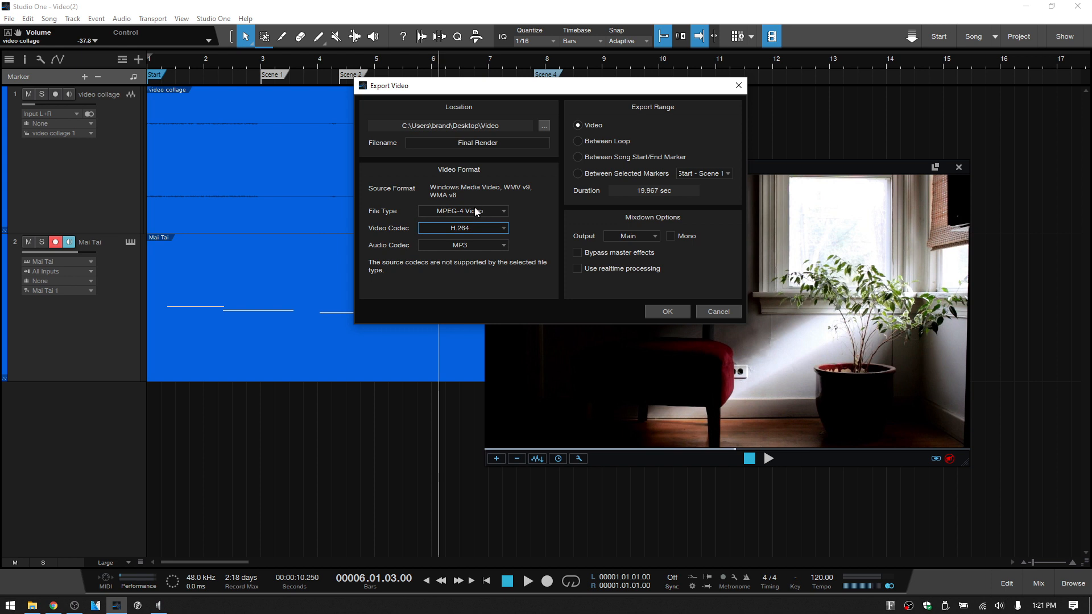
mouse_move(484, 253)
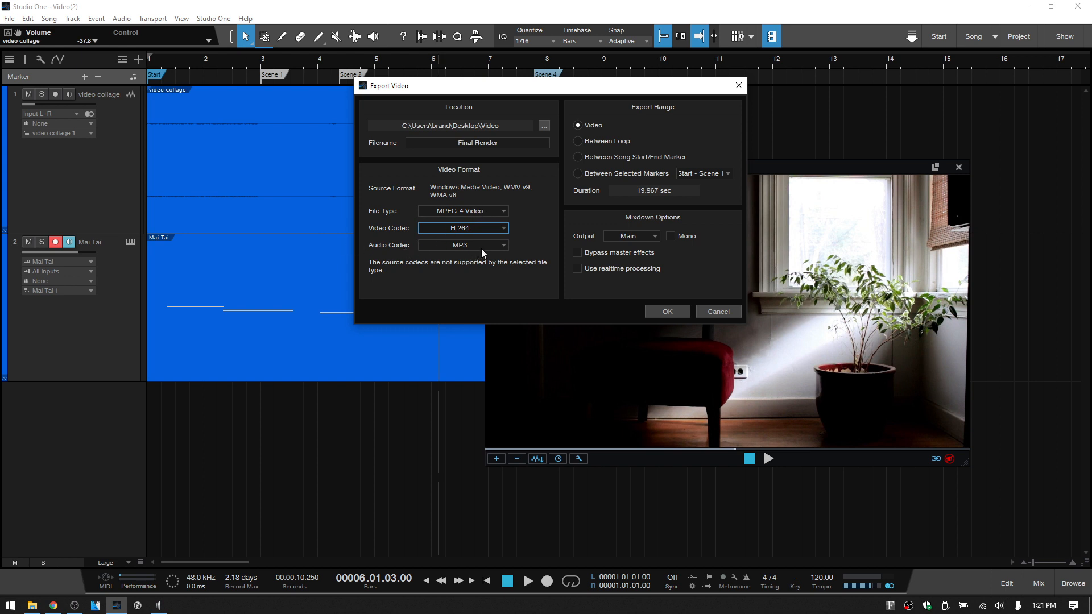
Step: Export the video between selected markers using the Start - Scene 1 span
click(461, 244)
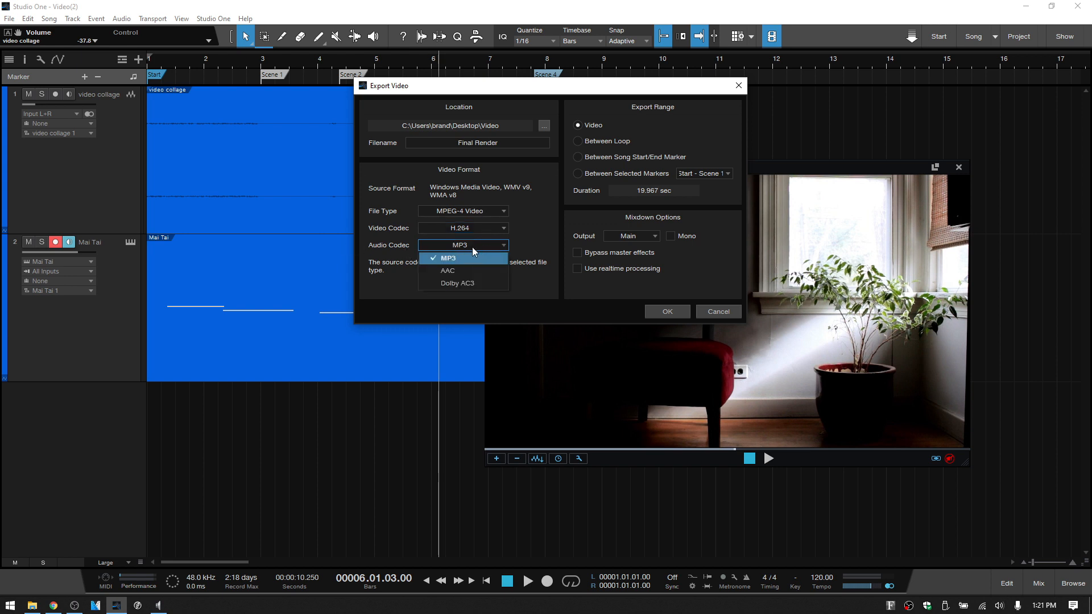
mouse_move(447, 270)
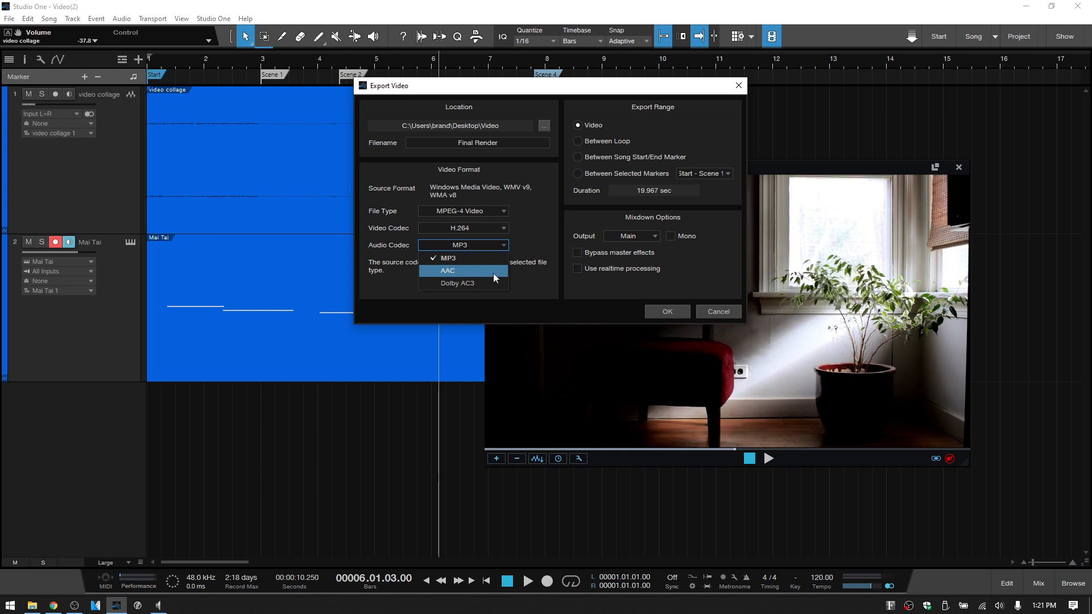
mouse_move(458, 282)
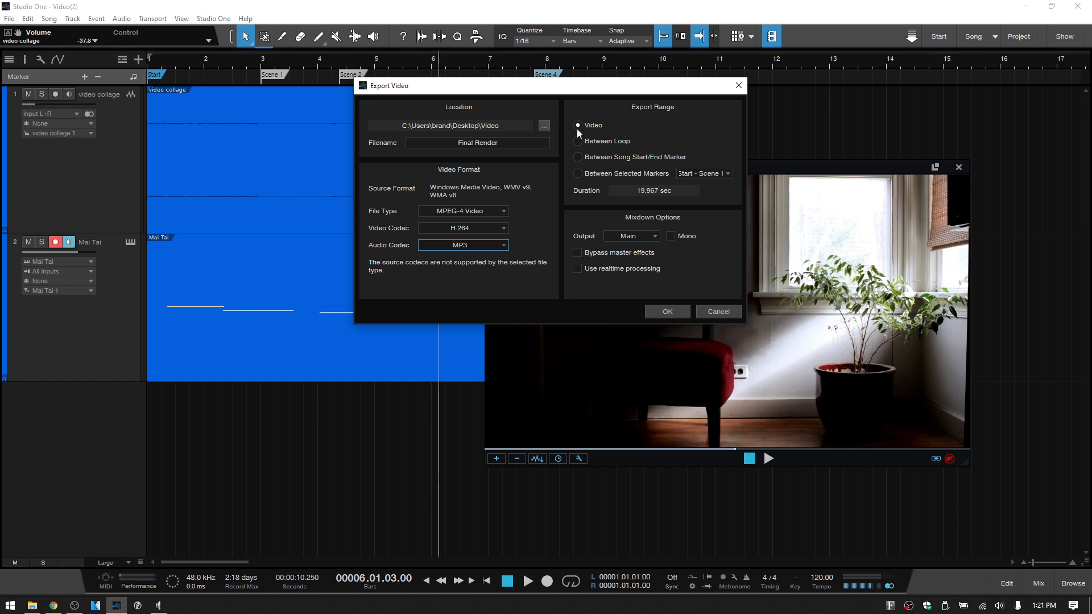
mouse_move(602, 133)
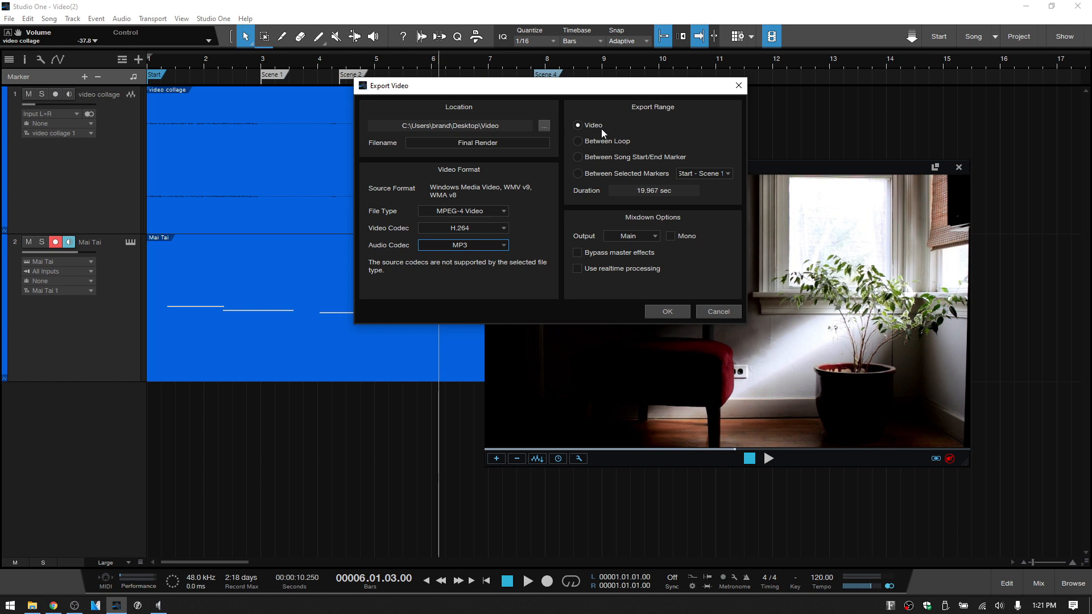
mouse_move(598, 145)
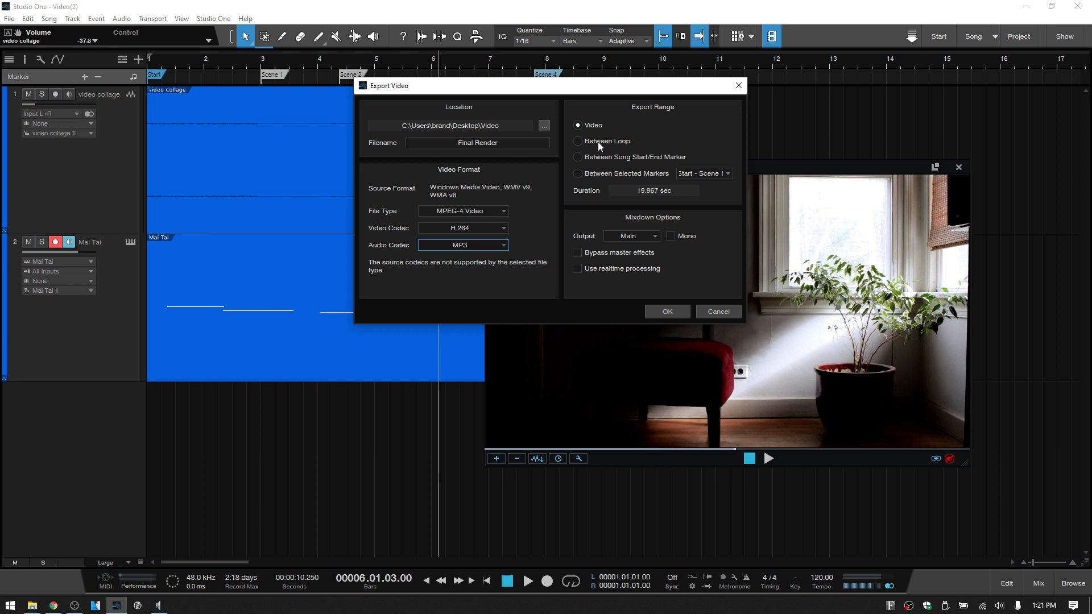
mouse_move(609, 99)
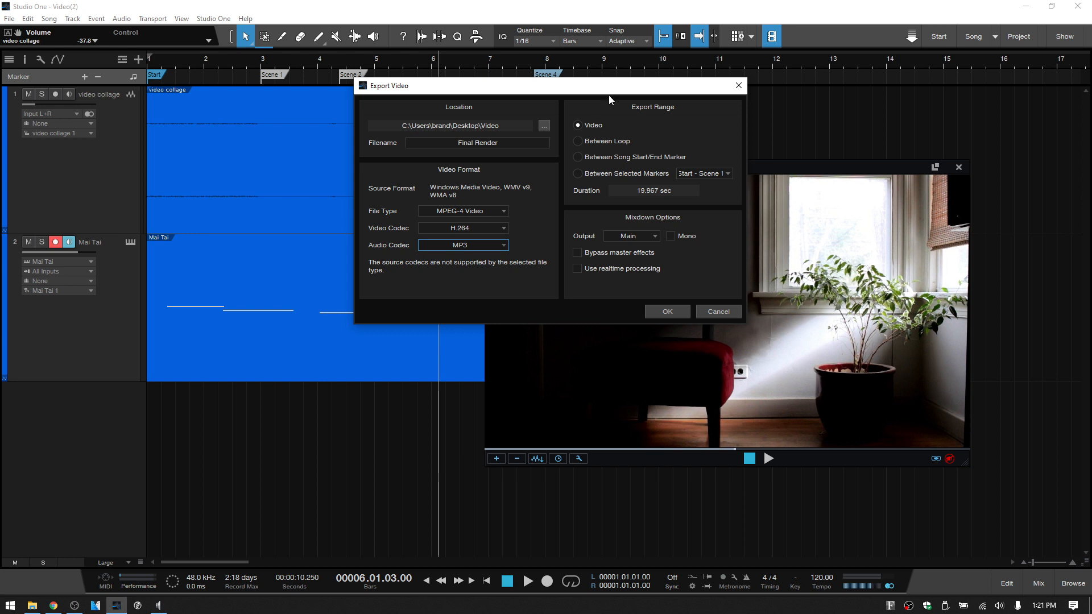
mouse_move(421, 70)
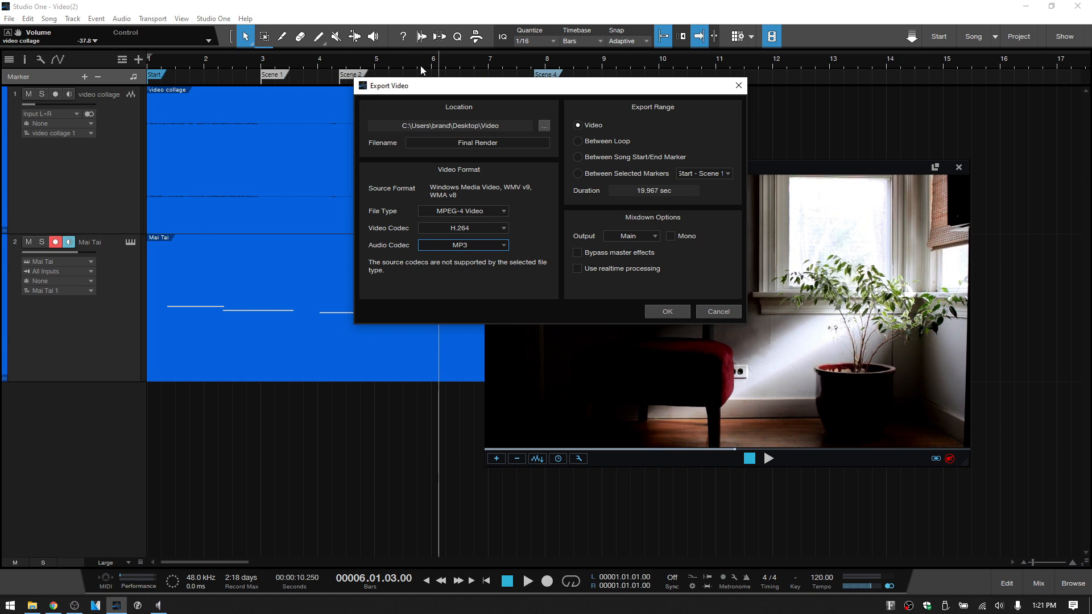
mouse_move(574, 146)
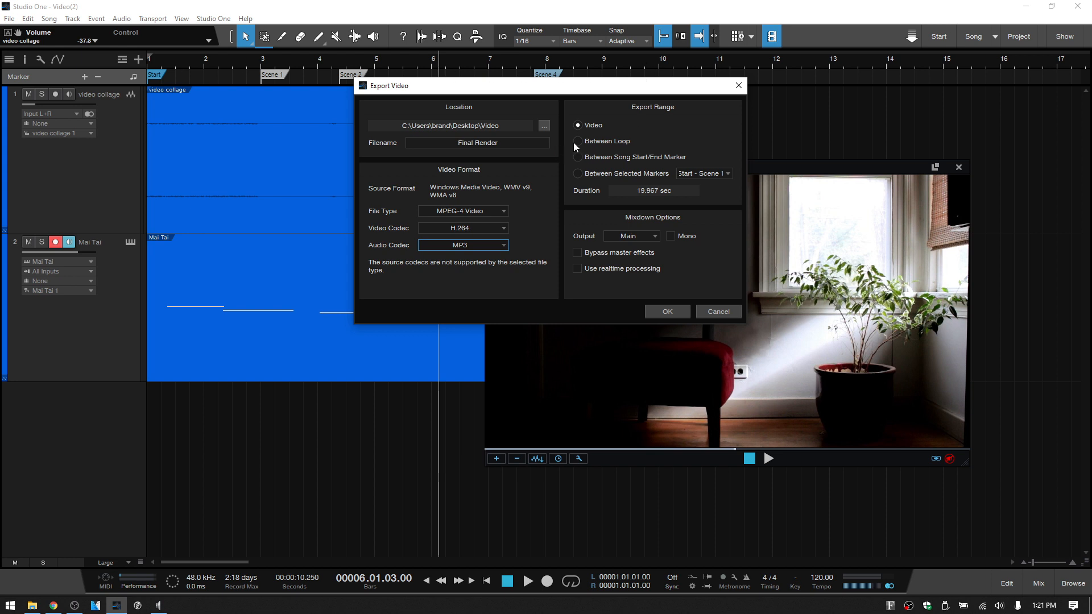
mouse_move(661, 161)
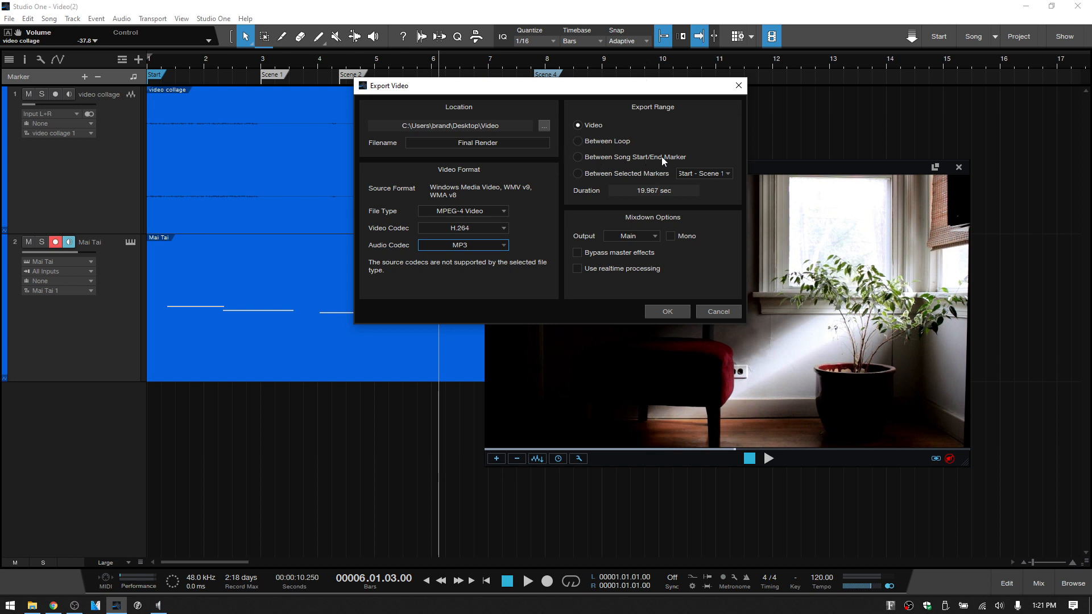
mouse_move(603, 184)
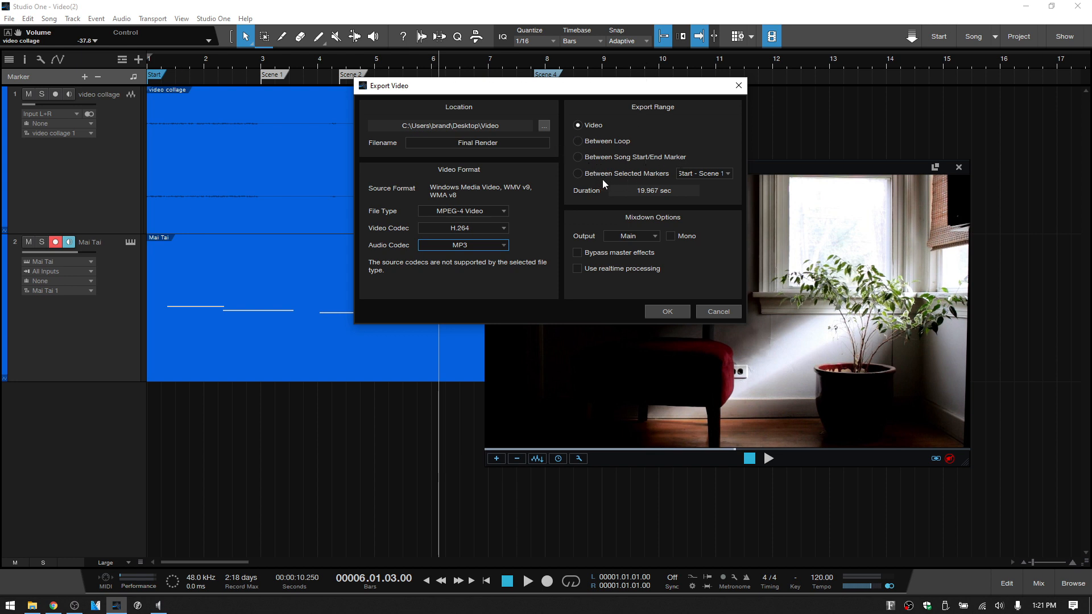
mouse_move(653, 180)
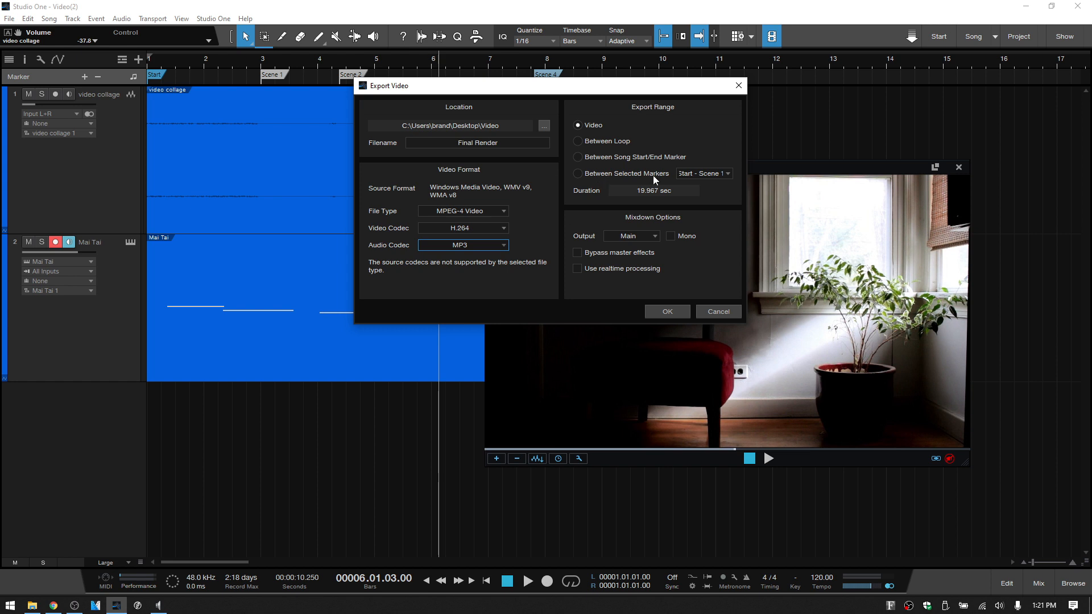
mouse_move(629, 183)
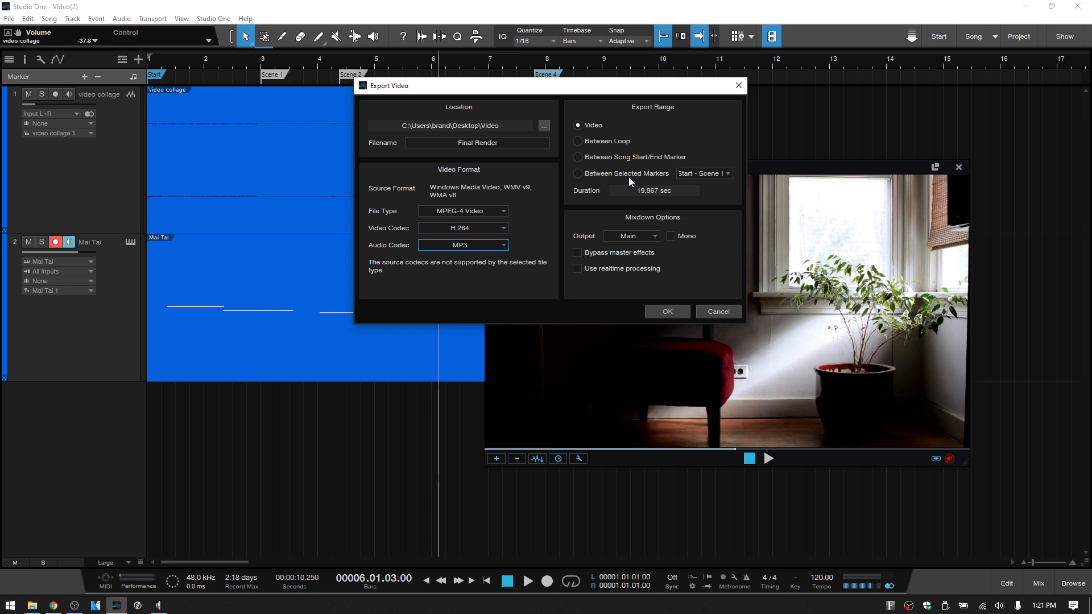
mouse_move(278, 76)
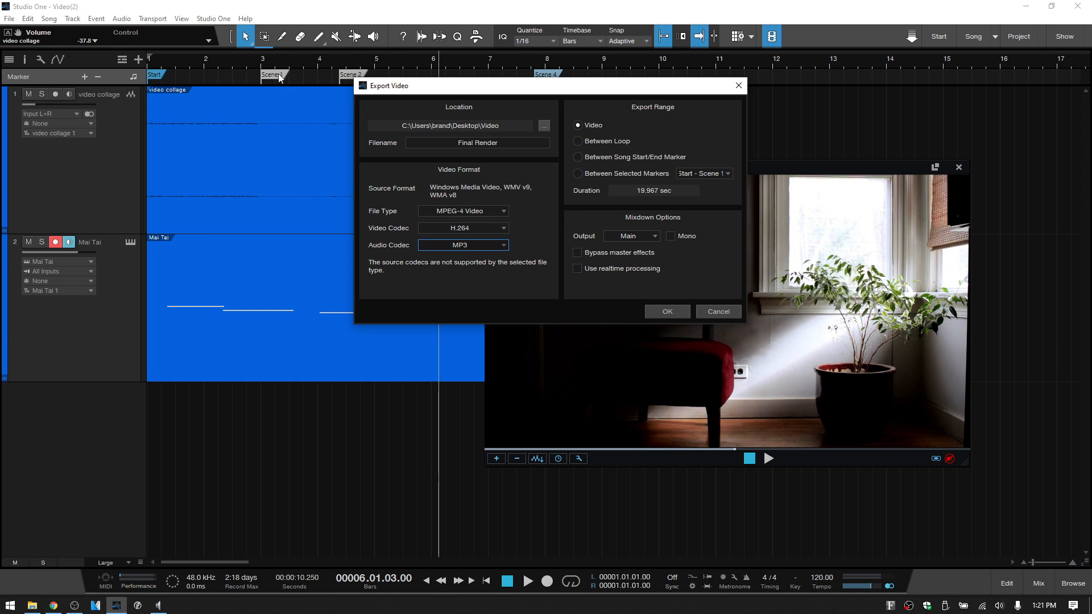
click(577, 173)
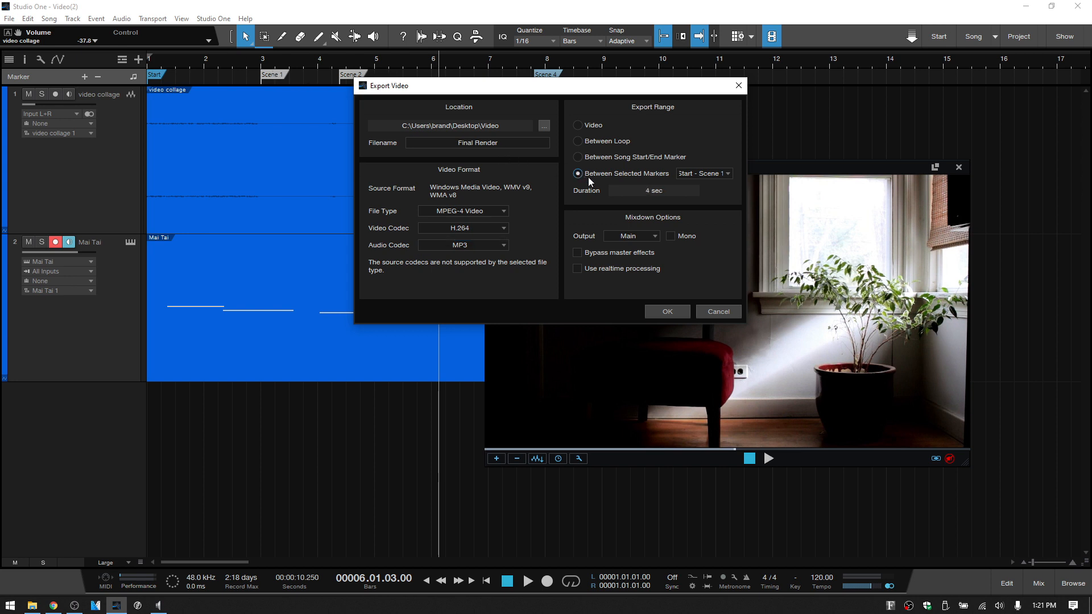
click(726, 173)
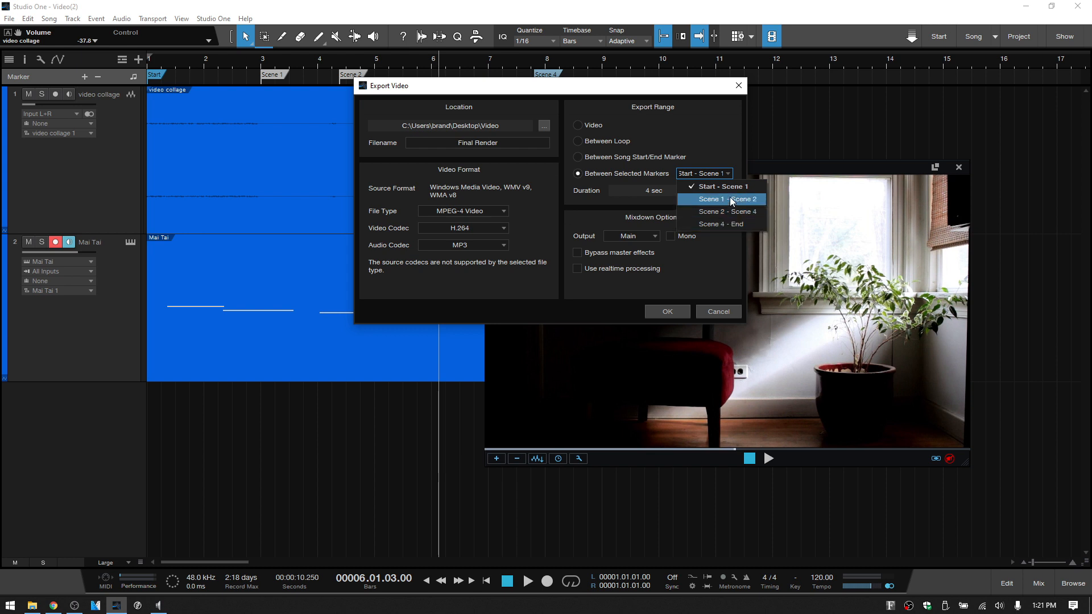
mouse_move(731, 224)
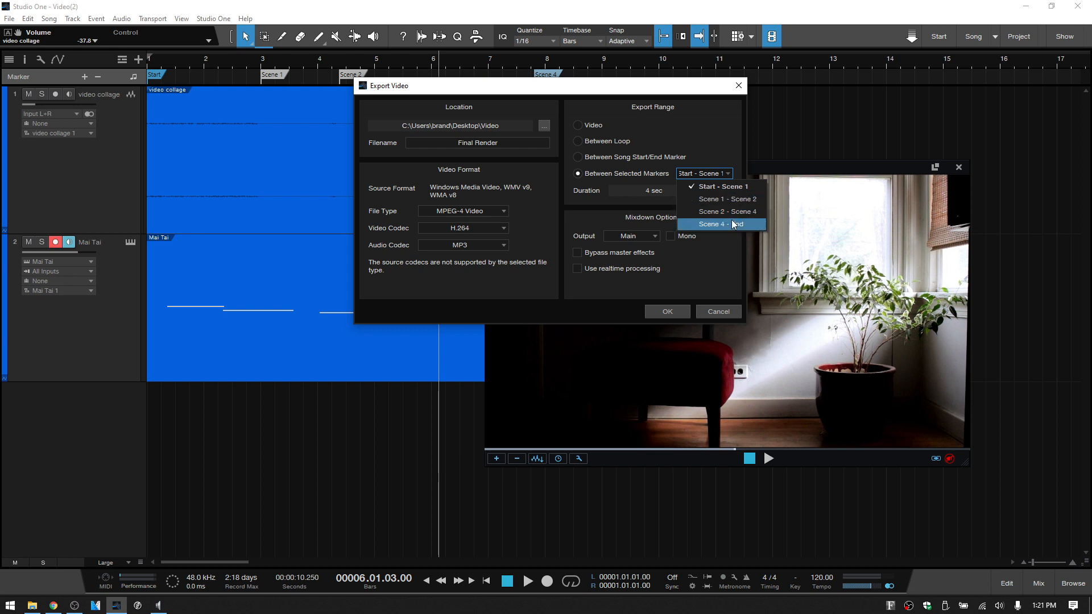
click(704, 173)
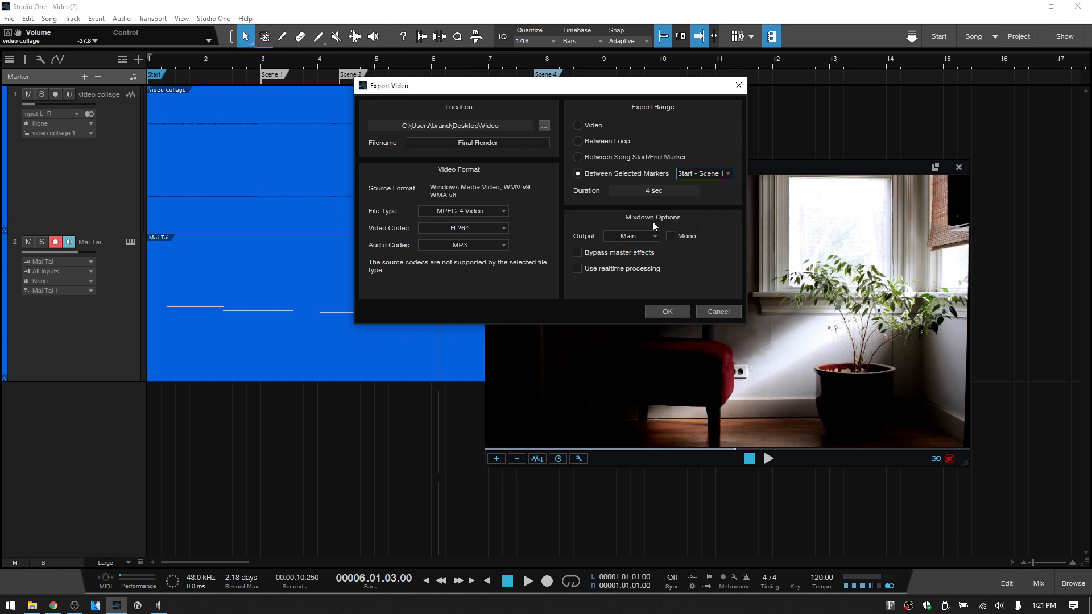
mouse_move(658, 243)
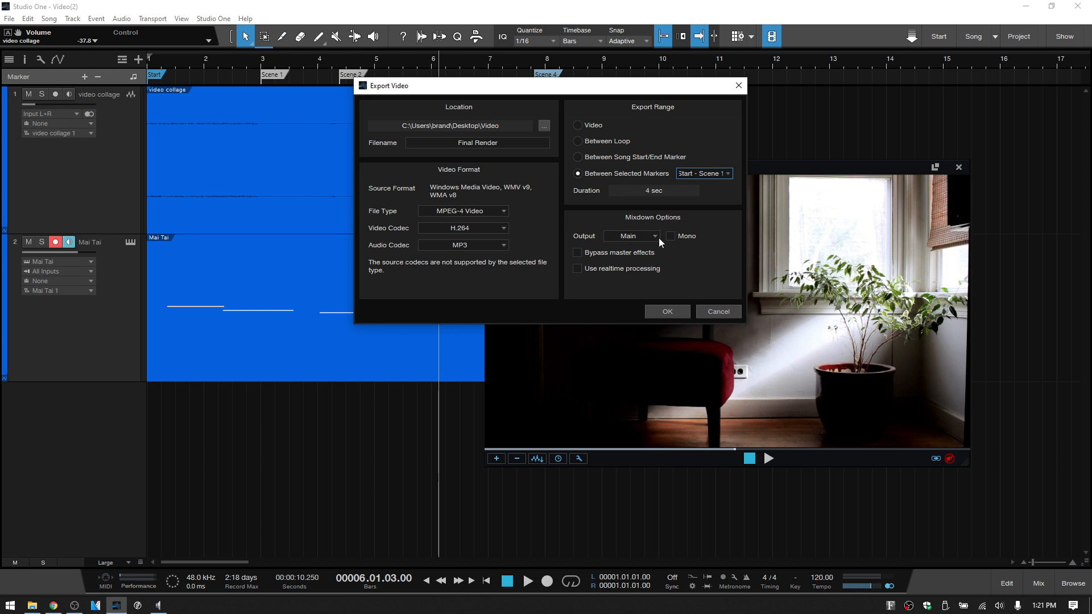
mouse_move(681, 257)
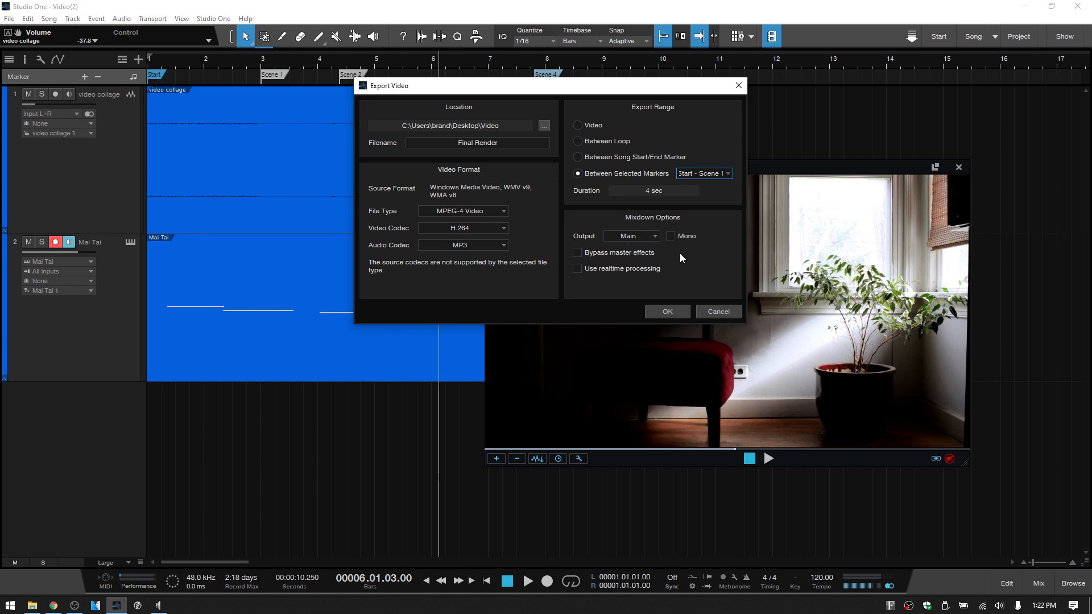
click(666, 311)
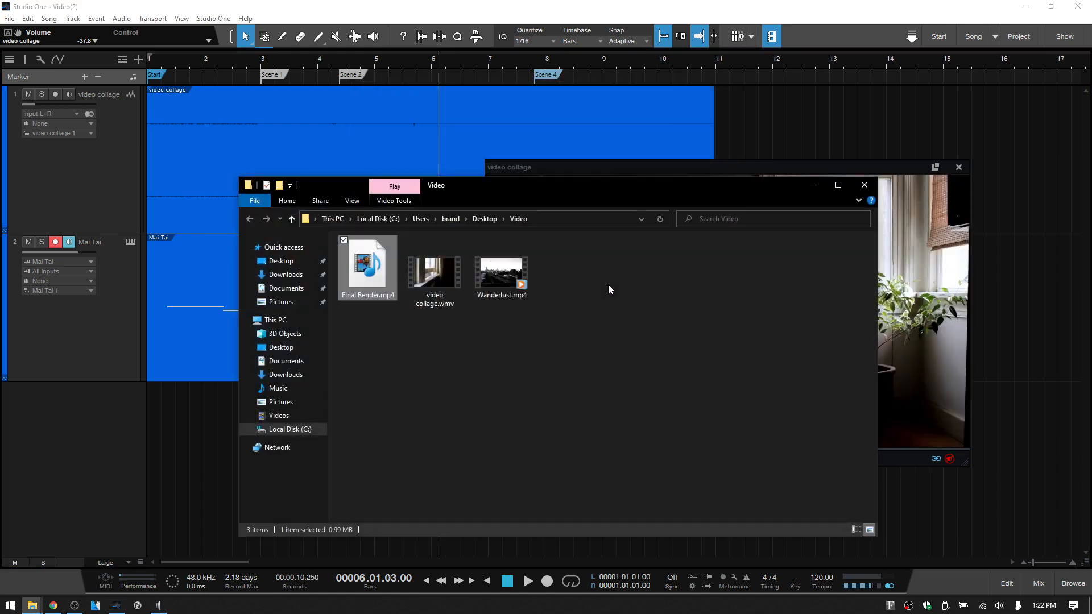
Step: Close the File Explorer window showing Final Render.mp4
click(864, 185)
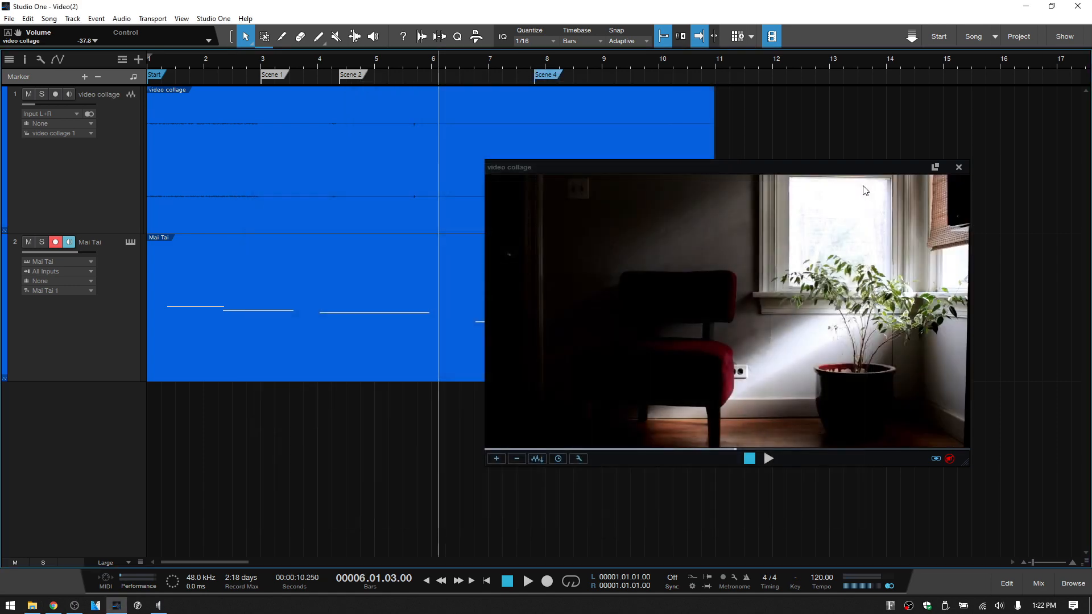
mouse_move(820, 121)
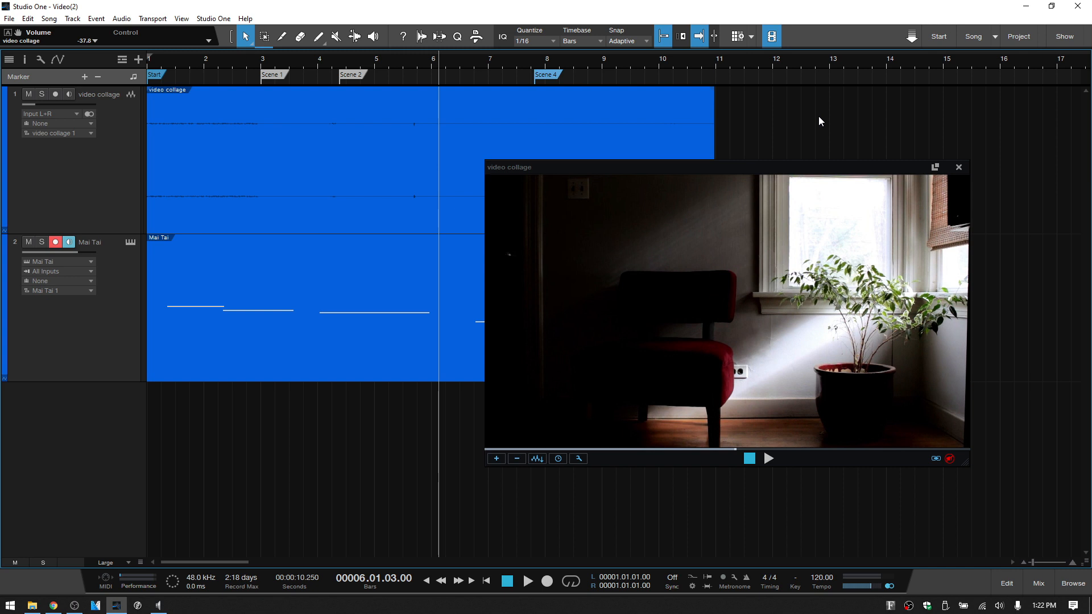